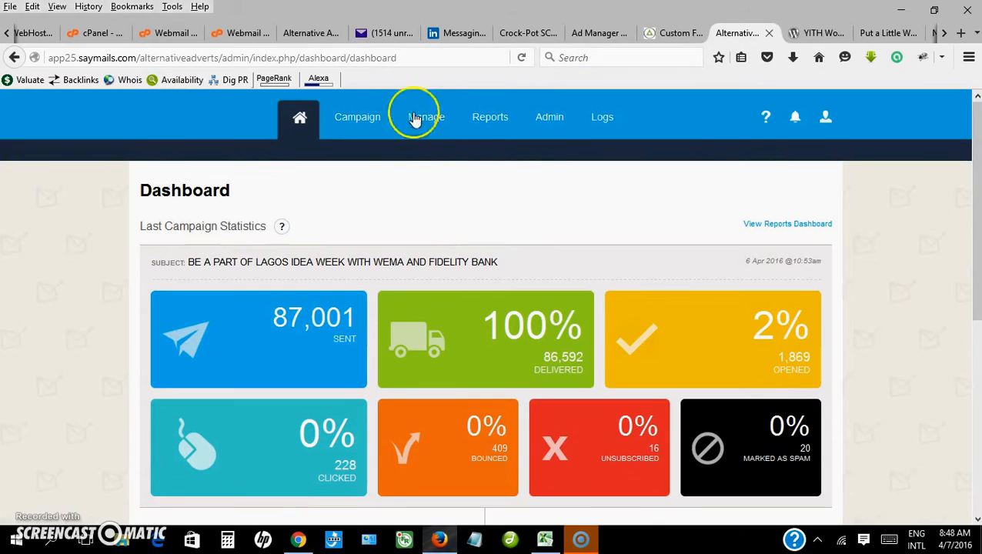
mouse_move(298, 211)
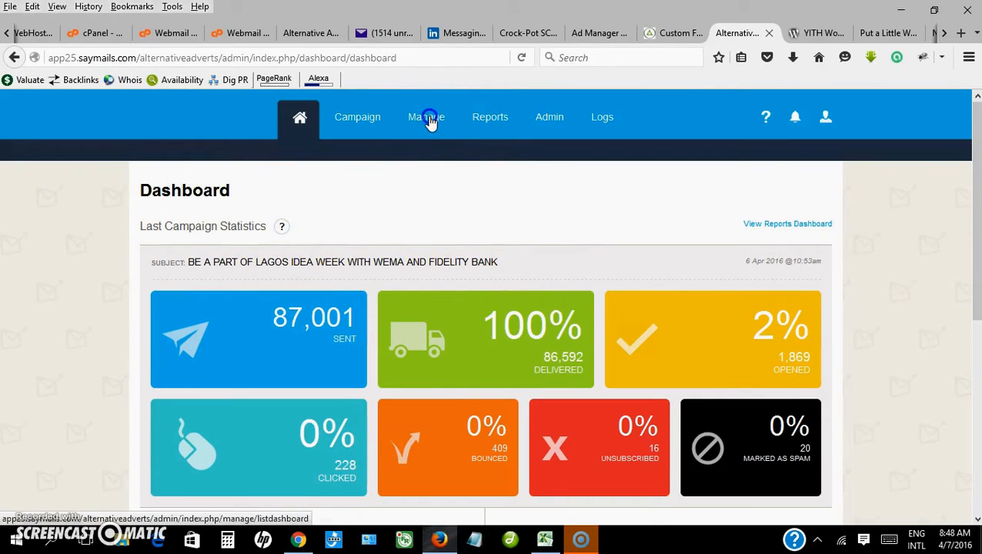
Step: Under Manage, create a list with name 'demo 1' and description 'demo 1'
click(426, 116)
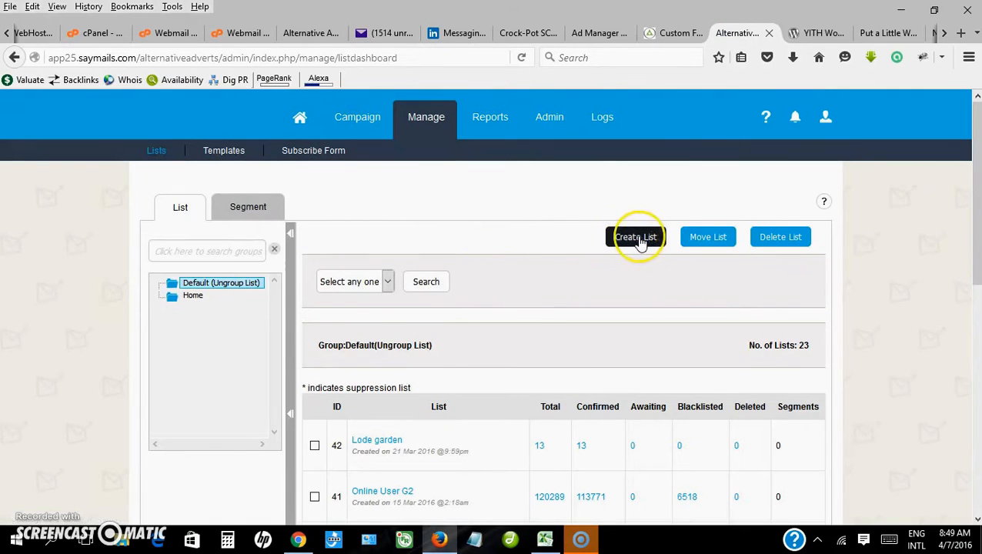
click(635, 236)
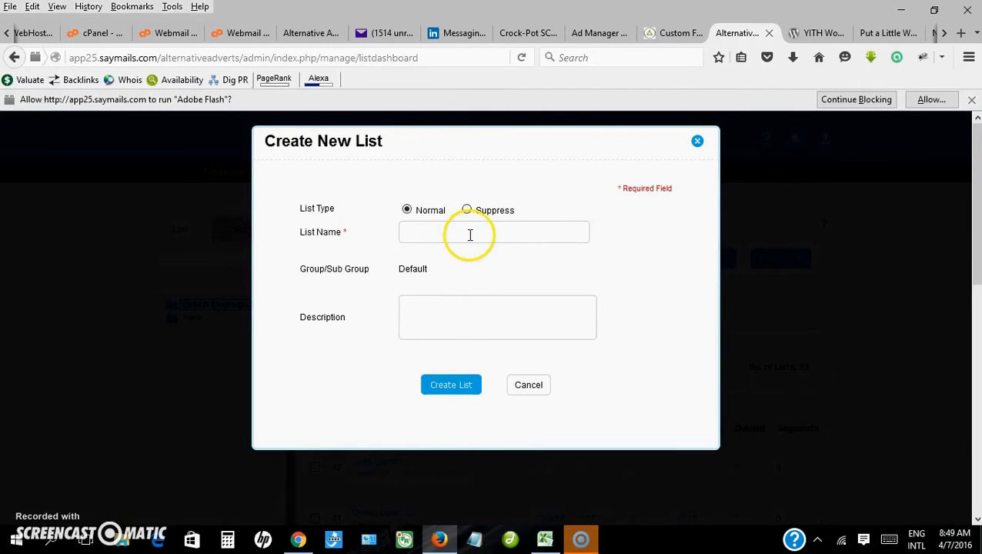
click(493, 231)
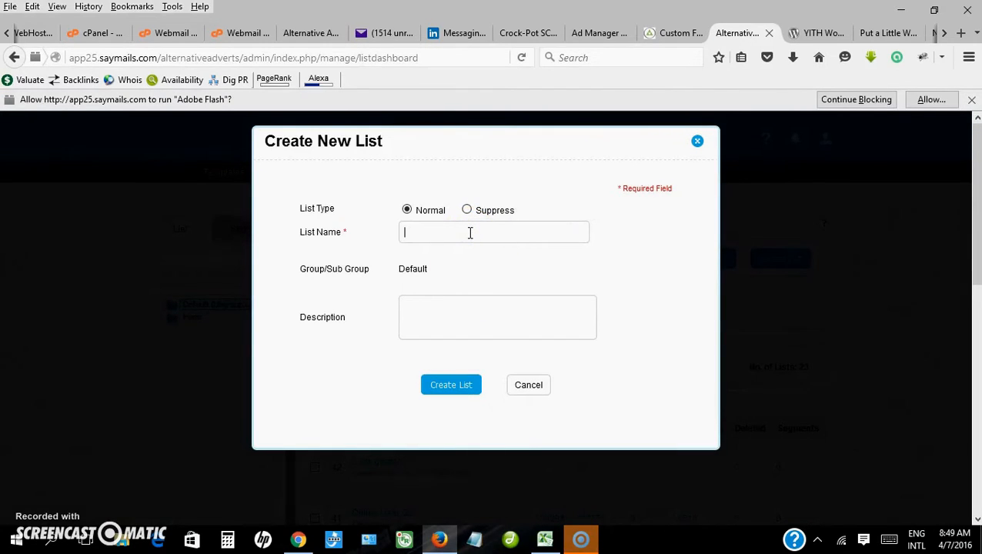
text(demo)
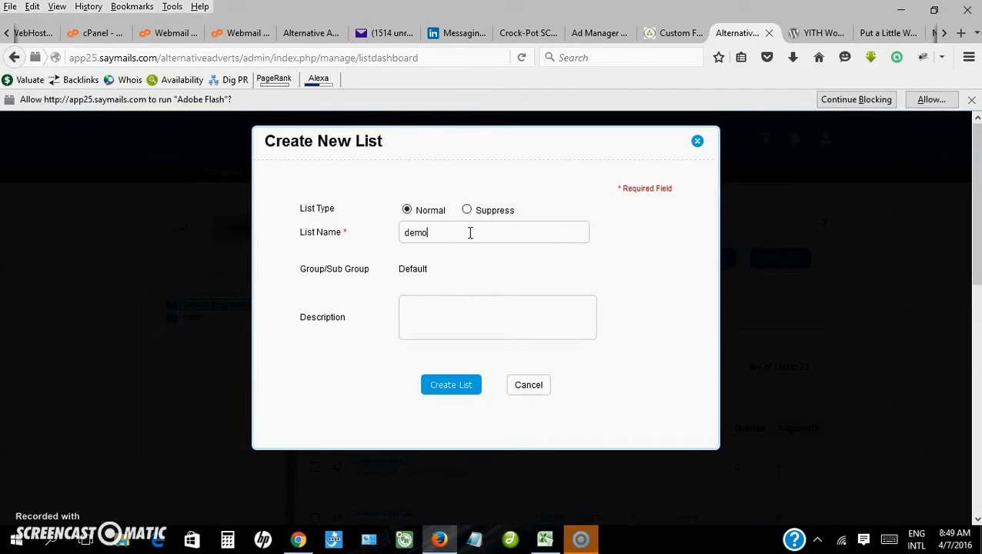
text(1)
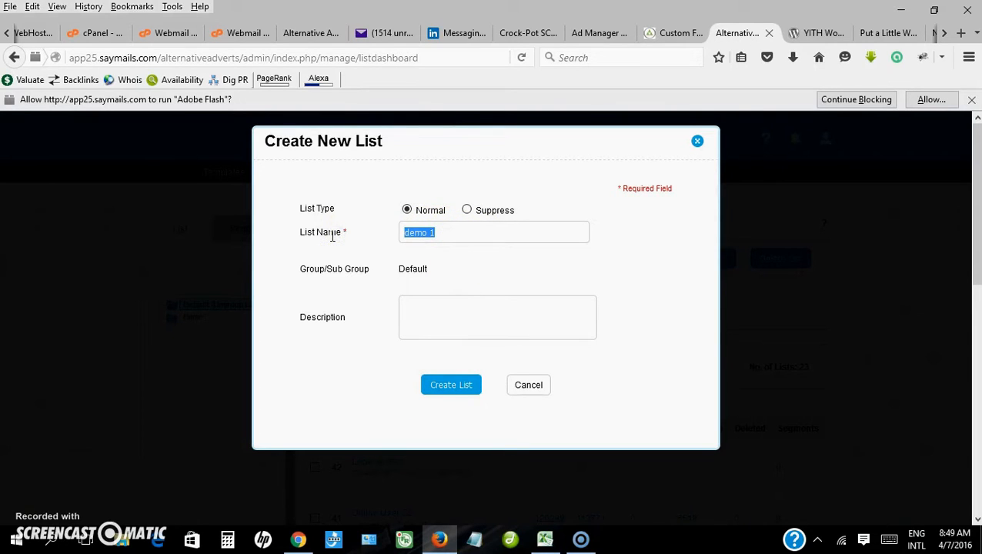
click(497, 317)
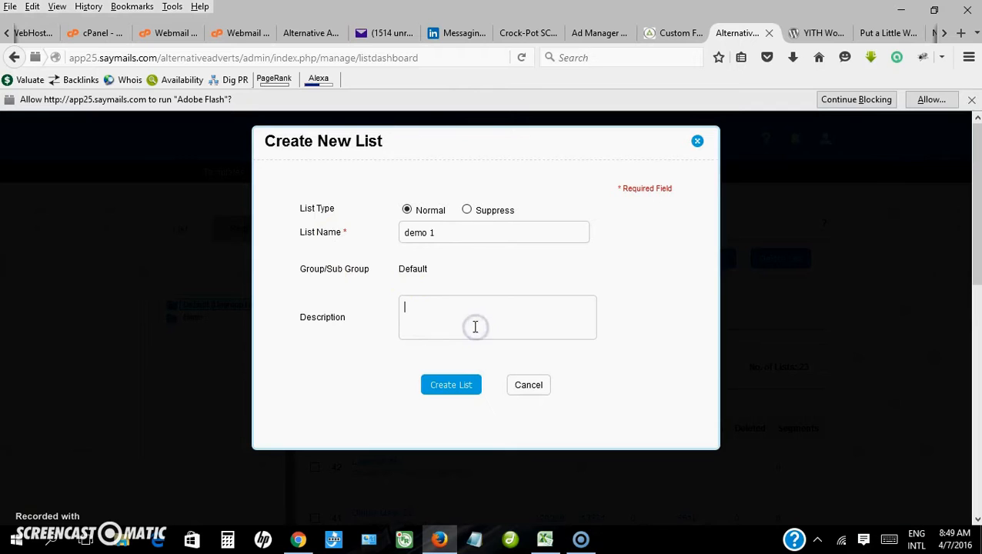
text(demo 1)
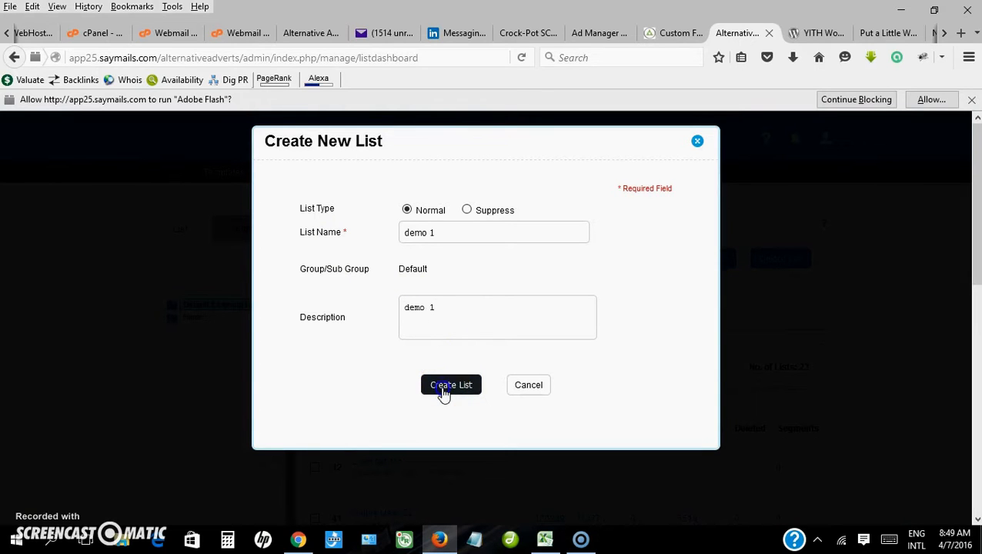
click(451, 385)
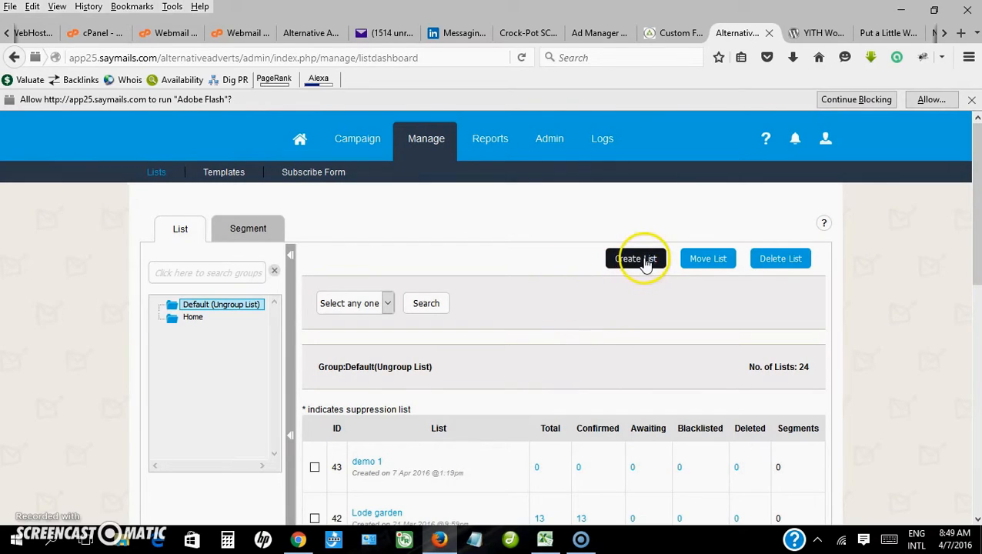
Step: Create another list with name 'demo 2' and description 'demo 2'
click(635, 258)
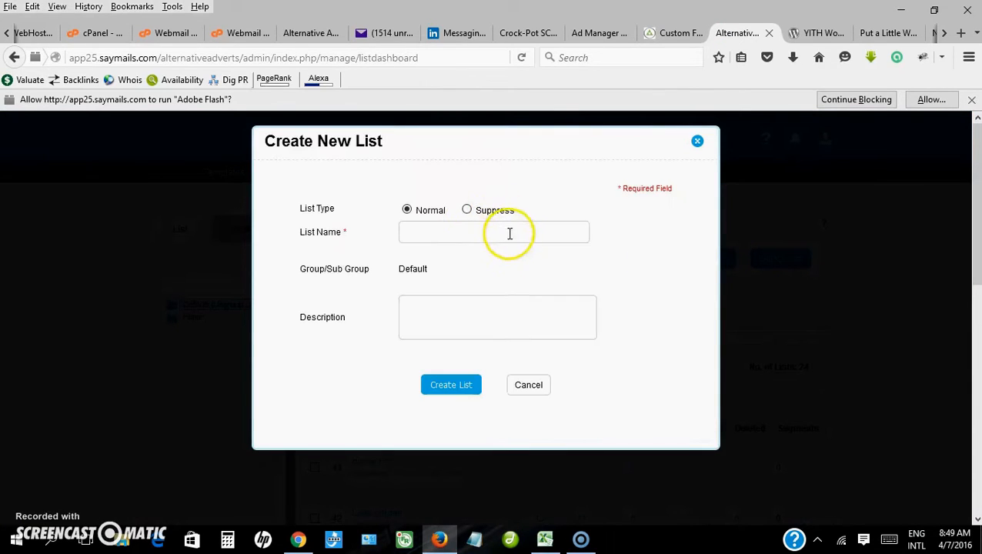
text(demo)
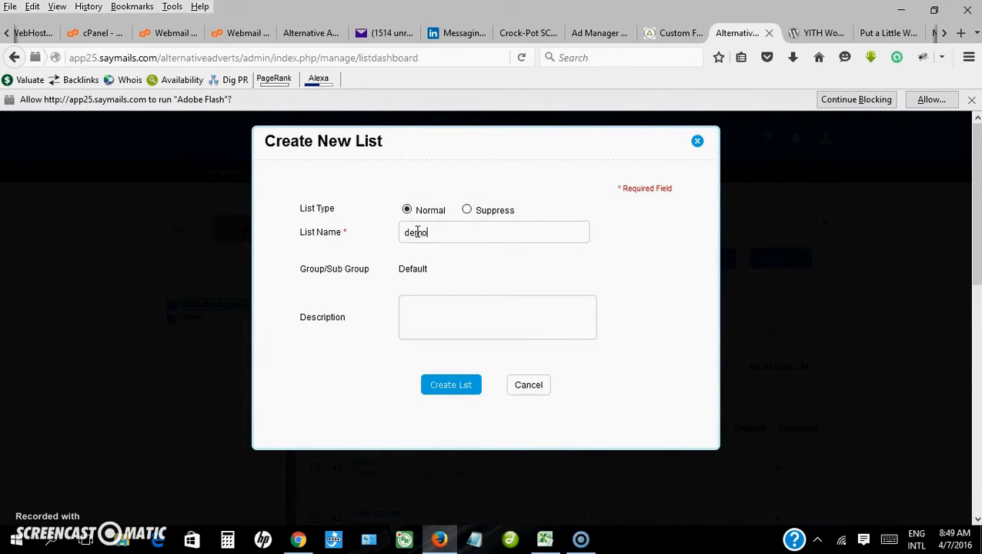
text(2)
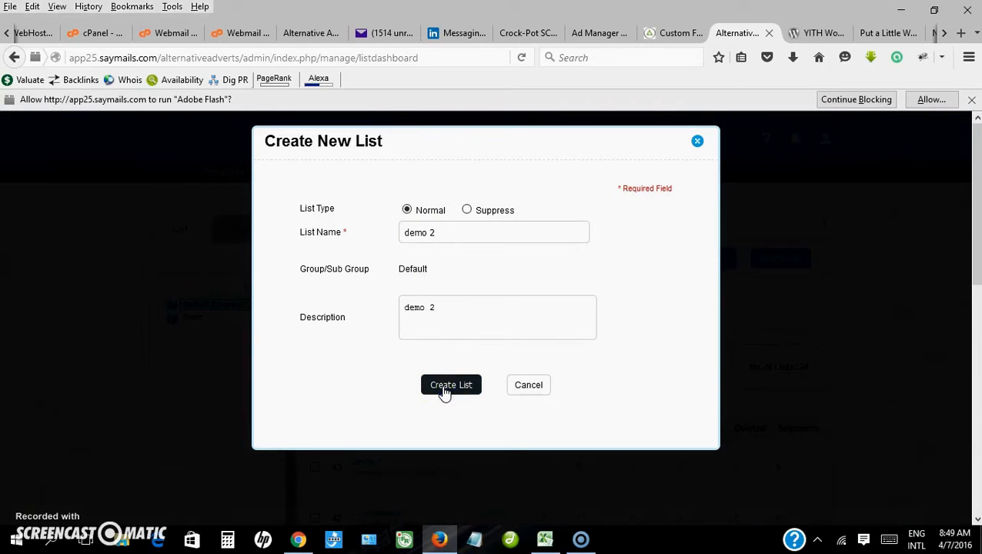
click(451, 384)
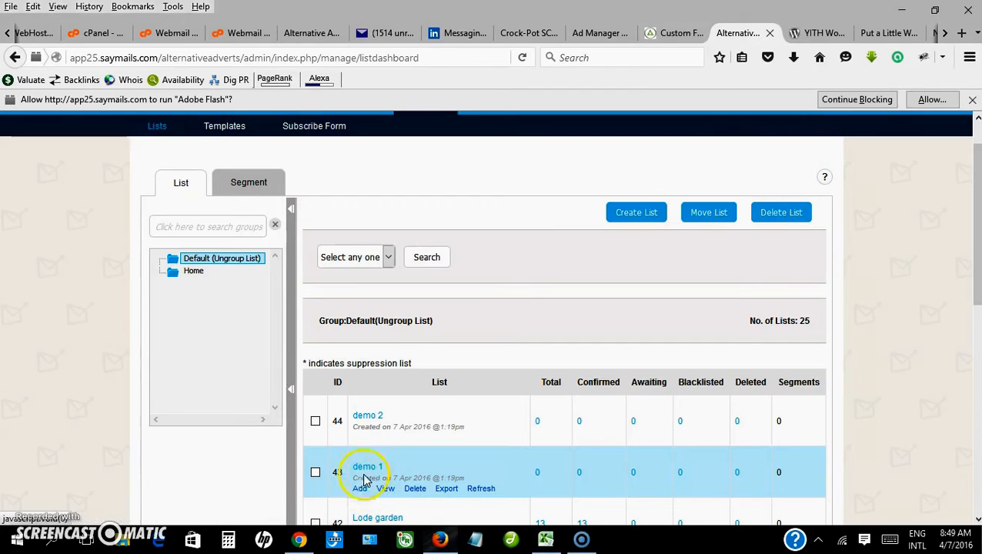
Step: Choose 'Copy & paste contacts' for demo 1 and continue to the entry page
click(359, 489)
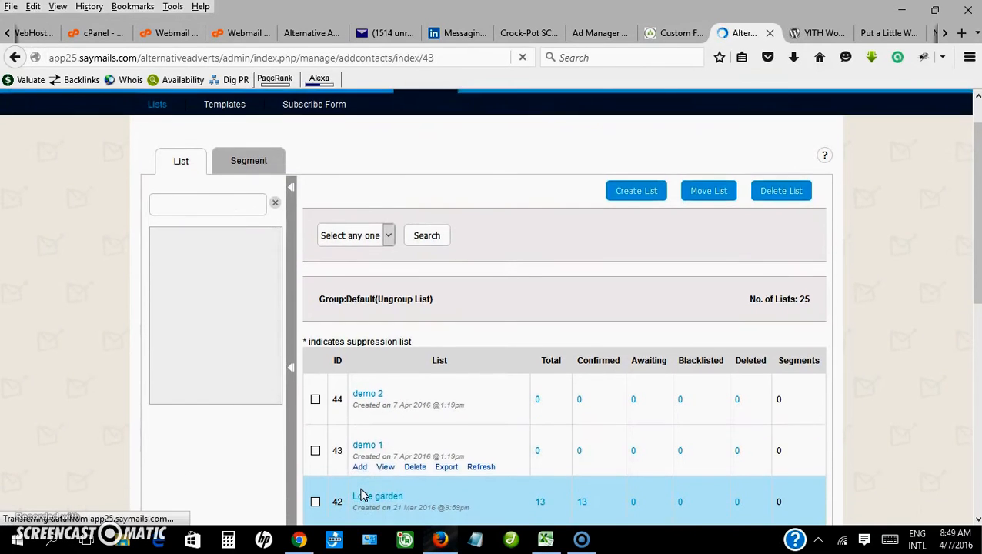
click(359, 467)
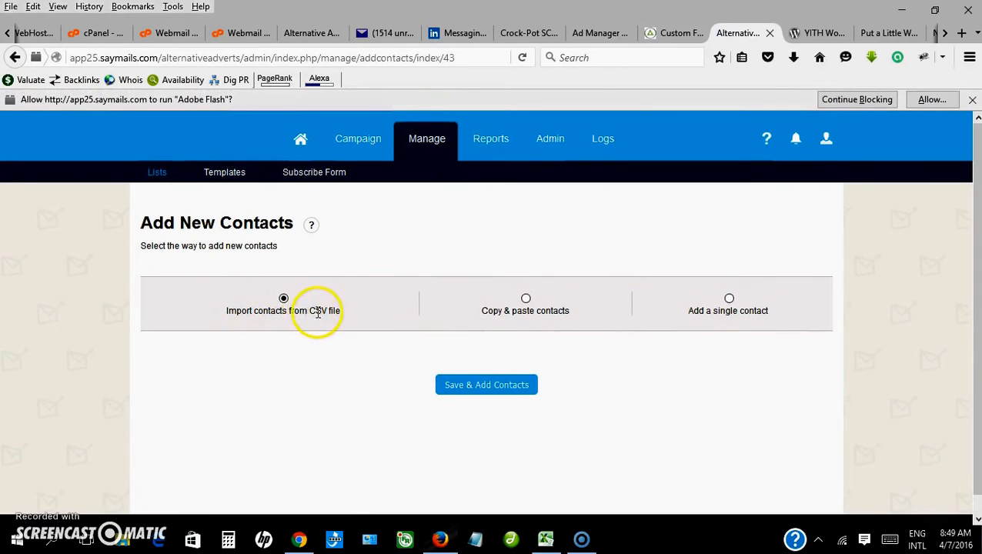
mouse_move(552, 310)
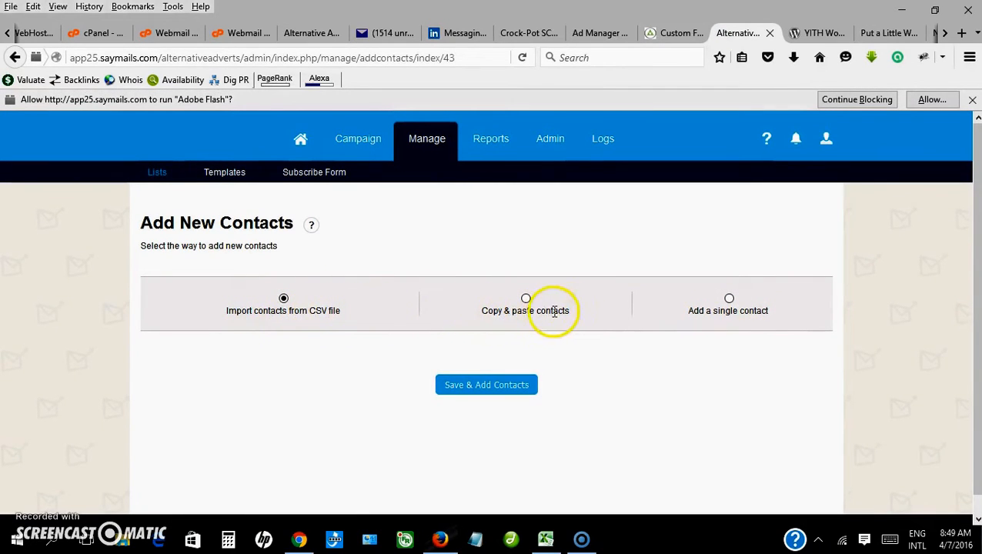
mouse_move(486, 310)
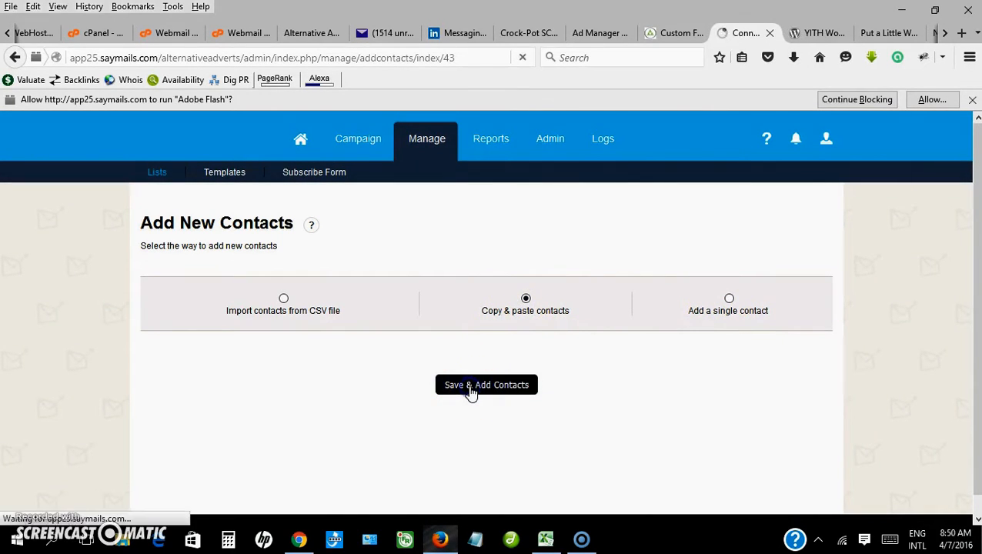
click(487, 384)
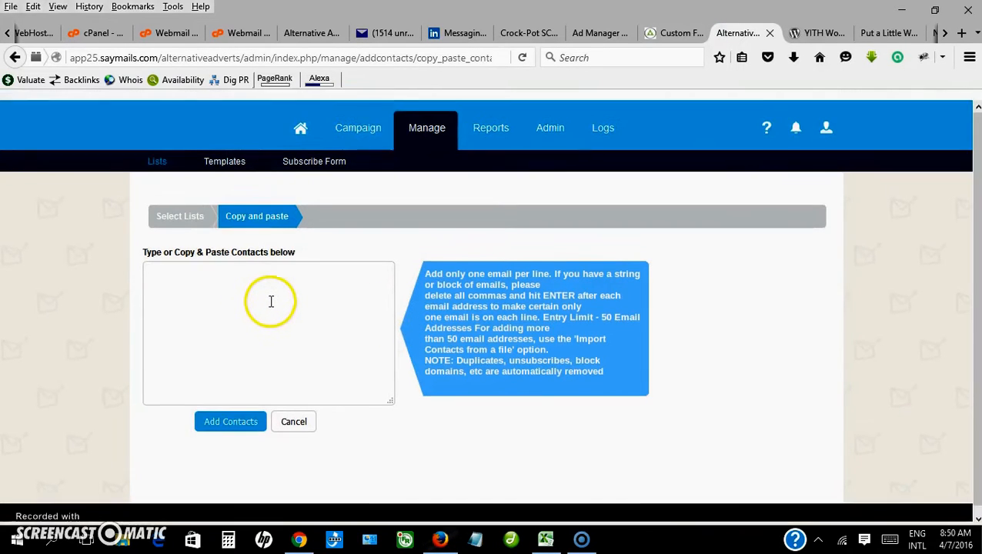
Step: Copy the email addresses in Excel cells A34 to A46
click(544, 538)
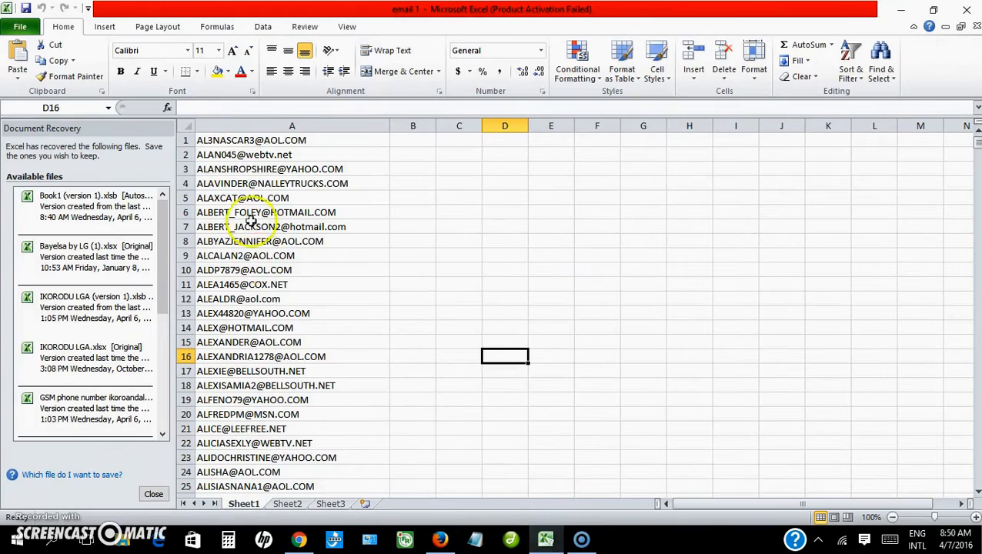
click(291, 139)
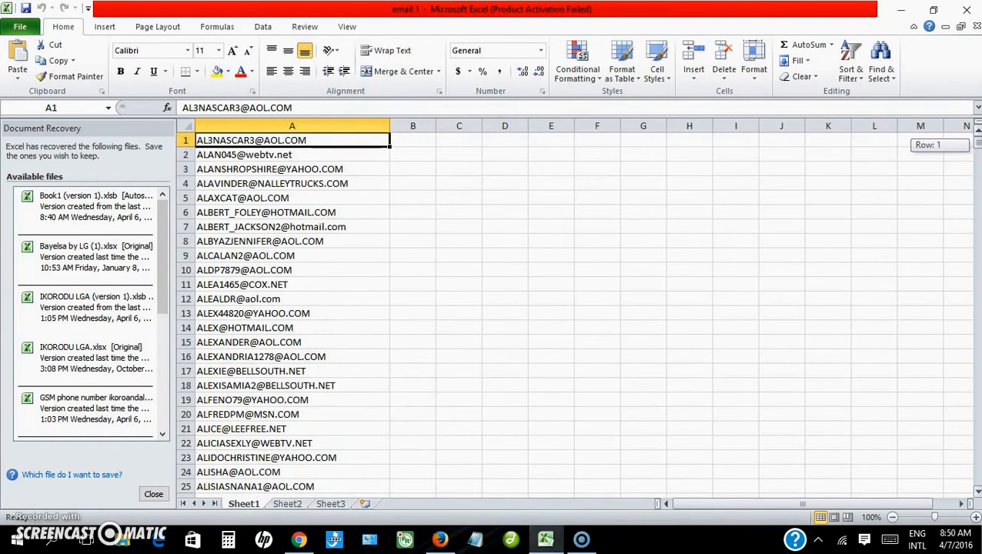
scroll(down, 3)
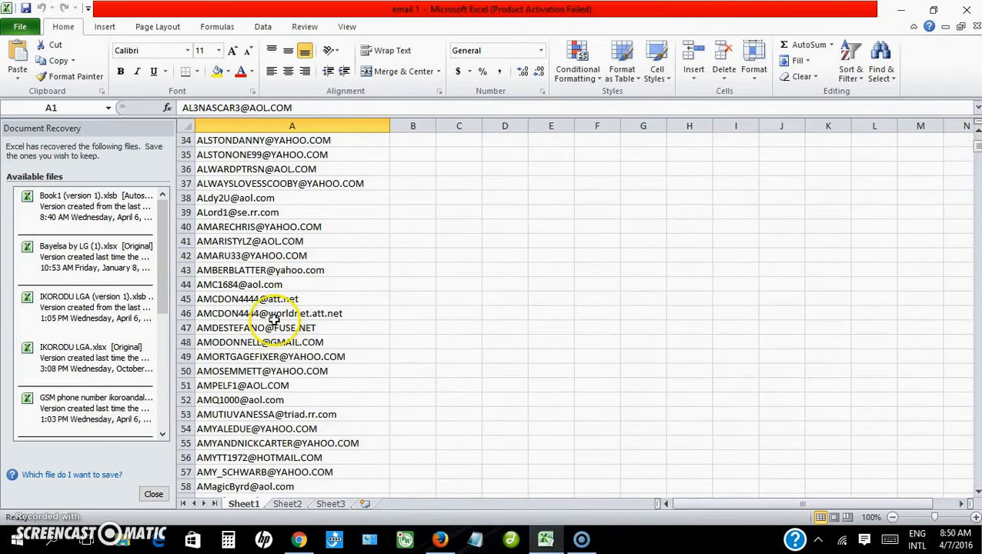
drag(273, 140, 273, 313)
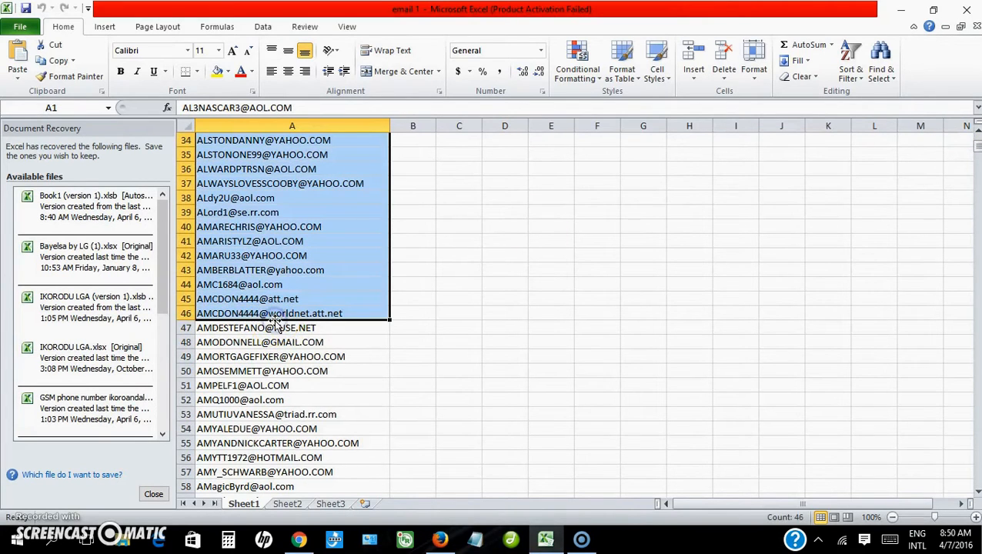
key(ctrl+c)
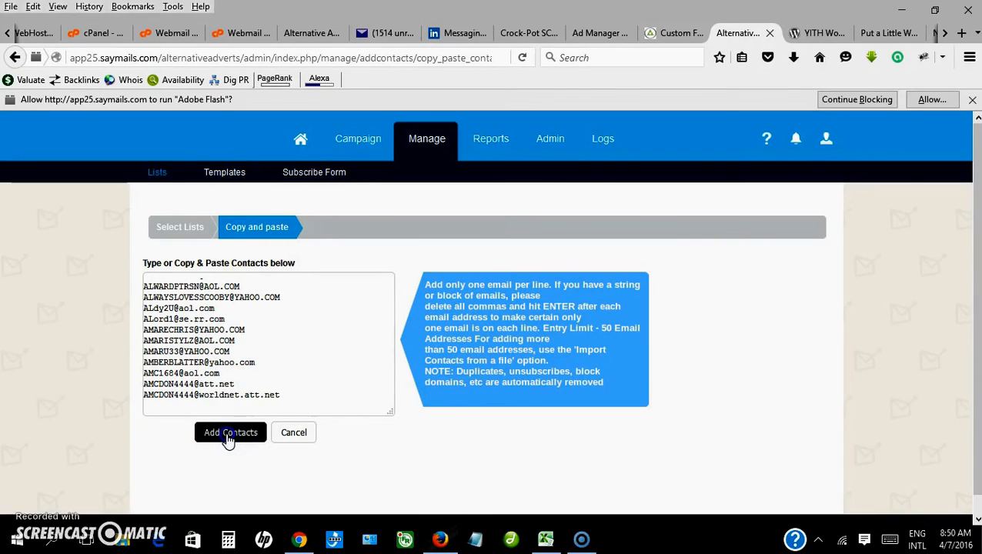
Step: Add the pasted addresses to demo 1, then acknowledge the 46-contacts-added message
click(230, 432)
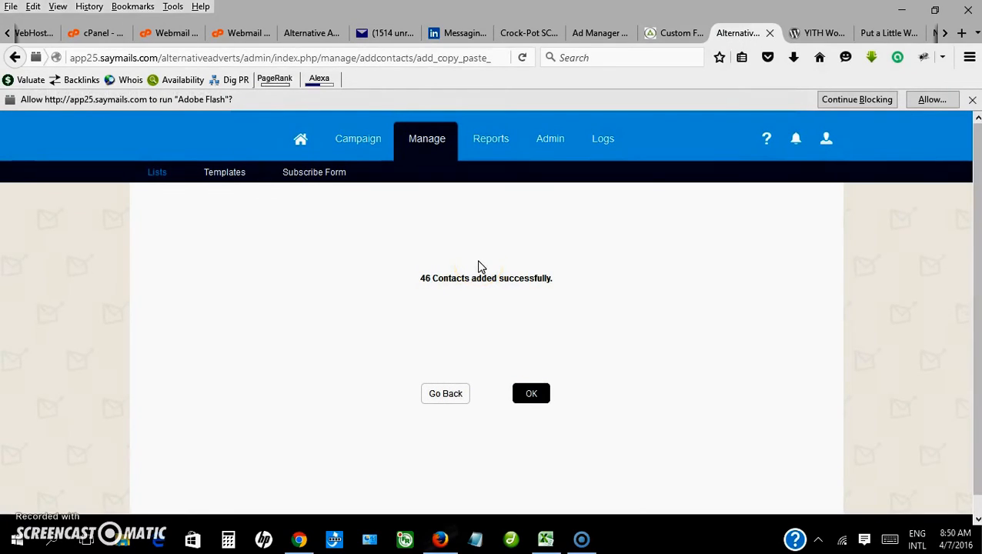
click(531, 393)
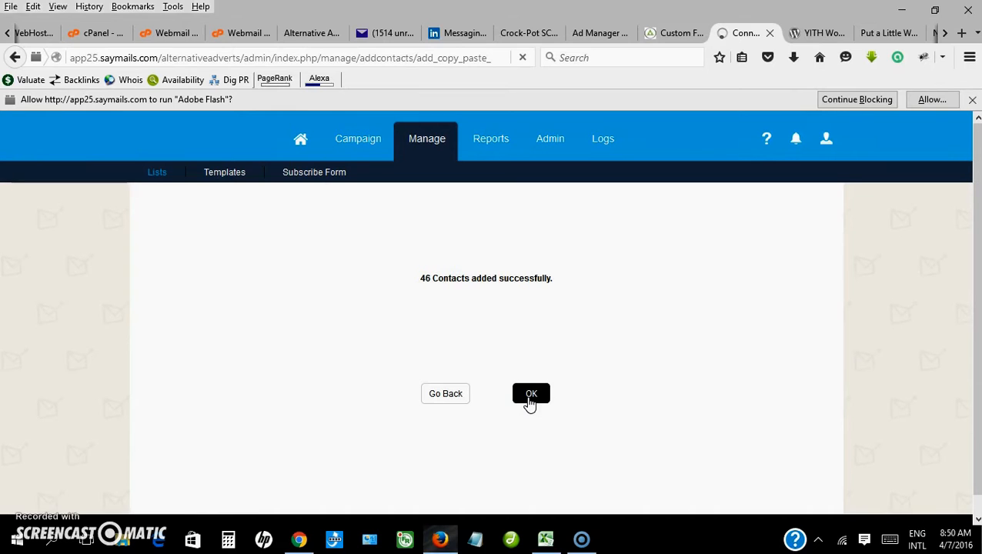
click(531, 393)
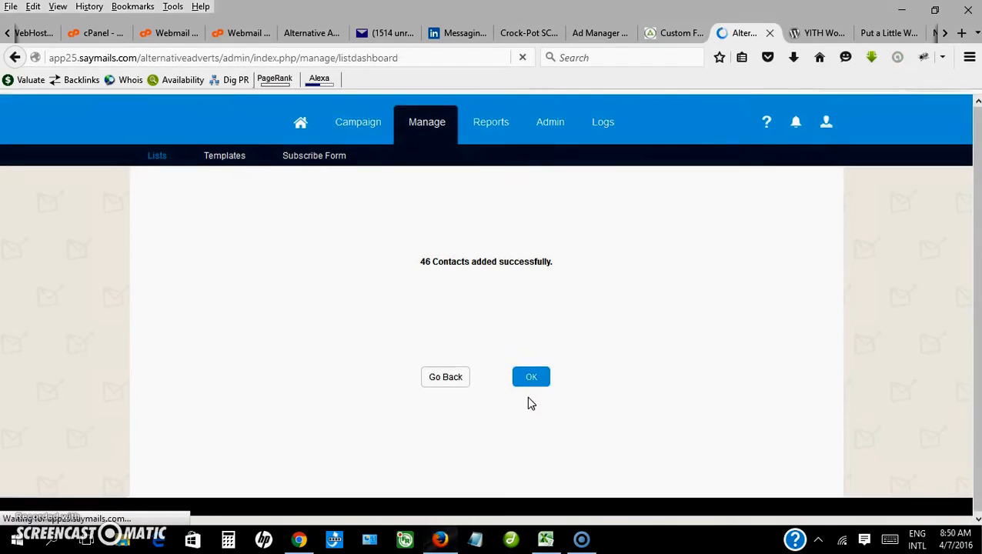
click(531, 376)
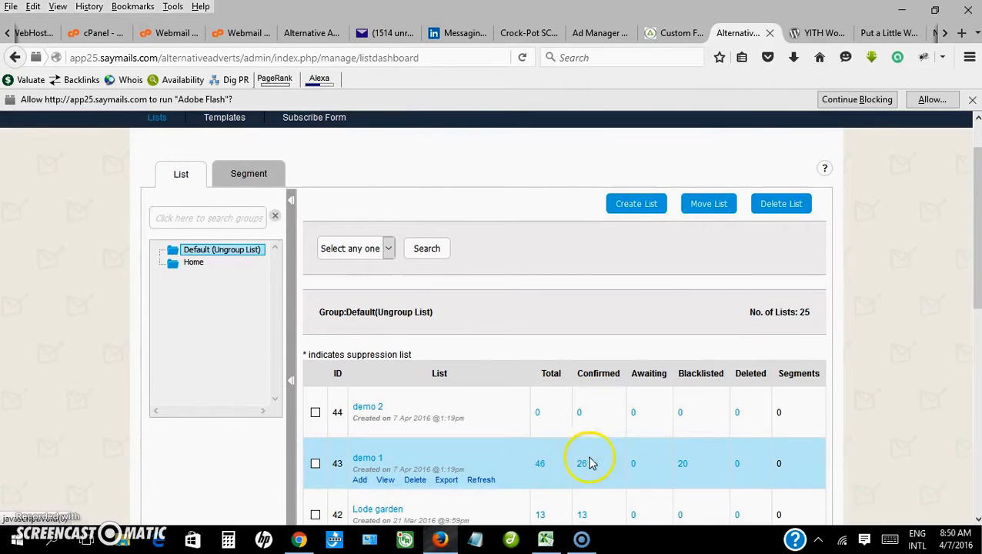
mouse_move(577, 470)
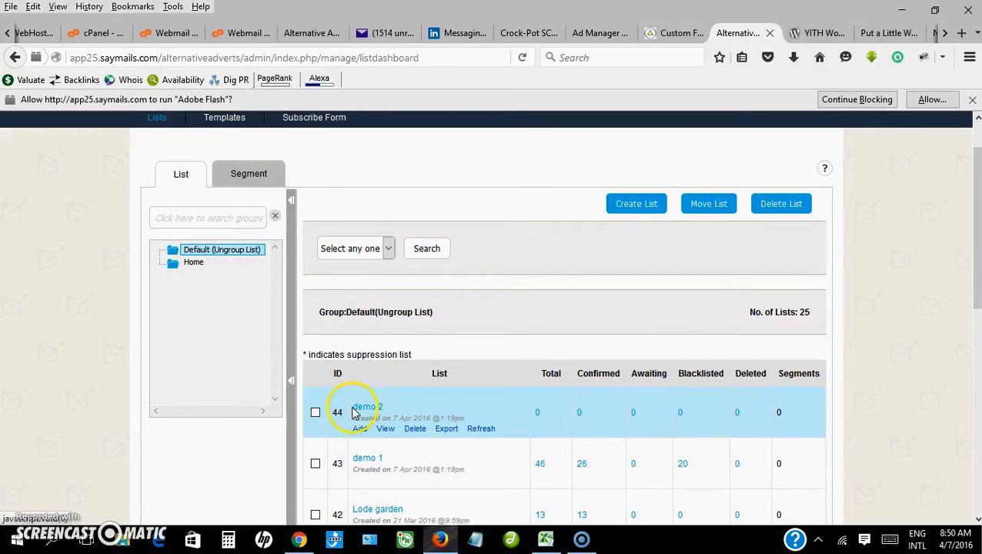
mouse_move(477, 411)
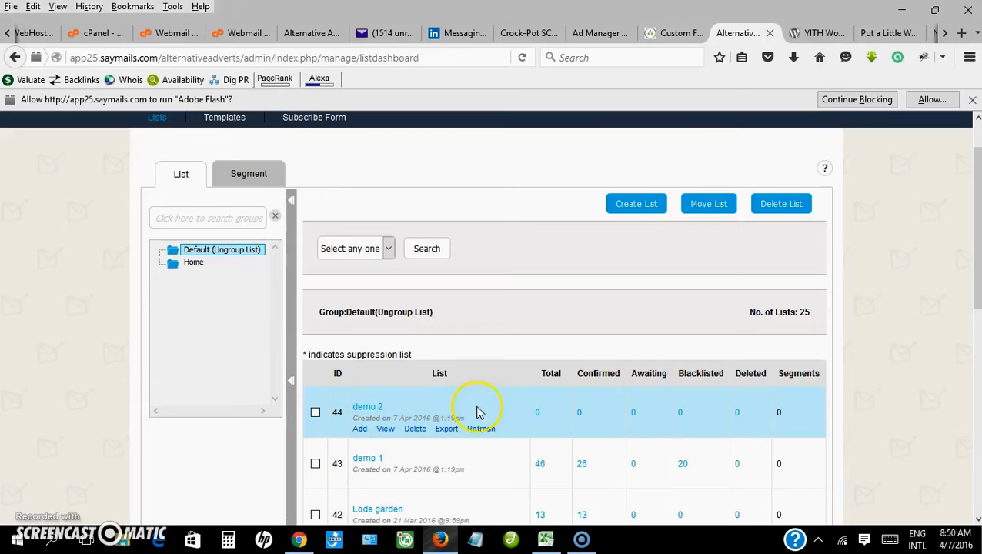
mouse_move(362, 434)
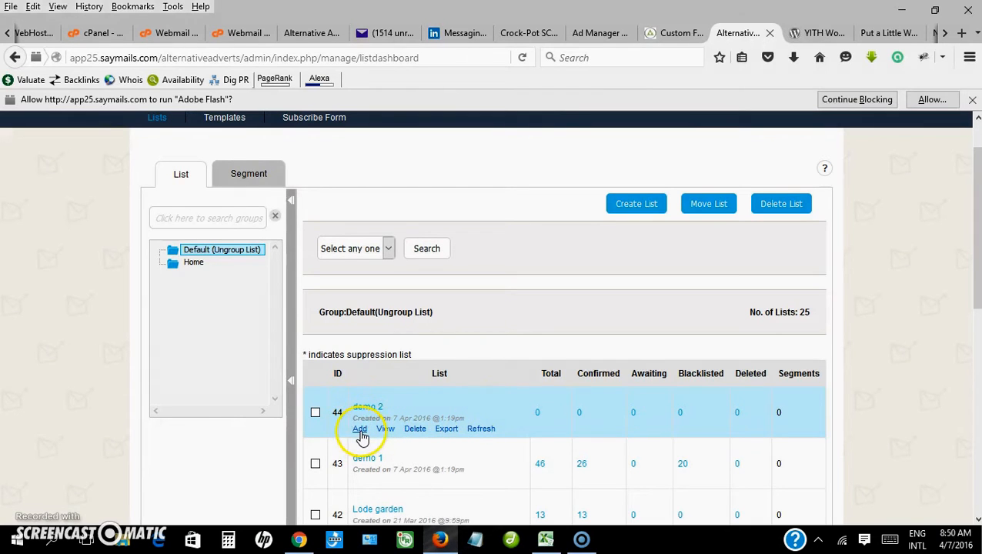
Step: Choose 'Import contacts from CSV file' for demo 2 and continue to the upload page
click(359, 428)
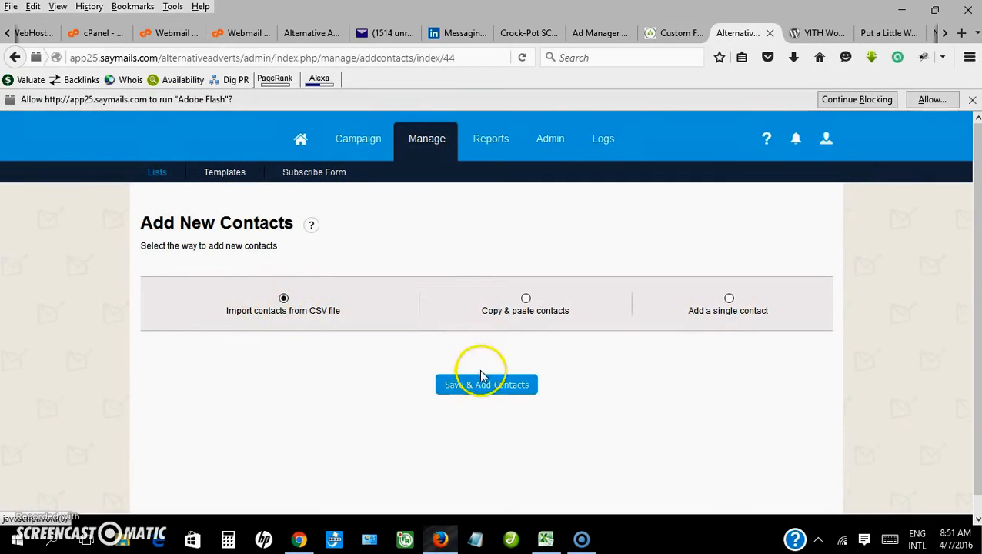
click(487, 385)
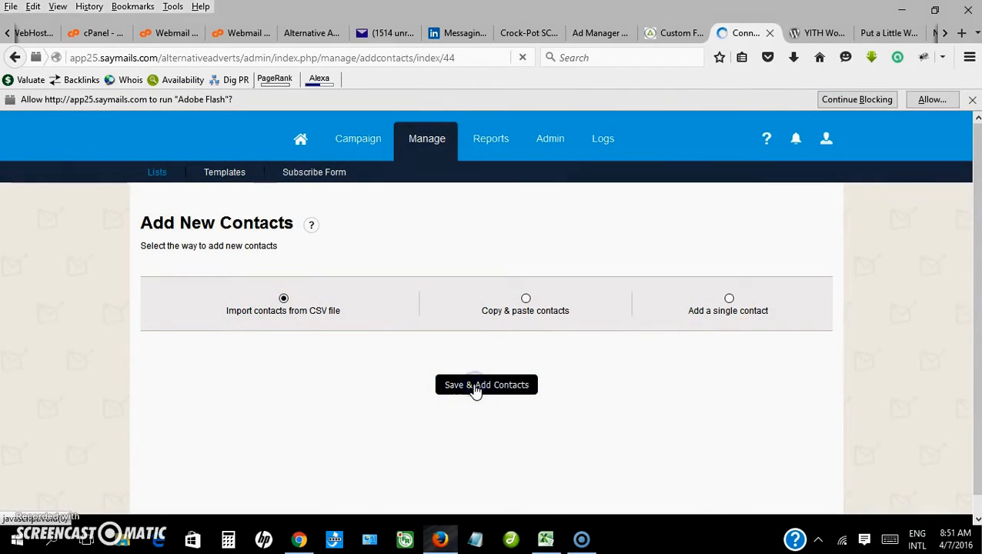
click(487, 385)
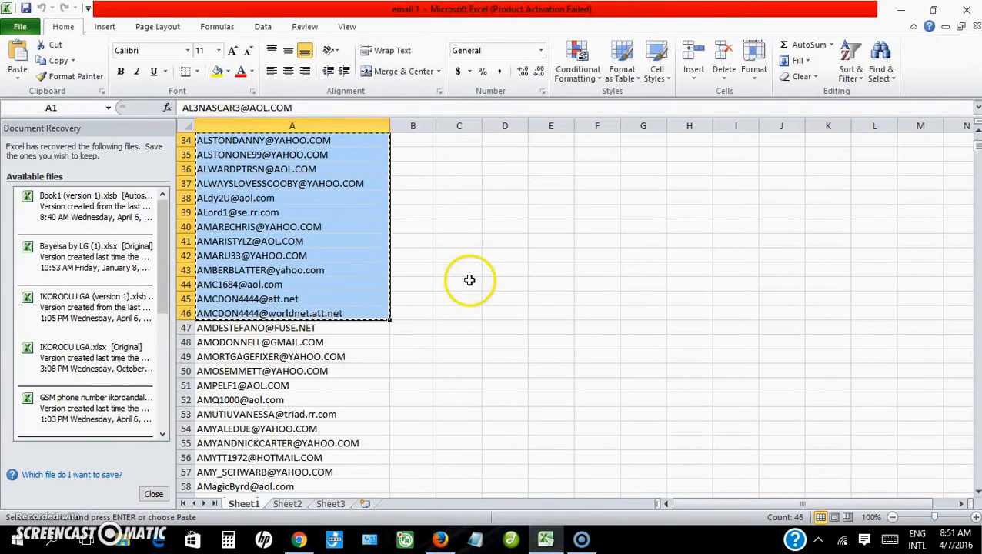
mouse_move(104, 63)
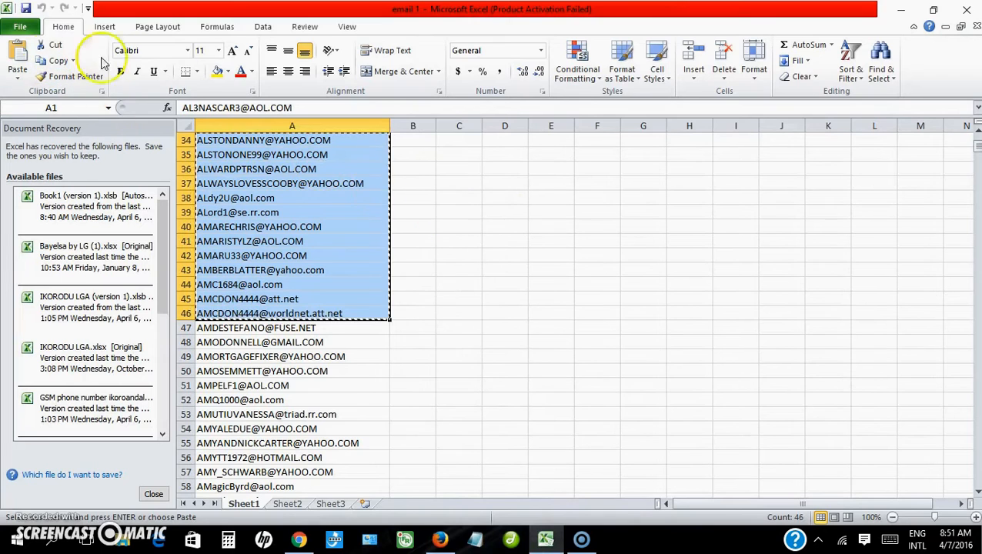
Step: Save the active Excel sheet as 'email 1' in CSV (Comma delimited) format
click(412, 284)
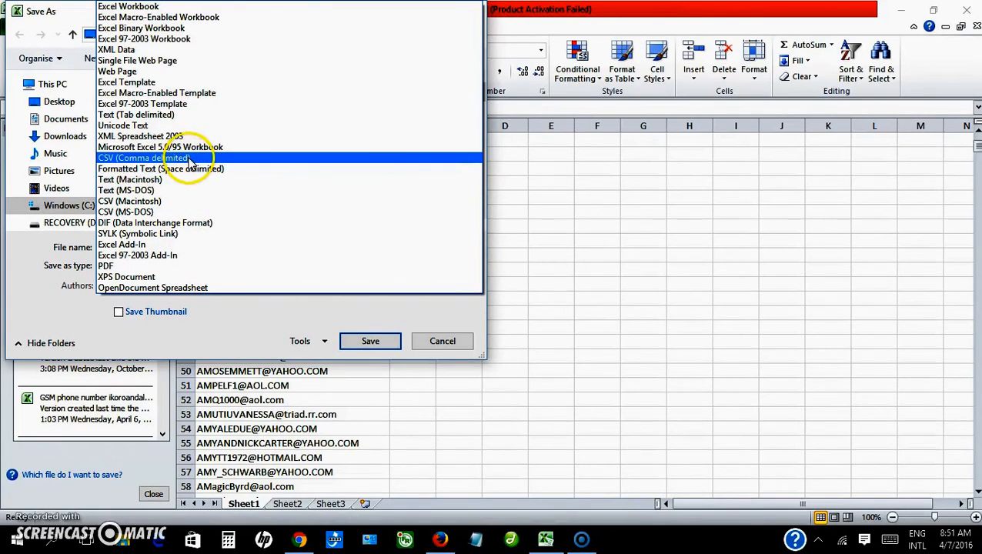
click(143, 157)
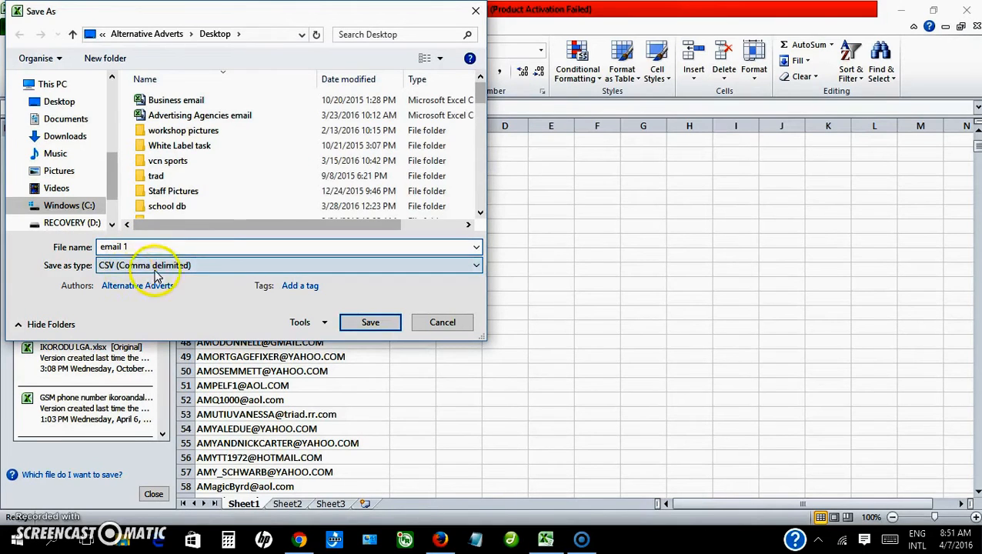
mouse_move(303, 305)
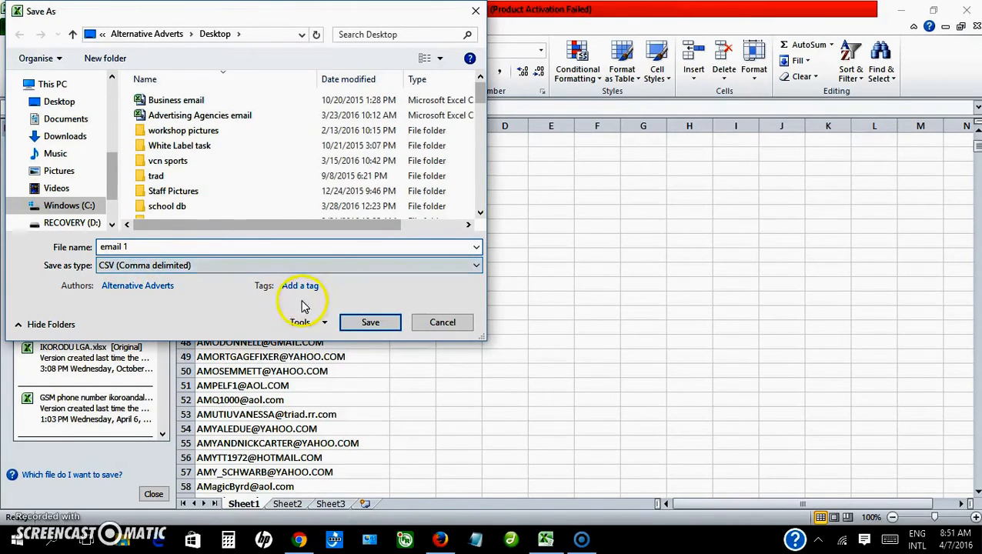
mouse_move(270, 290)
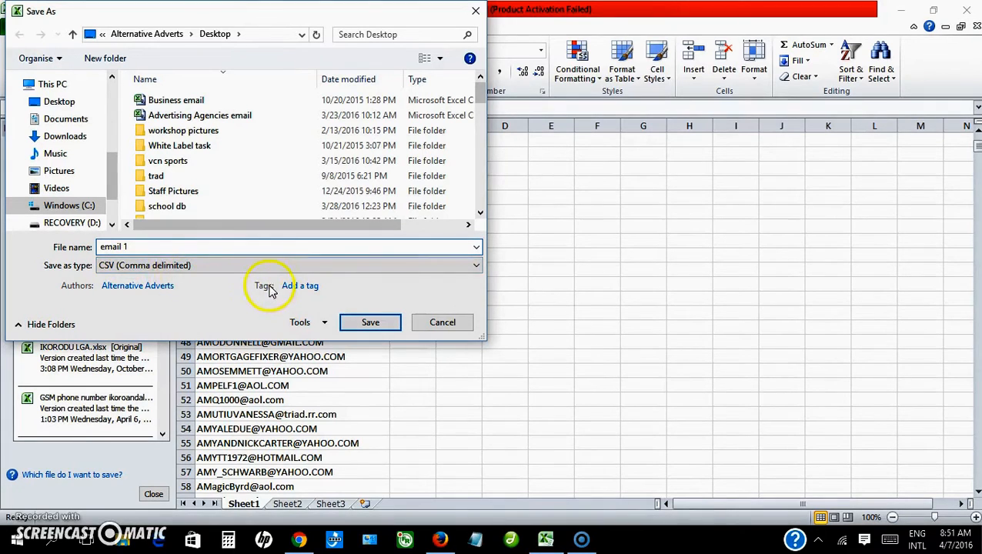
click(370, 321)
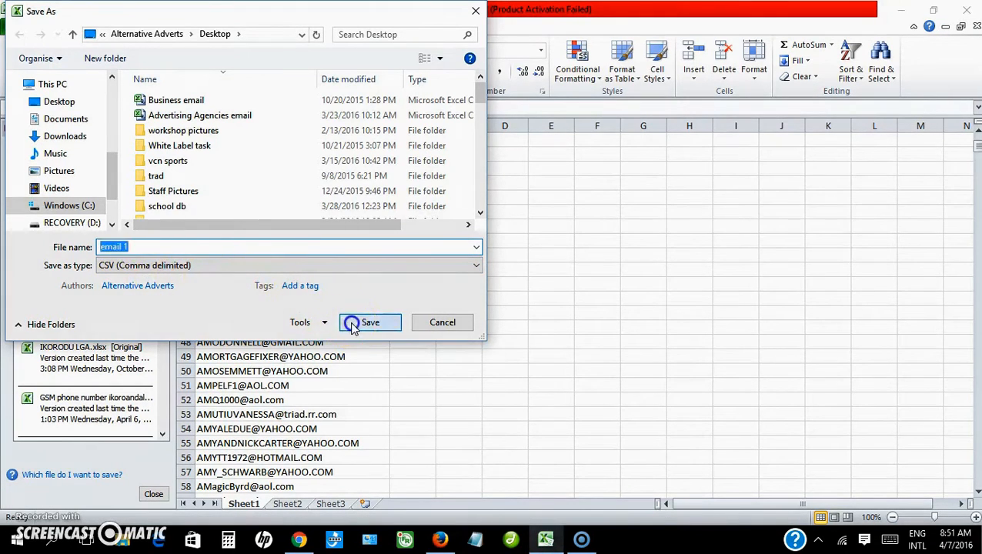
click(370, 321)
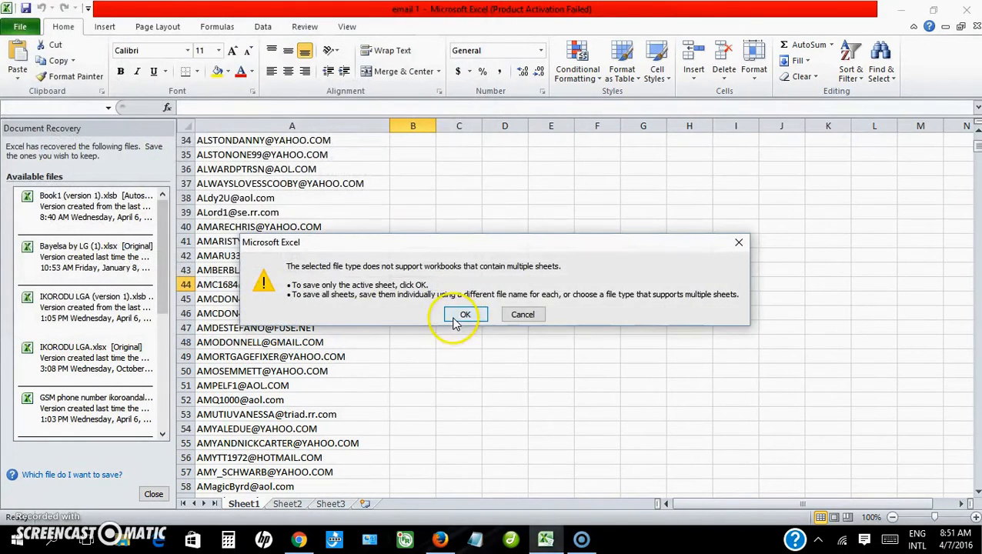
click(465, 314)
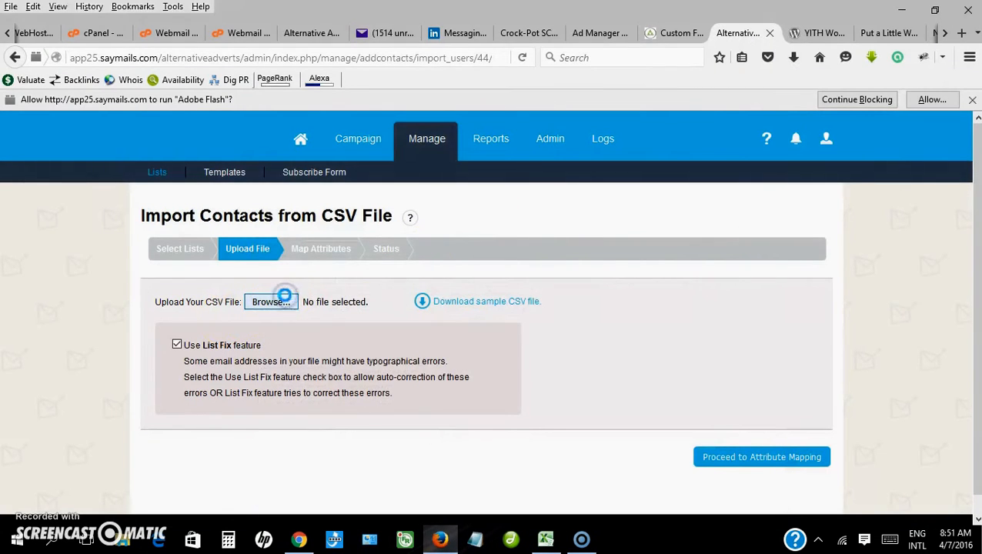
Step: Upload email 1.csv to attribute mapping and accept the Terms & Conditions
click(270, 302)
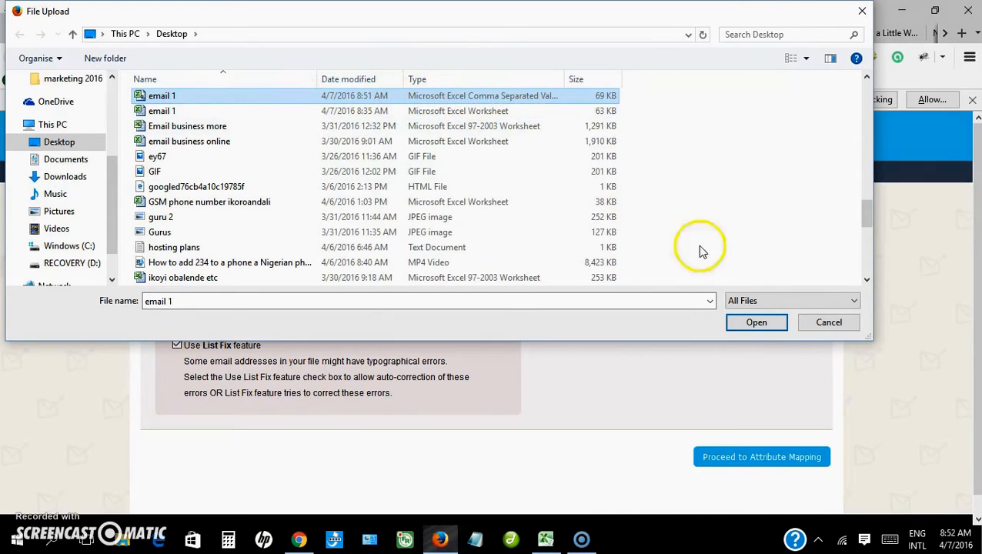
click(755, 322)
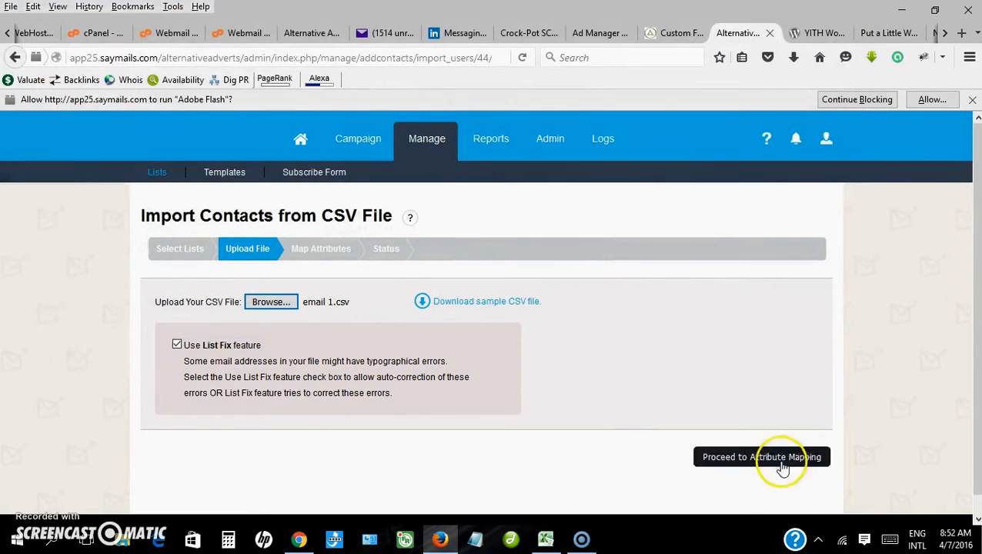
mouse_move(750, 467)
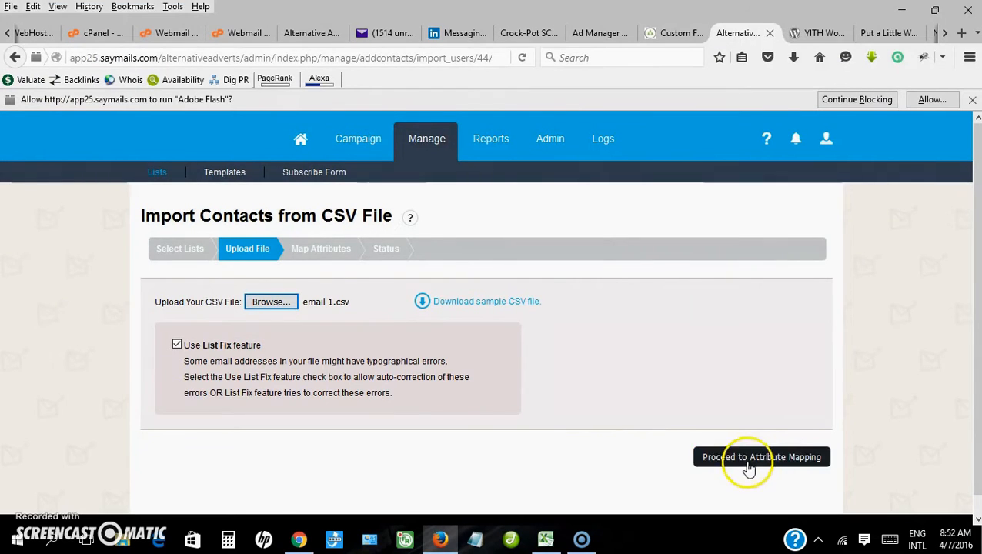
click(761, 457)
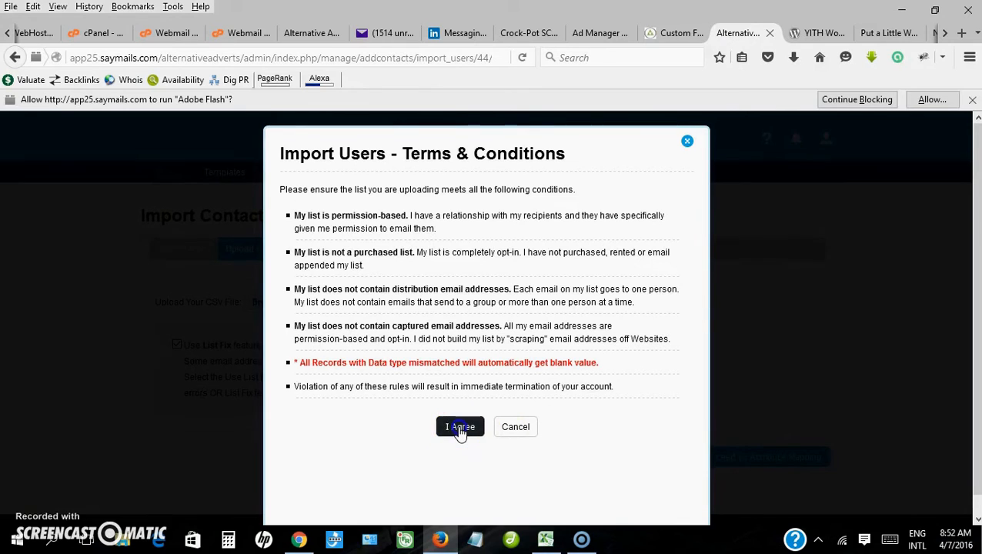
click(460, 426)
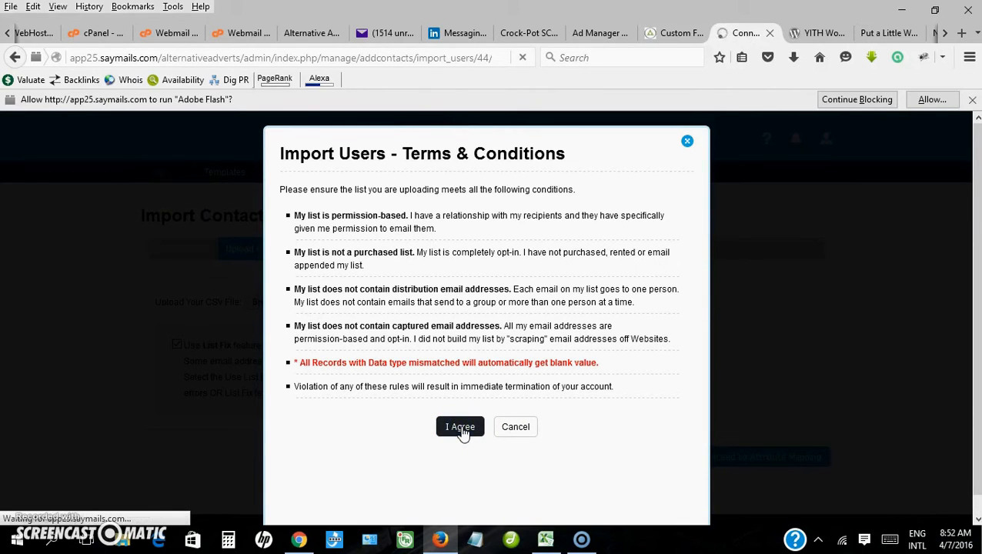
click(459, 426)
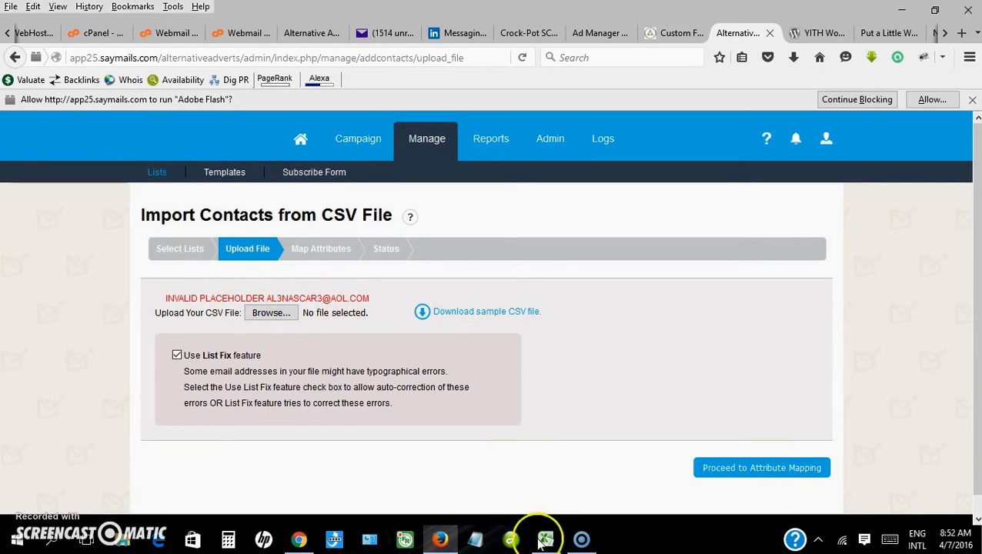
Step: Insert an EMAIL header row above the addresses and resave as CSV
click(546, 539)
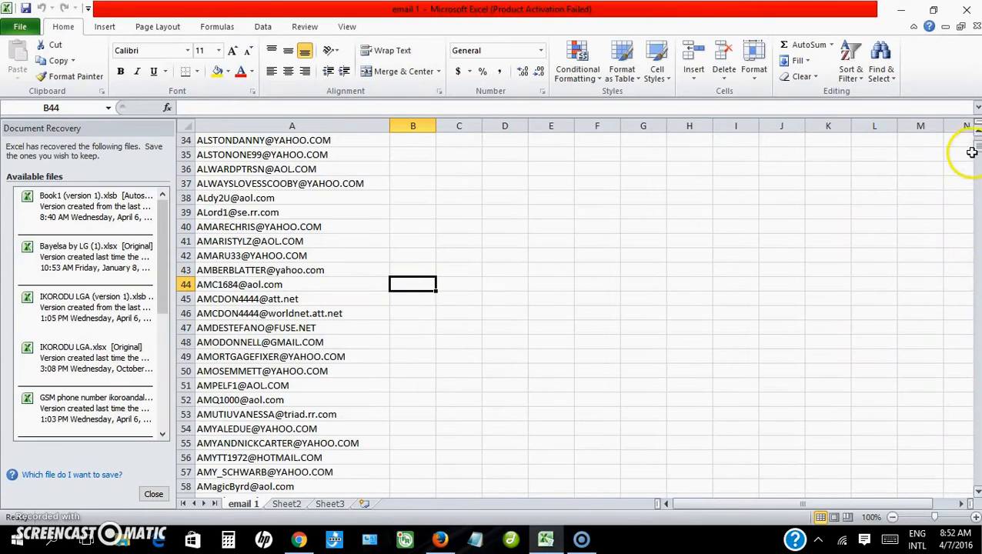
scroll(up, 3)
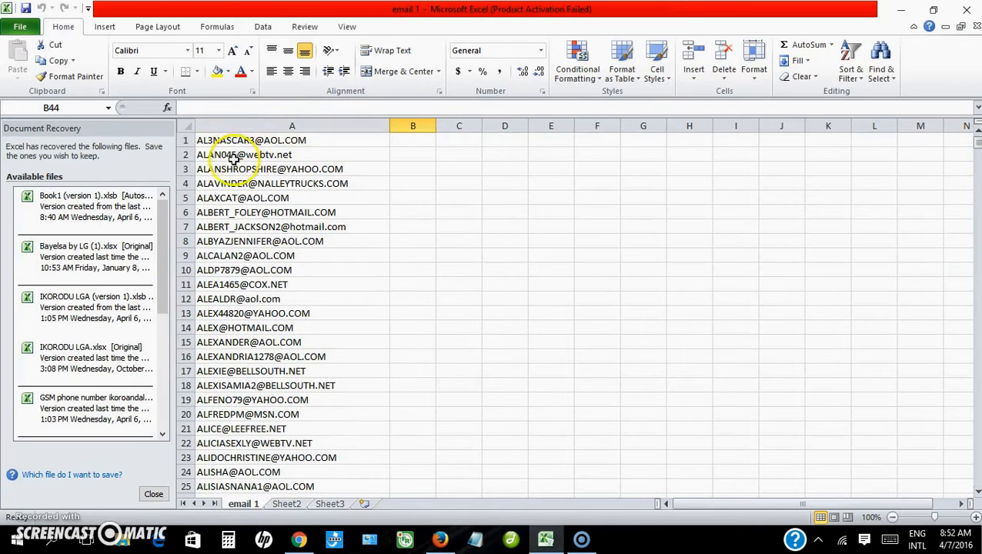
click(291, 140)
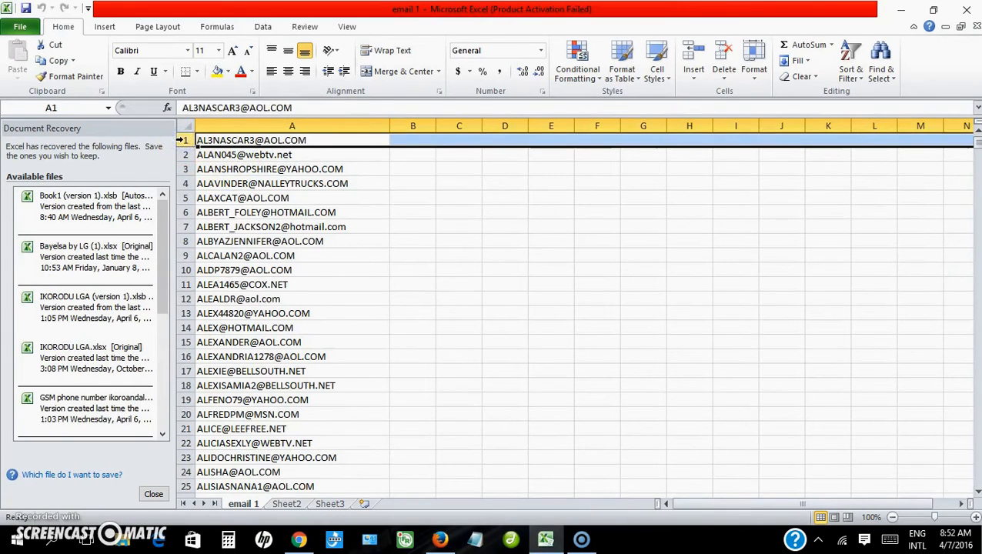
right_click(185, 140)
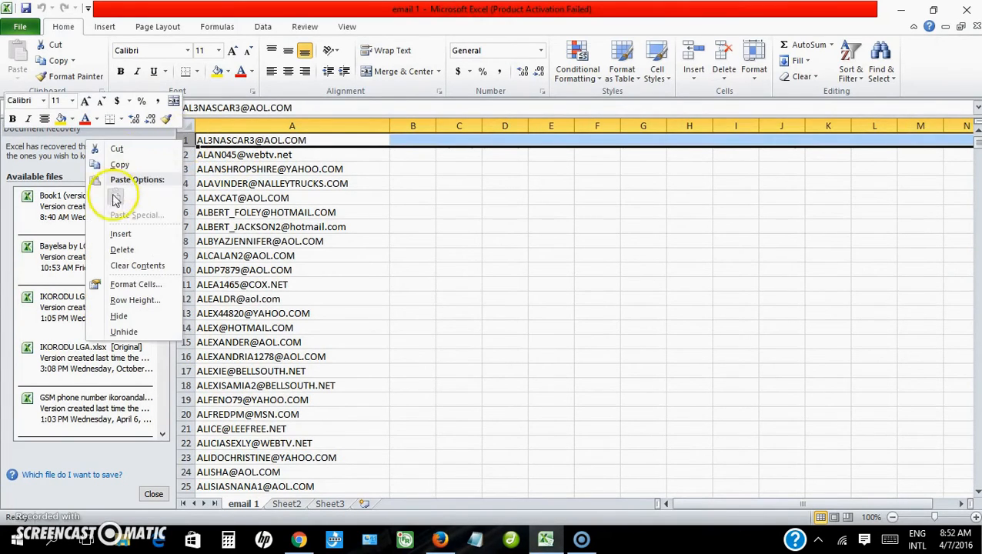
click(121, 249)
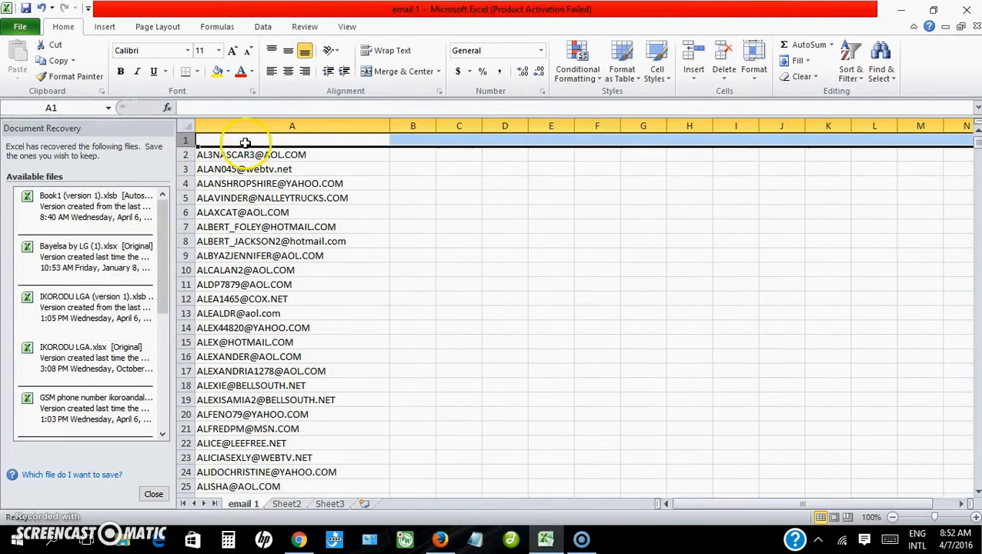
text(E)
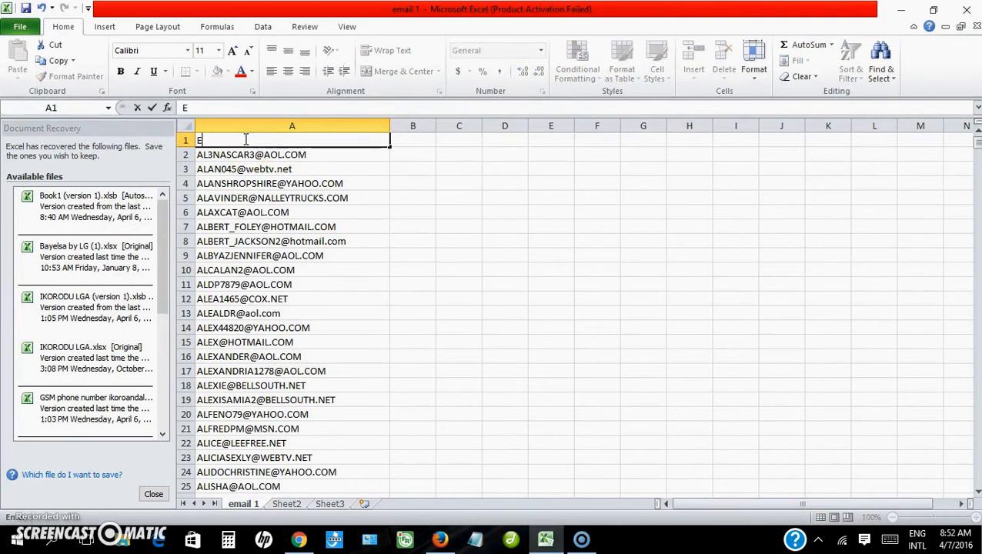
text(MAIL)
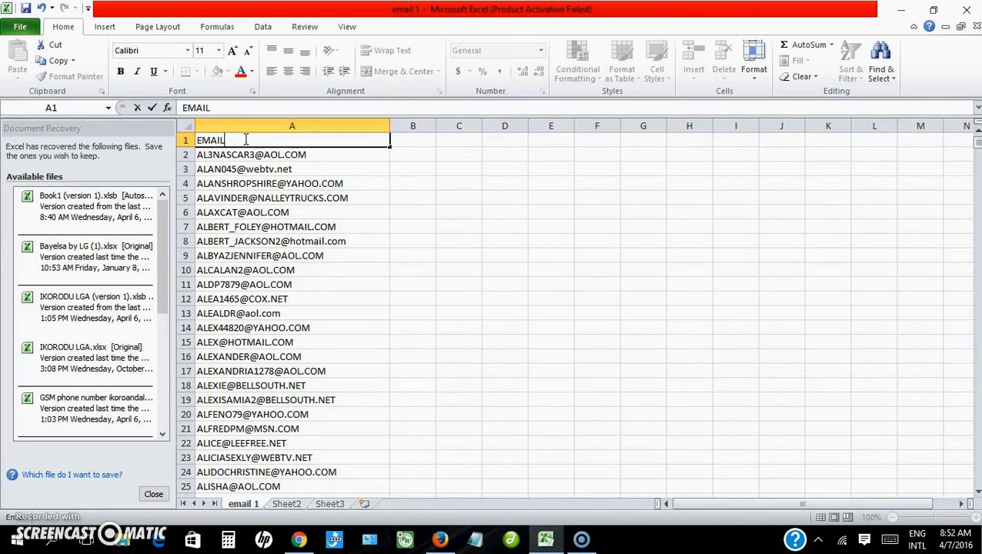
key(ctrl+s)
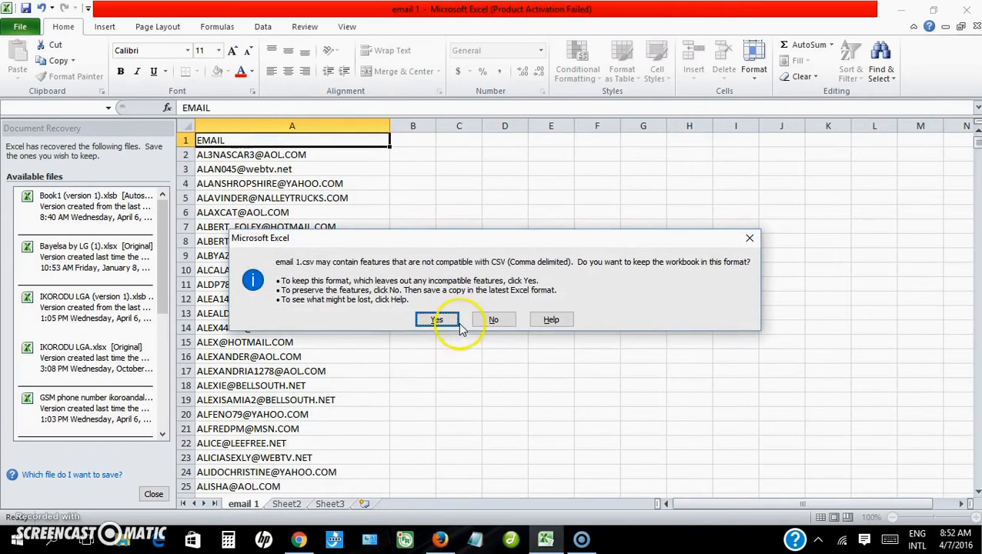
click(437, 319)
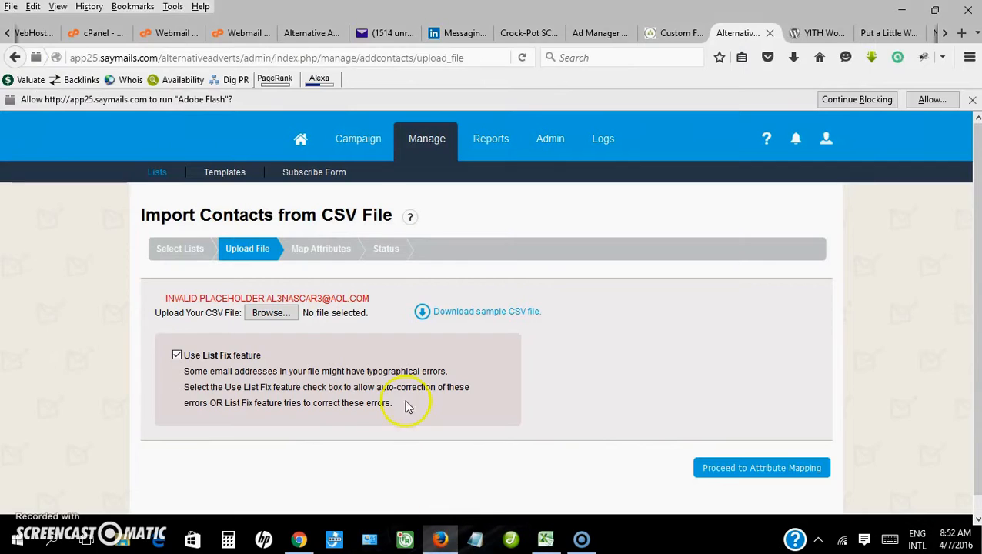
Step: Re-upload the updated email 1.csv and accept the import terms
click(271, 313)
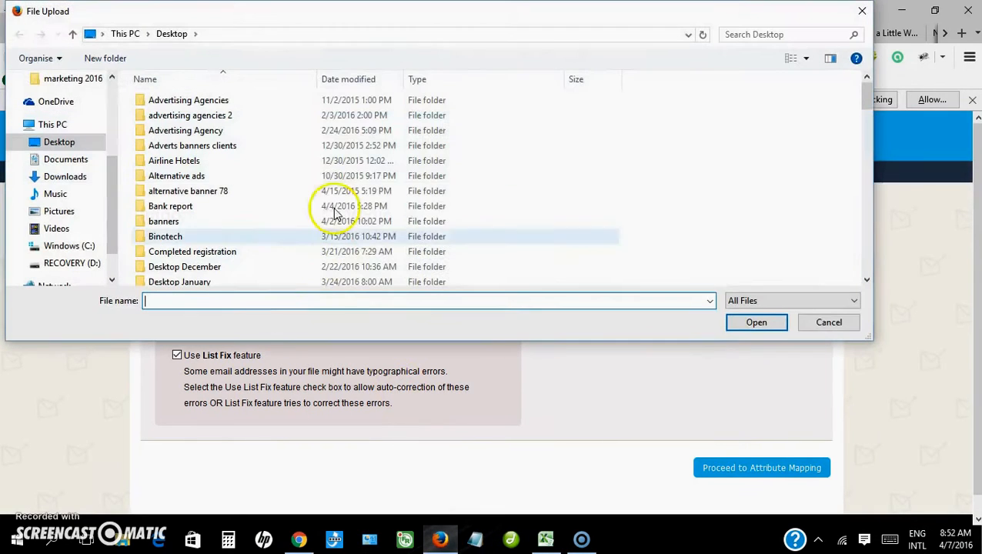
scroll(down, 3)
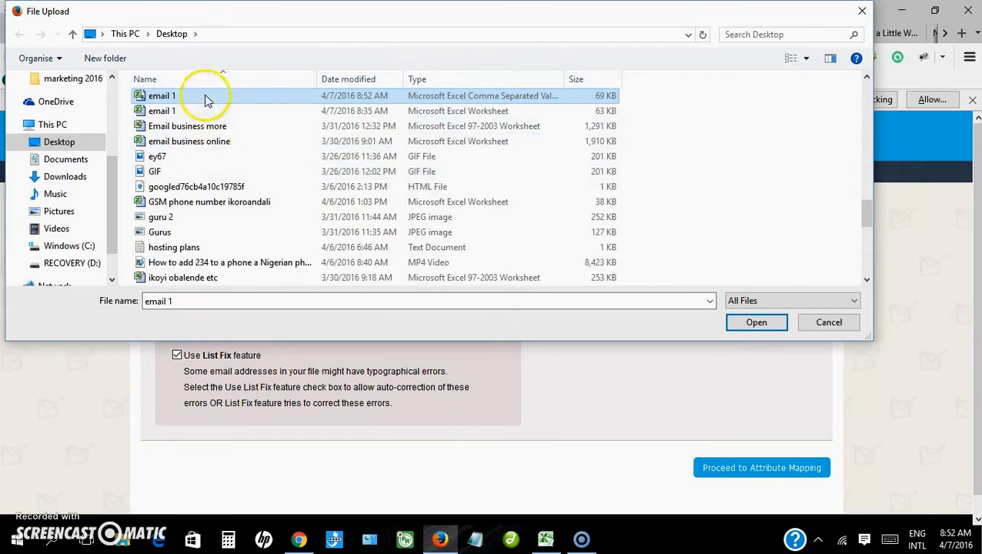
click(755, 321)
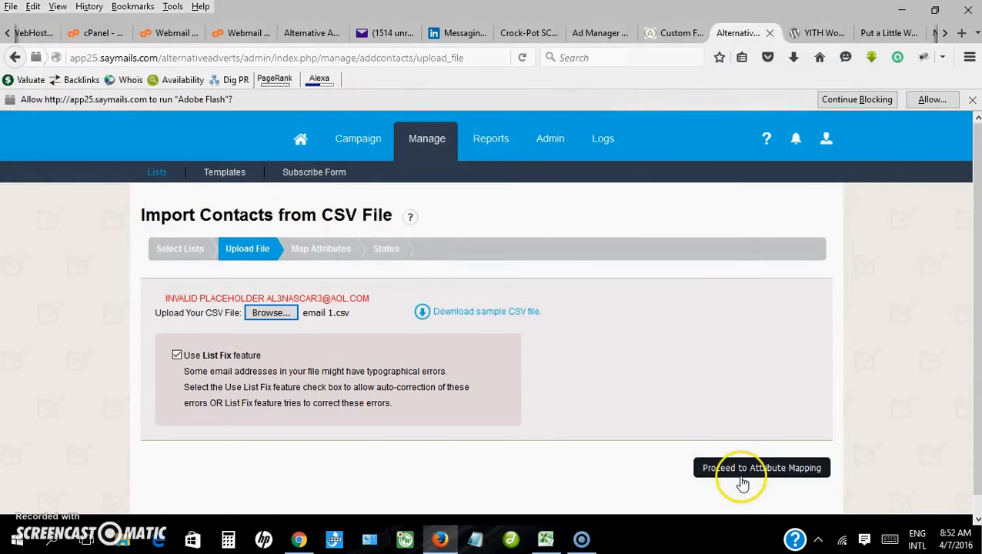
click(760, 468)
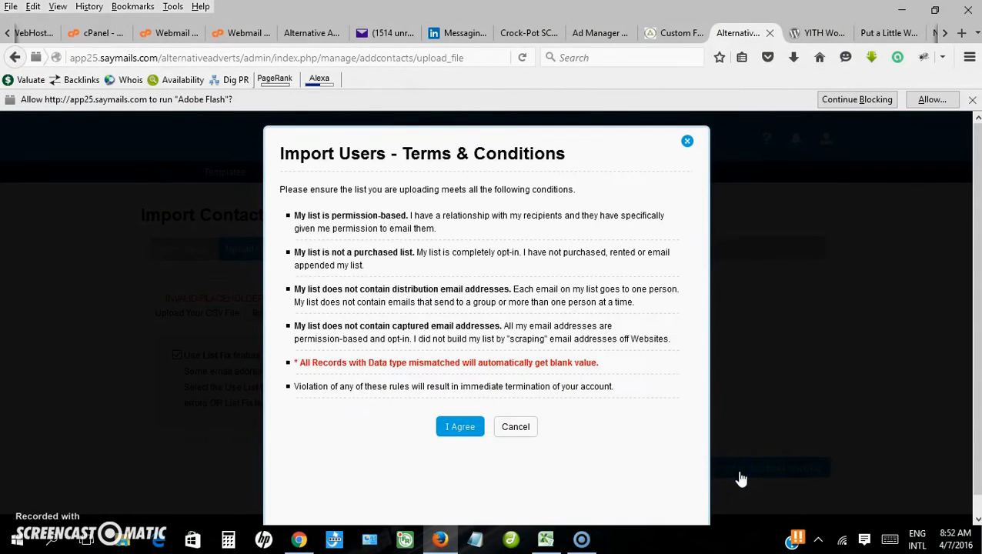
click(460, 426)
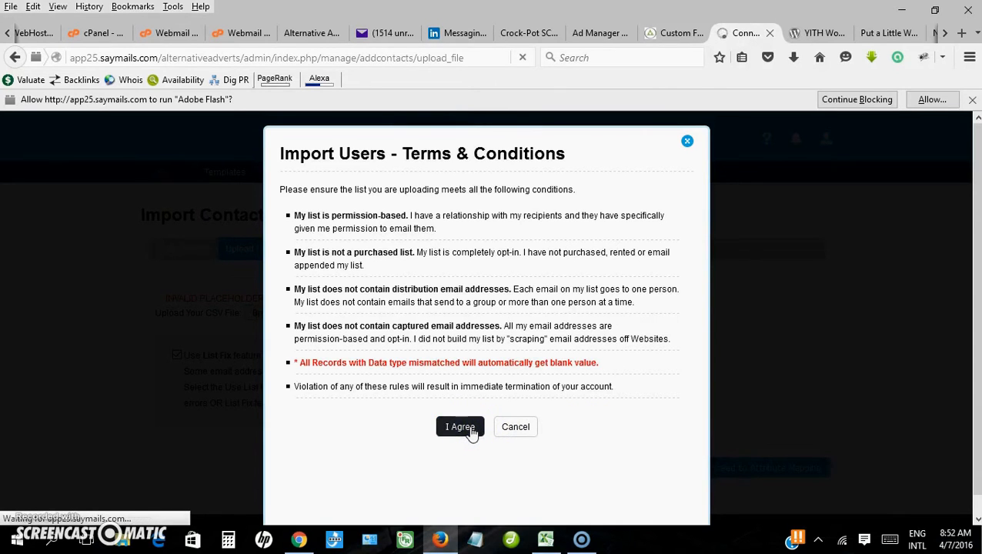
click(460, 427)
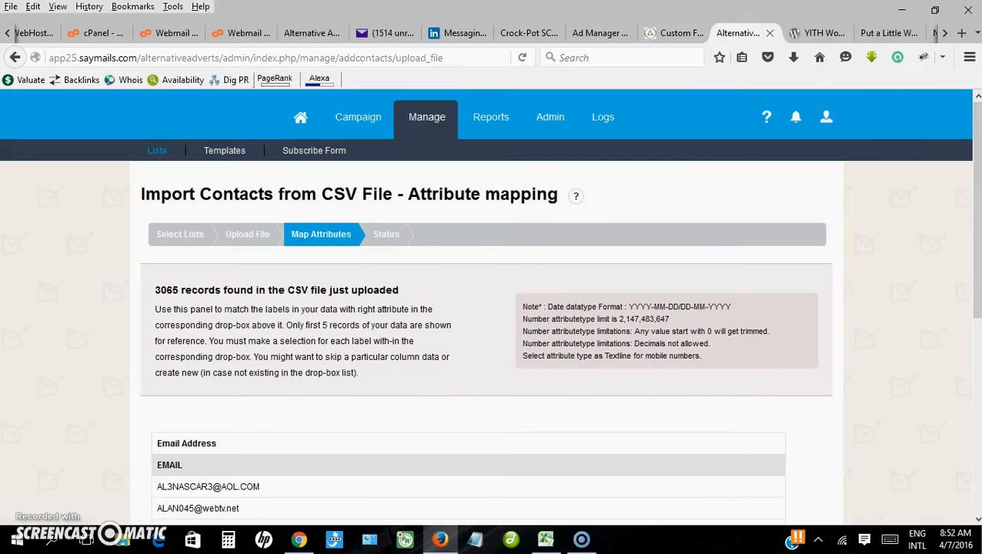
Step: Submit the demo 2 CSV contacts with Auto Correct kept selected, using Save & Add Contacts
scroll(down, 3)
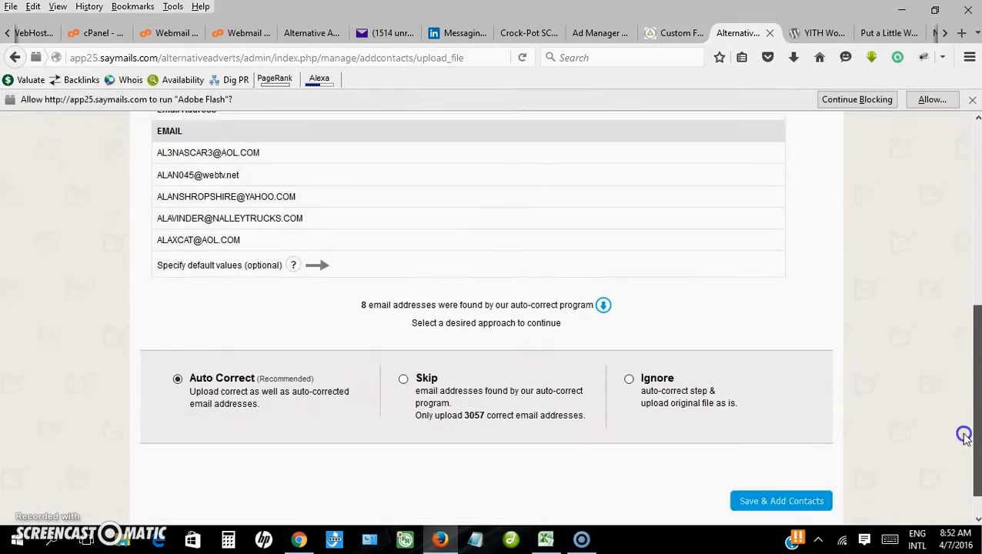
scroll(down, 3)
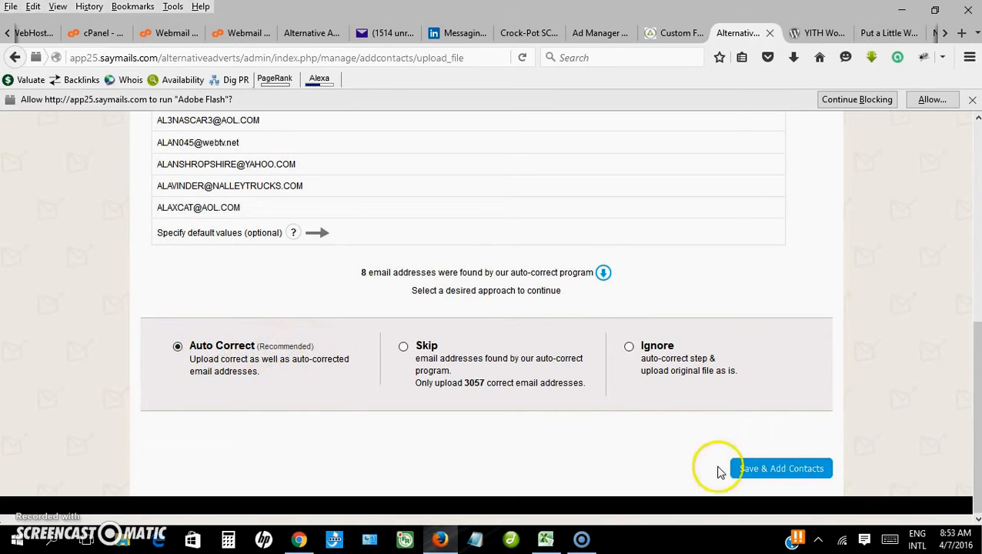
click(781, 468)
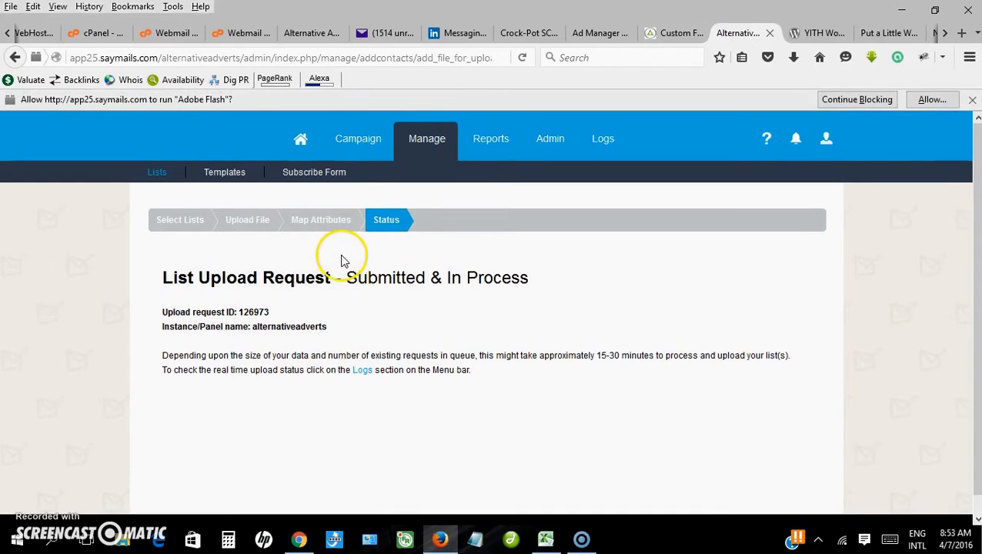
mouse_move(296, 284)
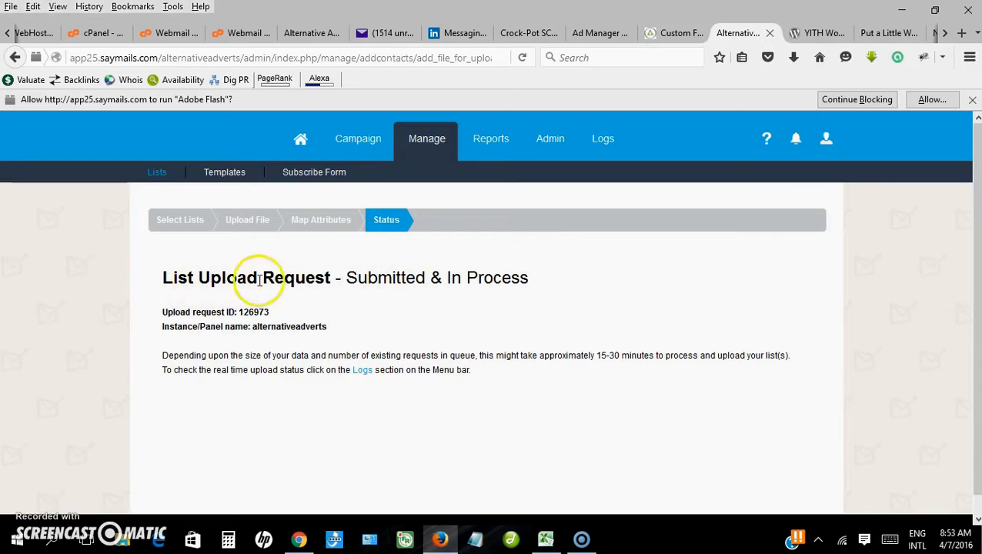
mouse_move(454, 281)
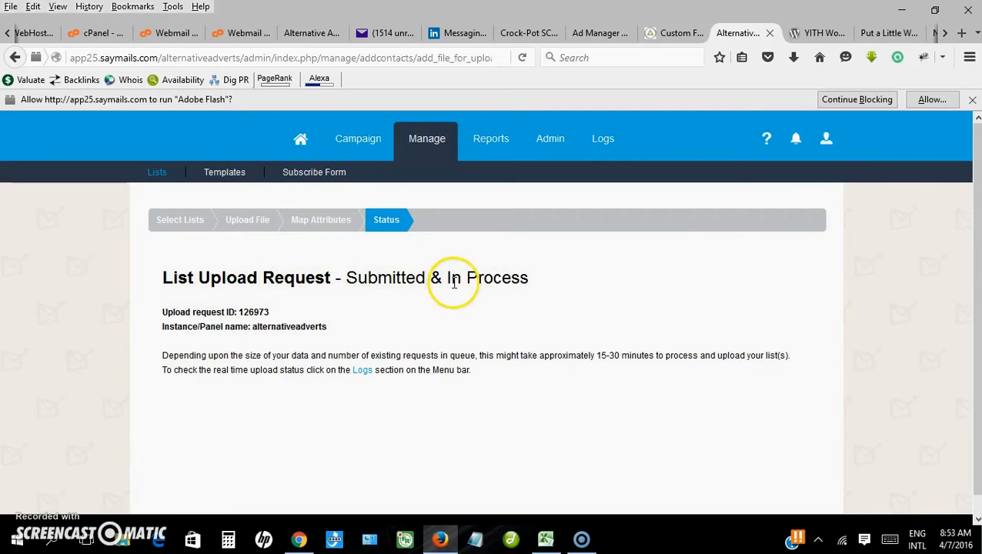
Step: Check the Logs for a successful status on upload request 126973 (email 1.csv)
click(361, 369)
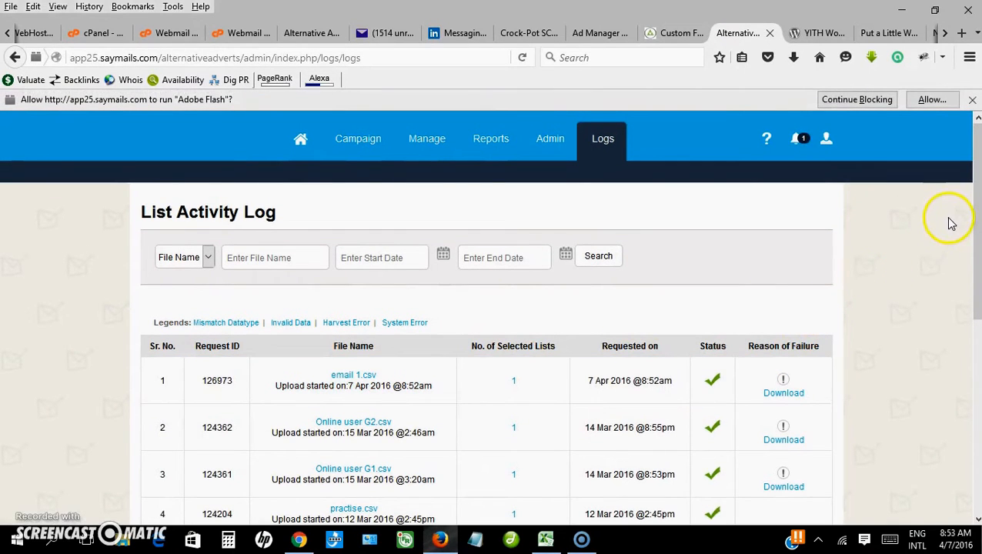
mouse_move(421, 221)
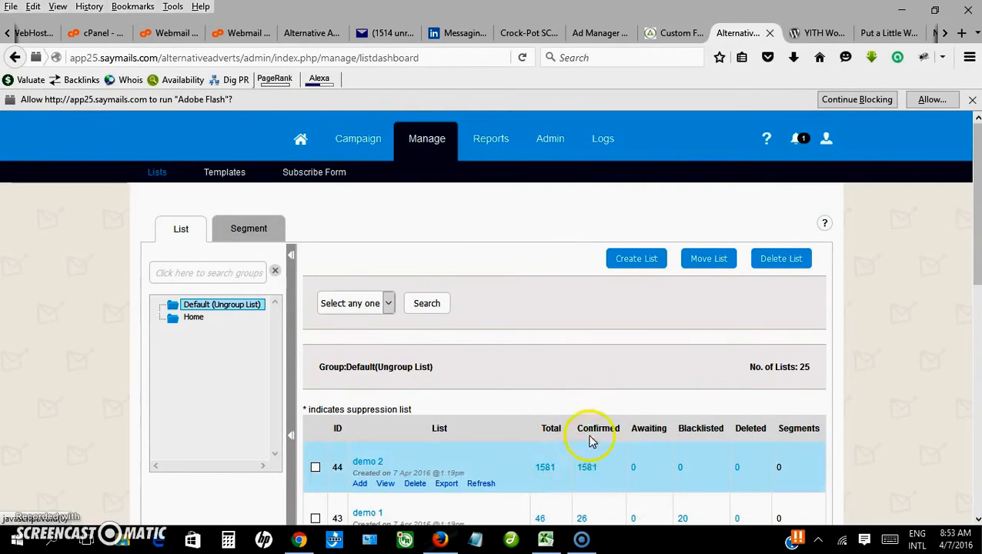
mouse_move(893, 344)
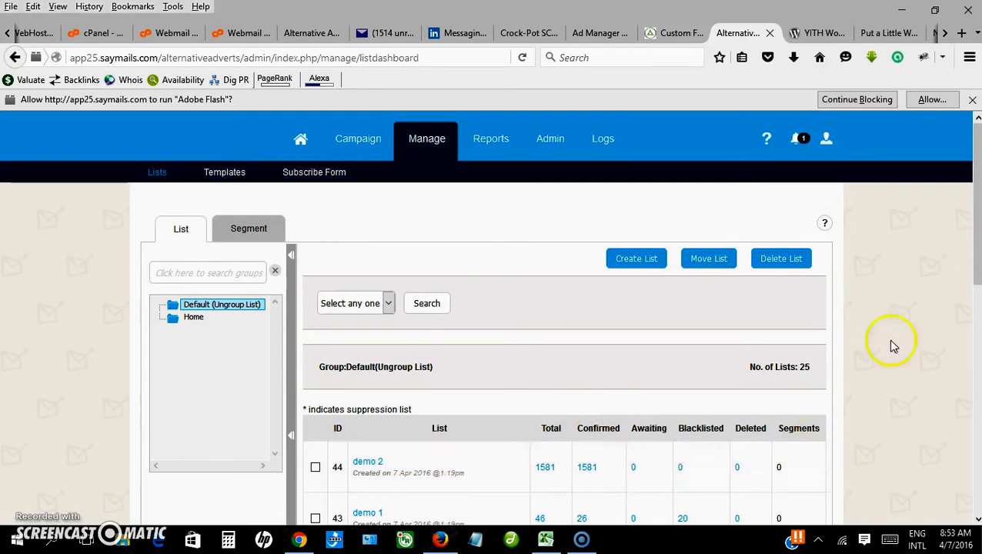
mouse_move(350, 142)
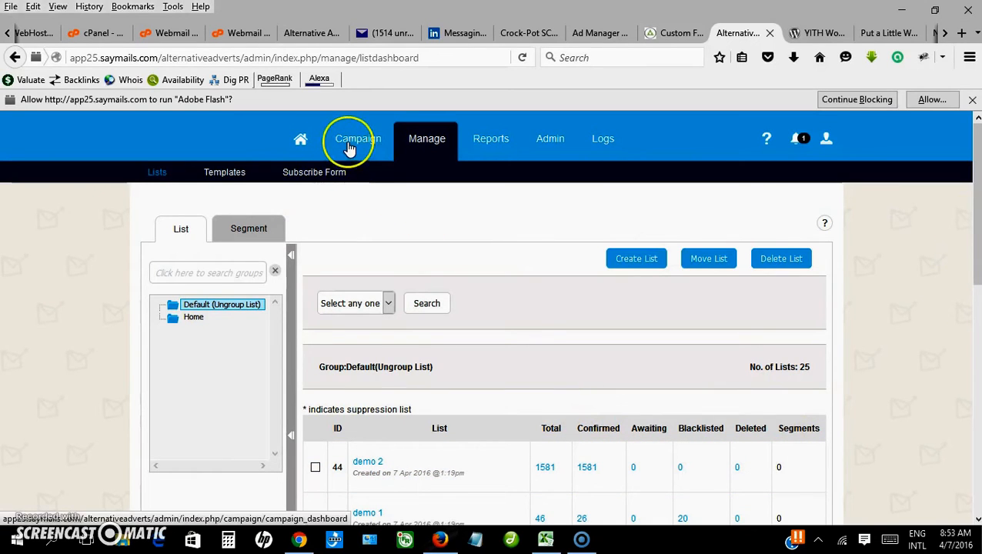
Step: Start a new Regular campaign from Campaign > Create New
click(357, 139)
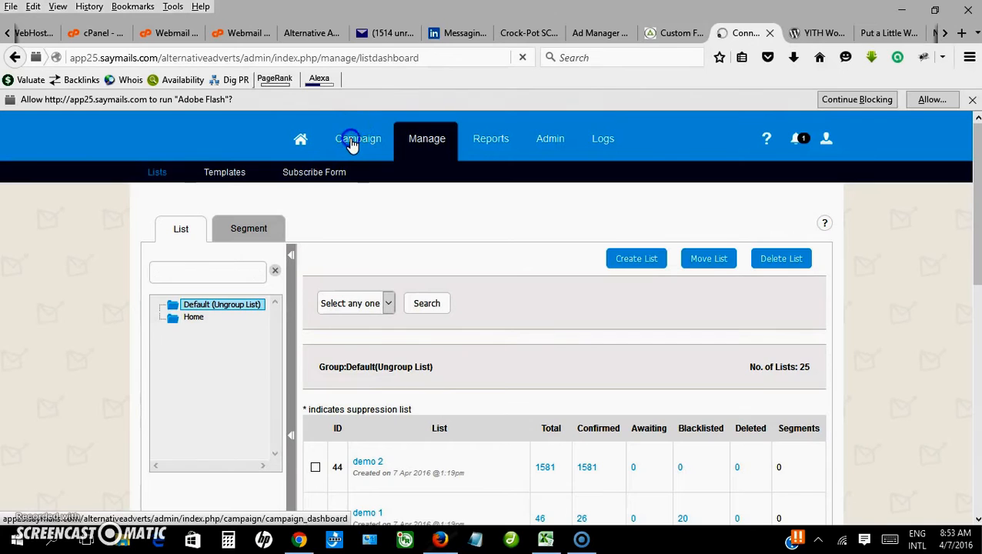
click(357, 138)
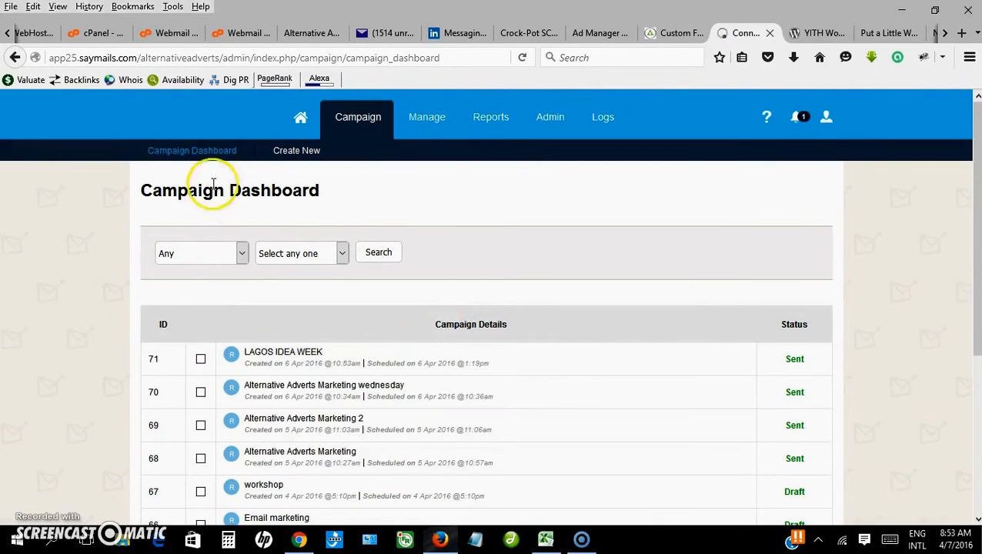
click(297, 150)
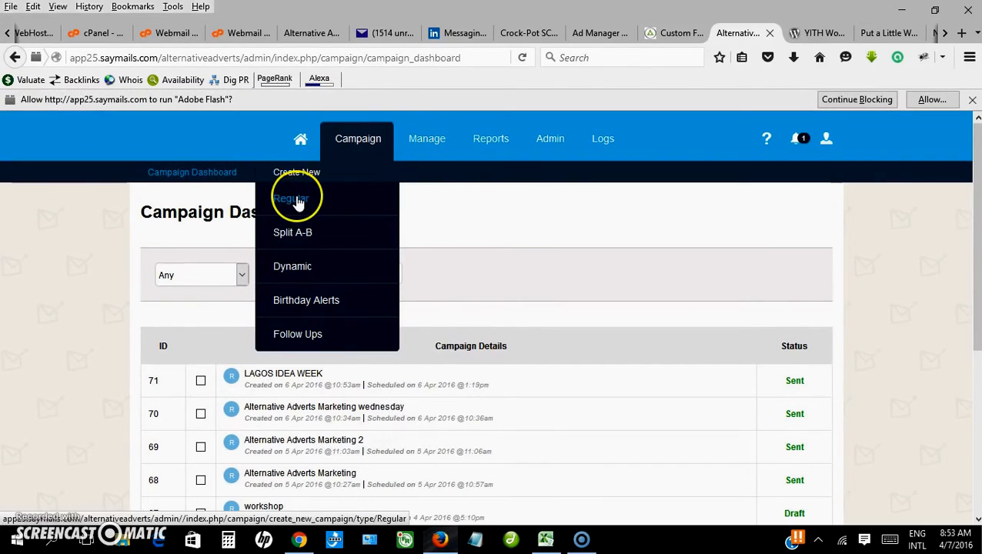
click(290, 198)
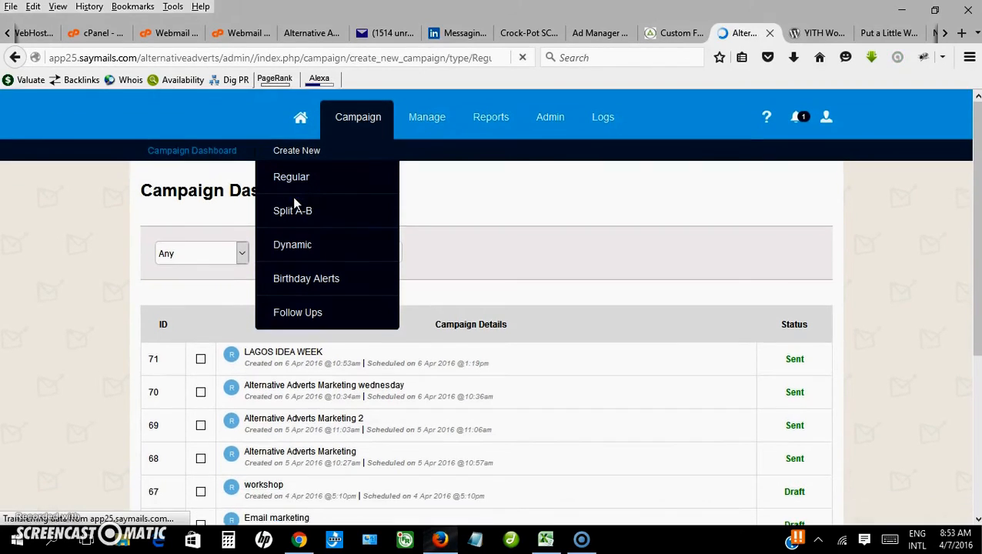
click(290, 176)
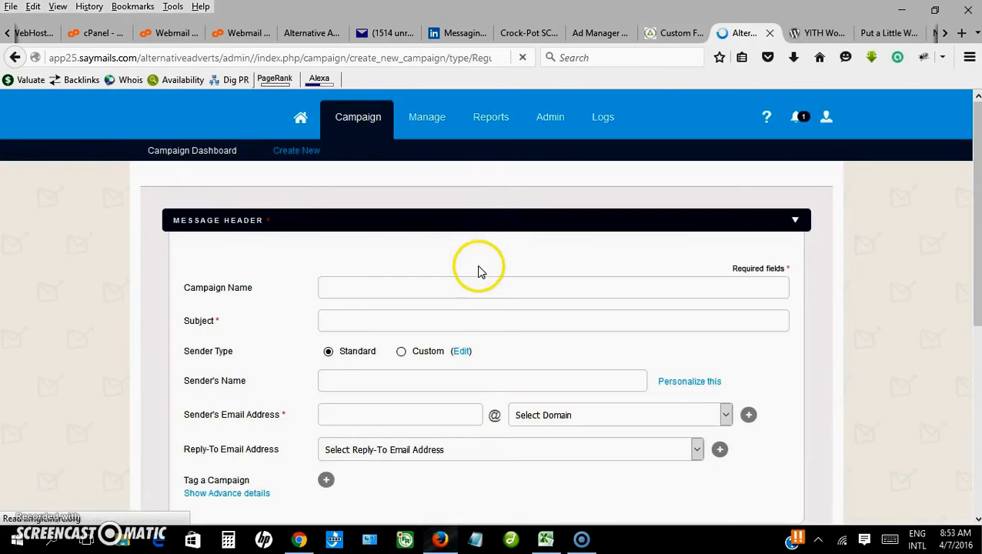
mouse_move(199, 294)
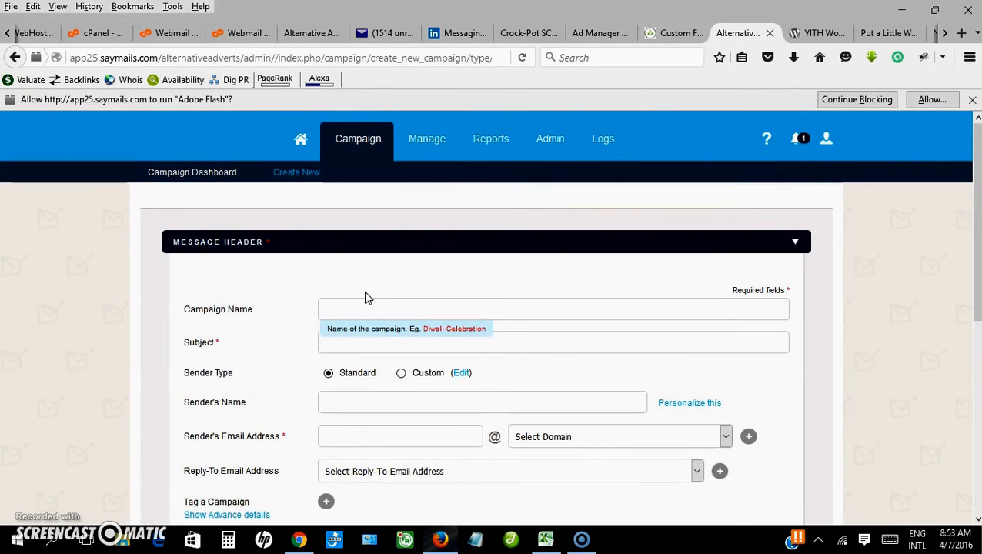
Step: Enter campaign name 'Demo' and subject 'Demo email newsletter'
text(C)
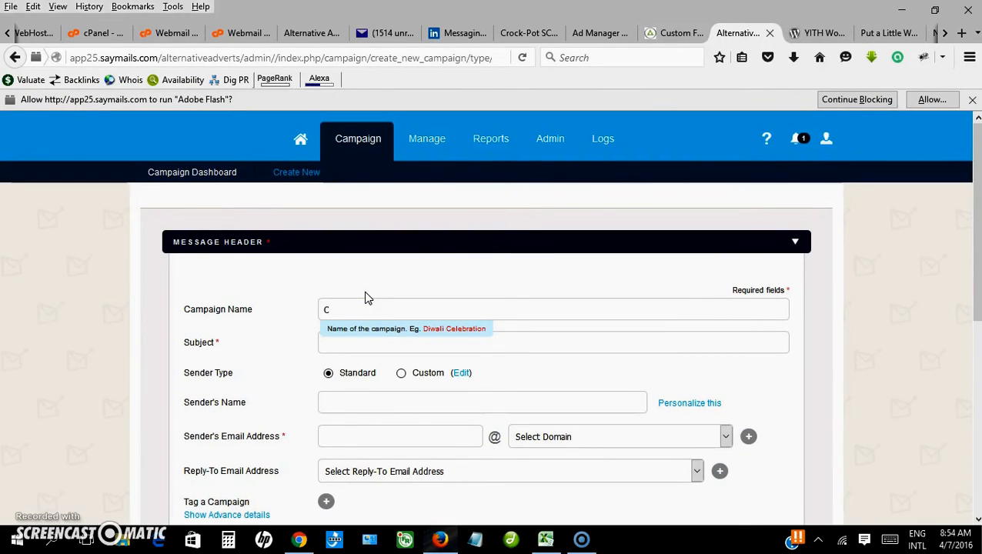
text(D)
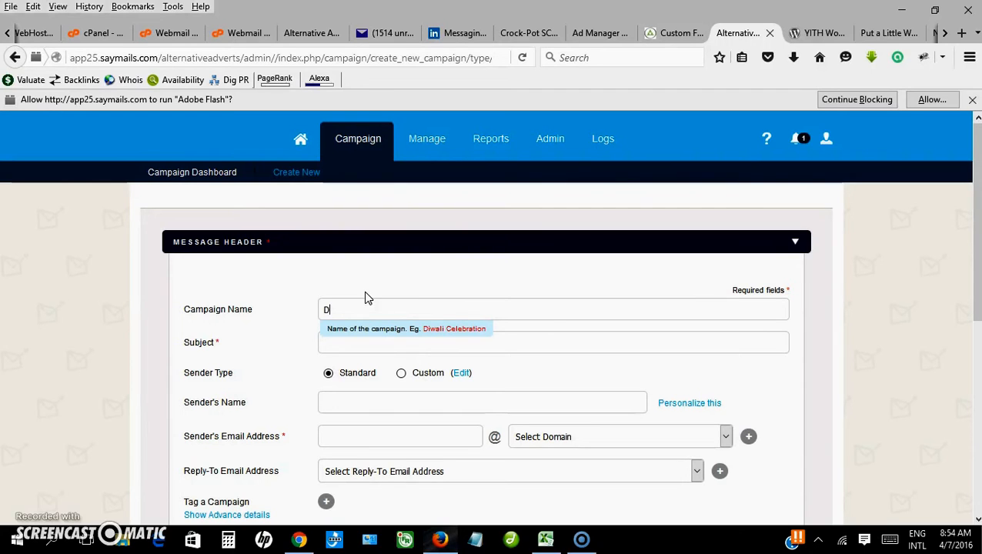
text(emo)
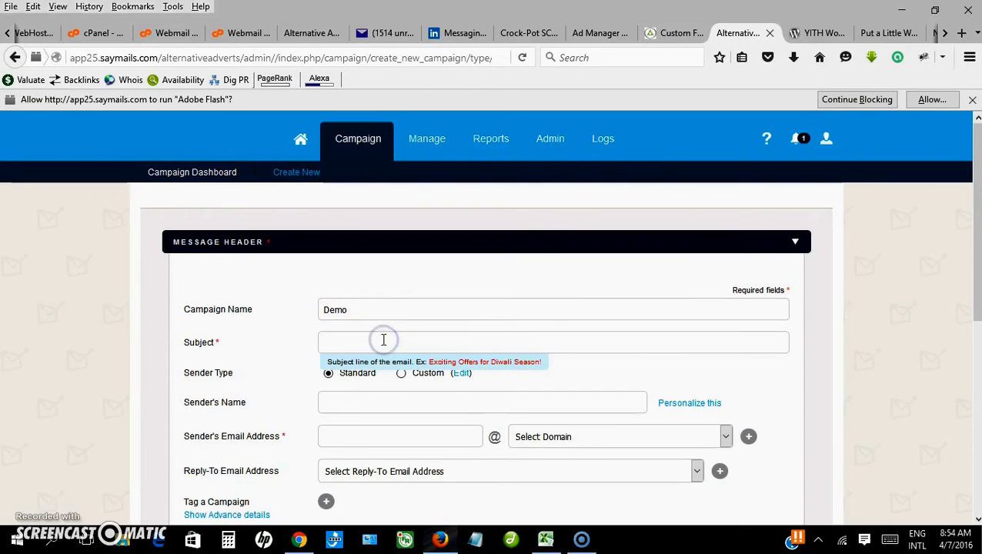
text(Demo)
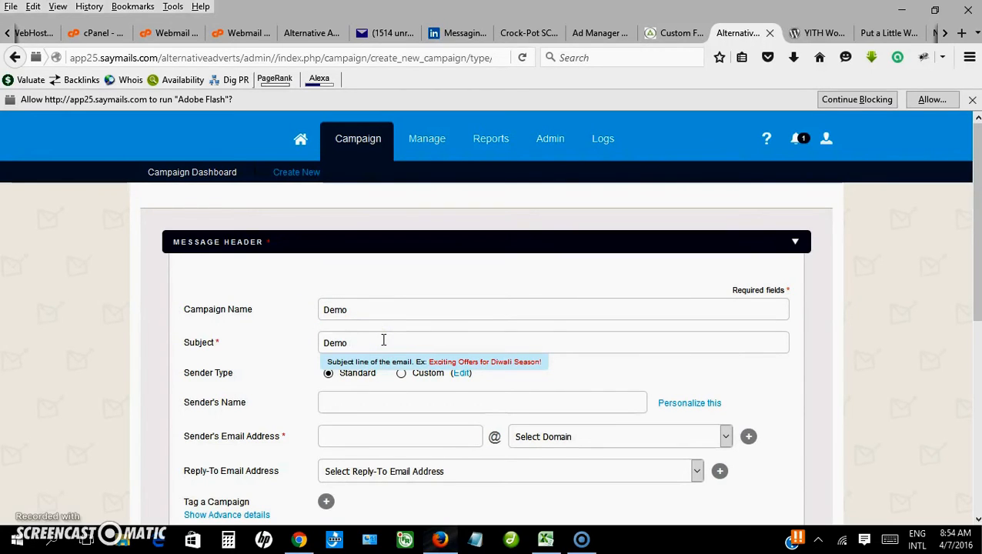
text(email new)
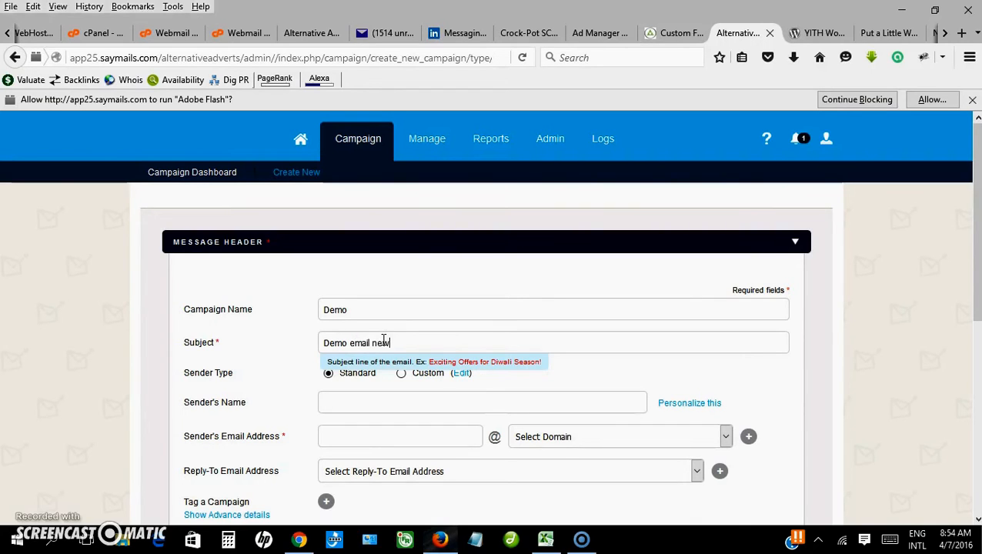
text(s)
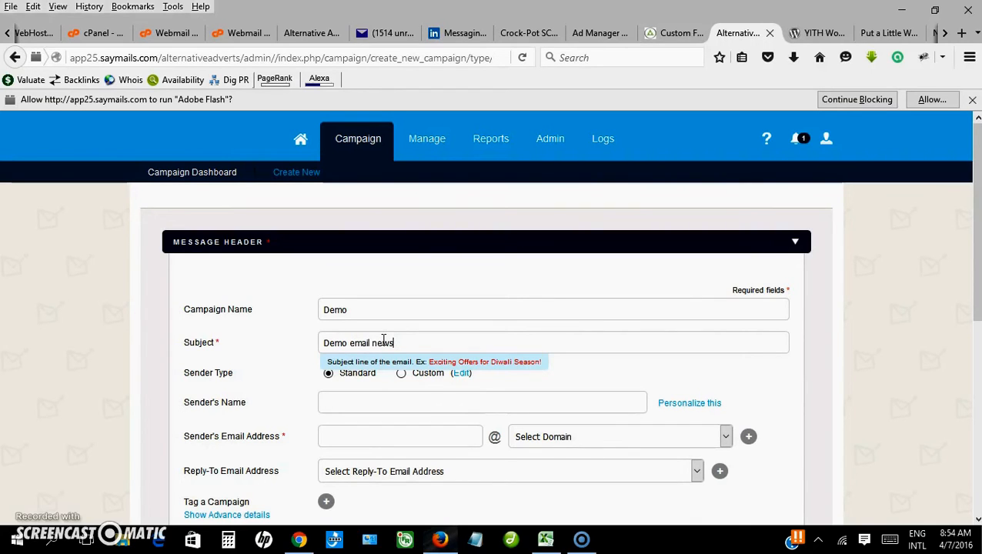
text(letter)
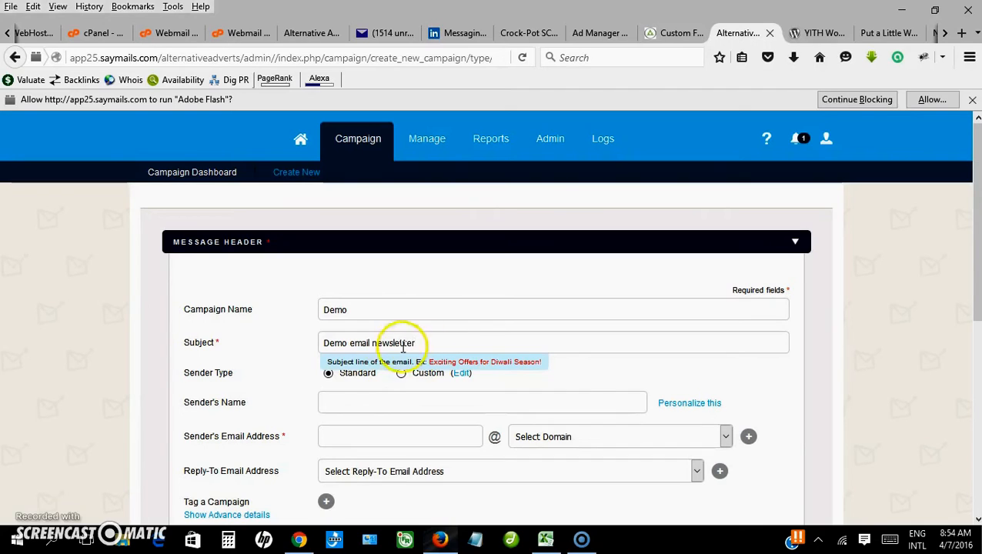
click(482, 402)
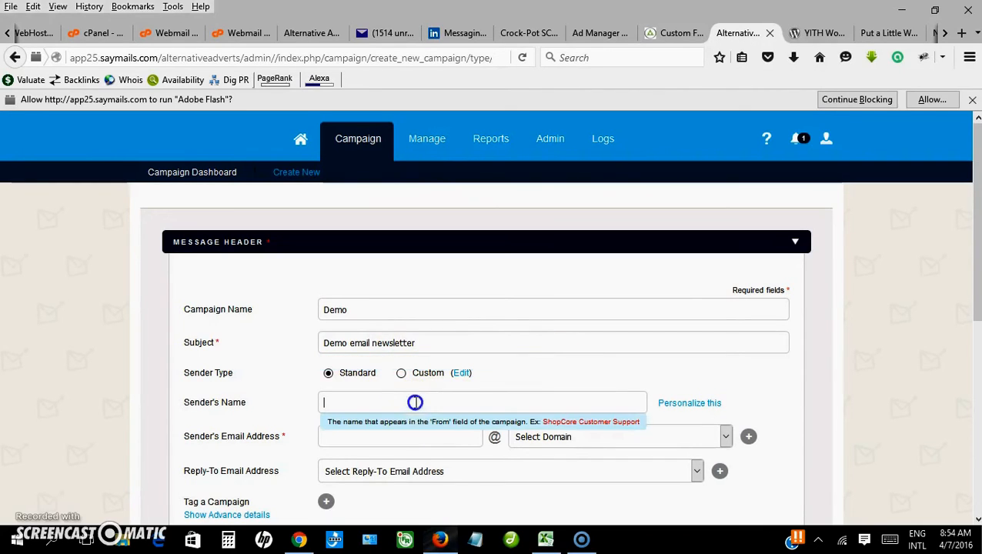
mouse_move(539, 412)
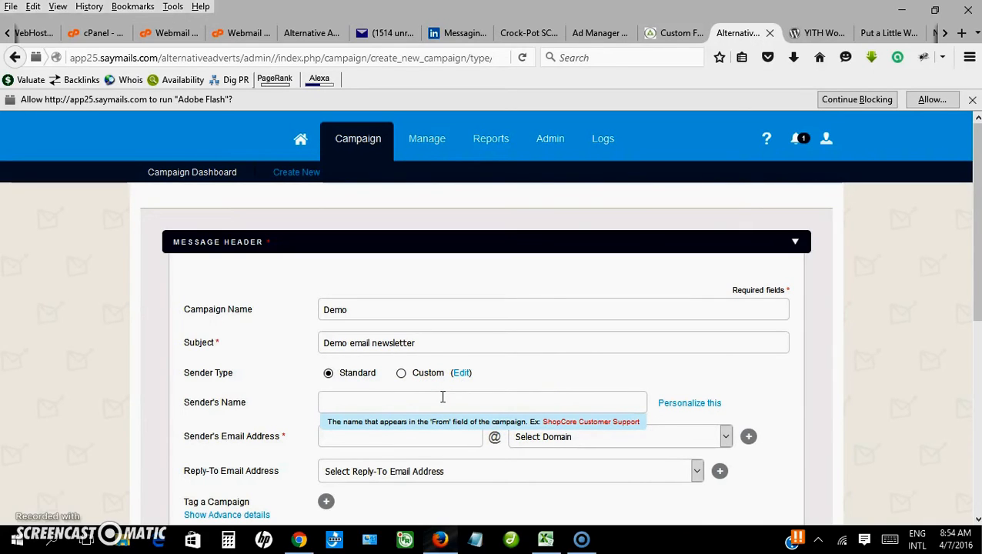
text(Alternative A)
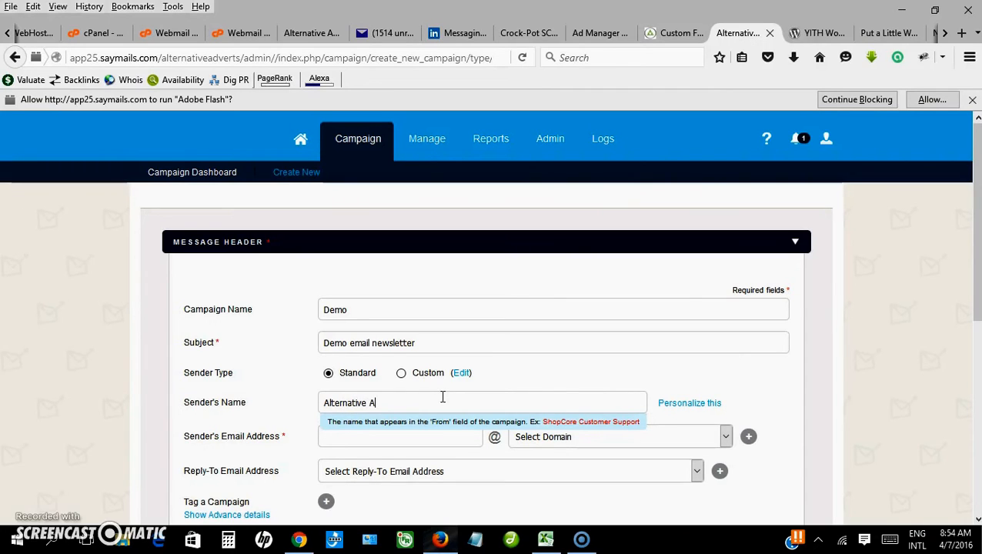
text(dverts)
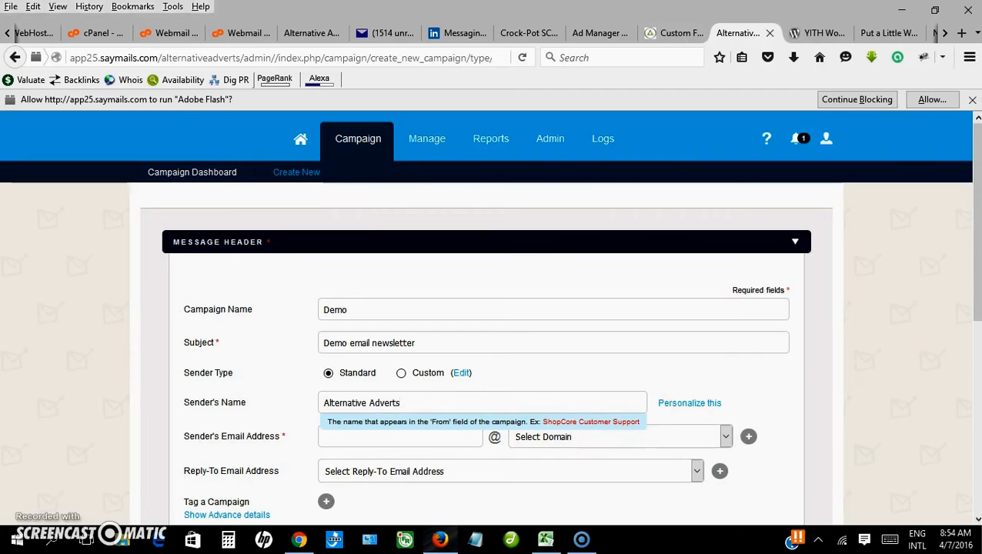
scroll(down, 3)
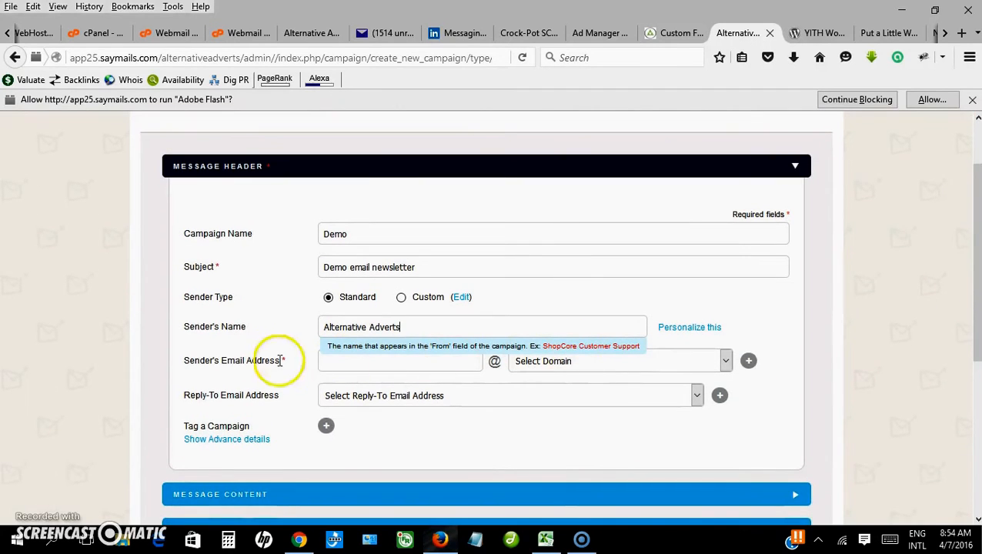
click(399, 361)
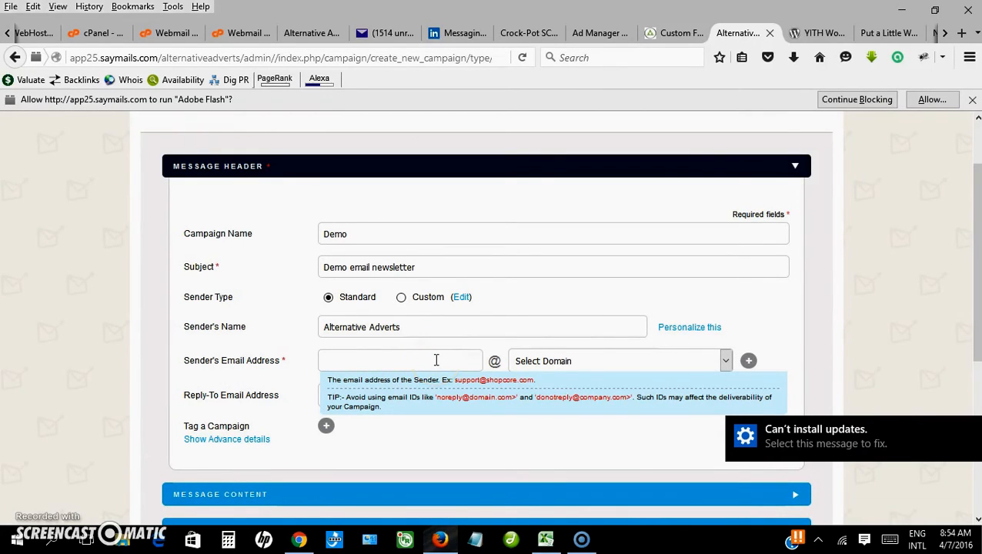
text(i)
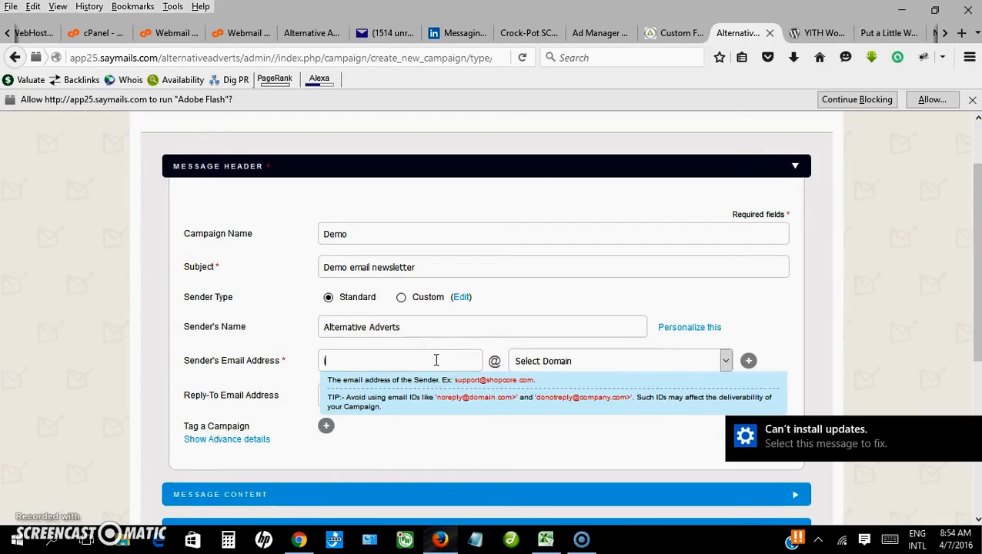
text(nfo)
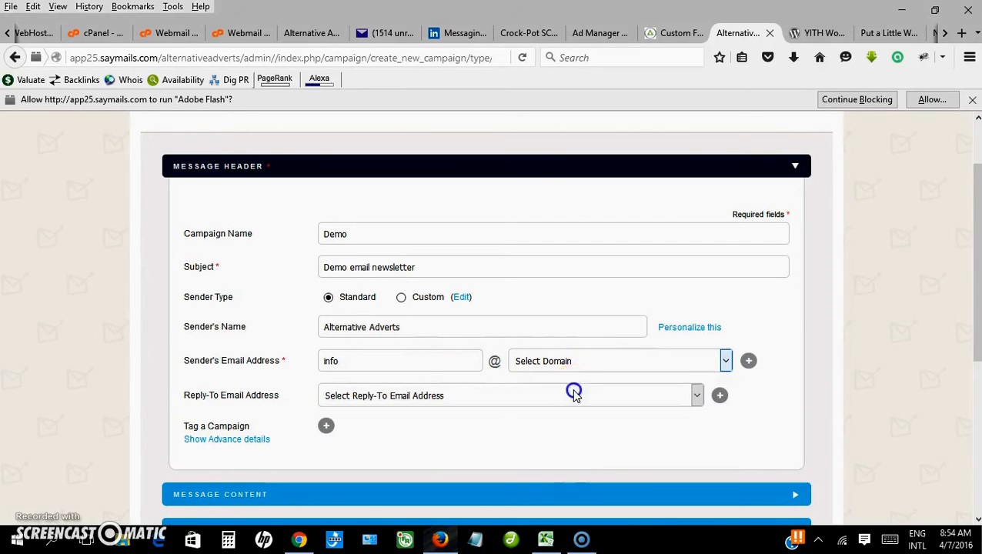
click(616, 360)
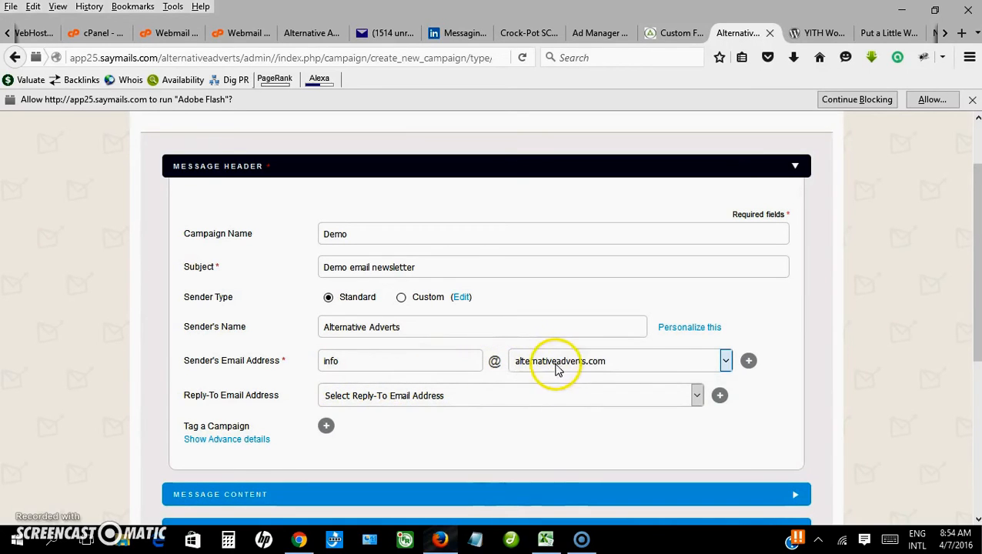
scroll(down, 3)
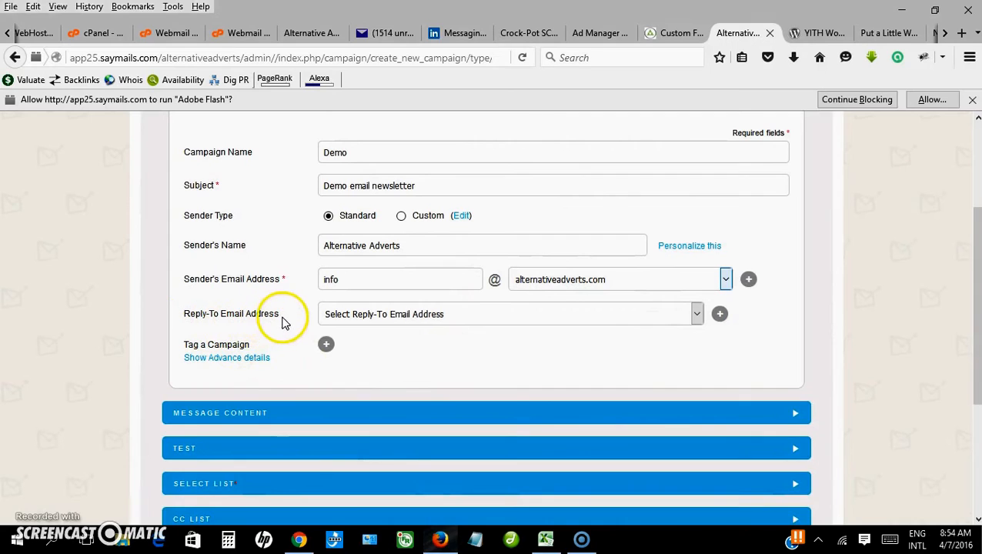
mouse_move(552, 287)
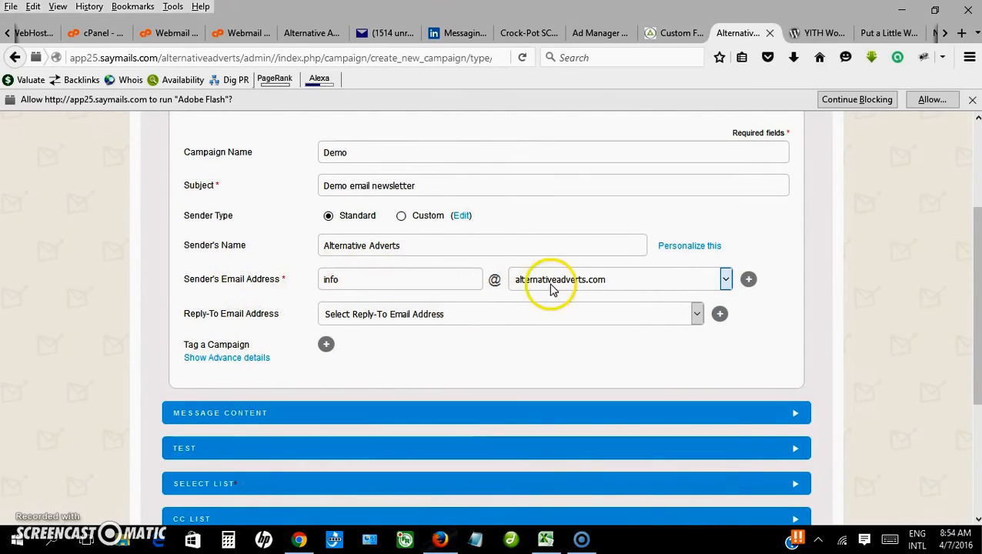
mouse_move(381, 313)
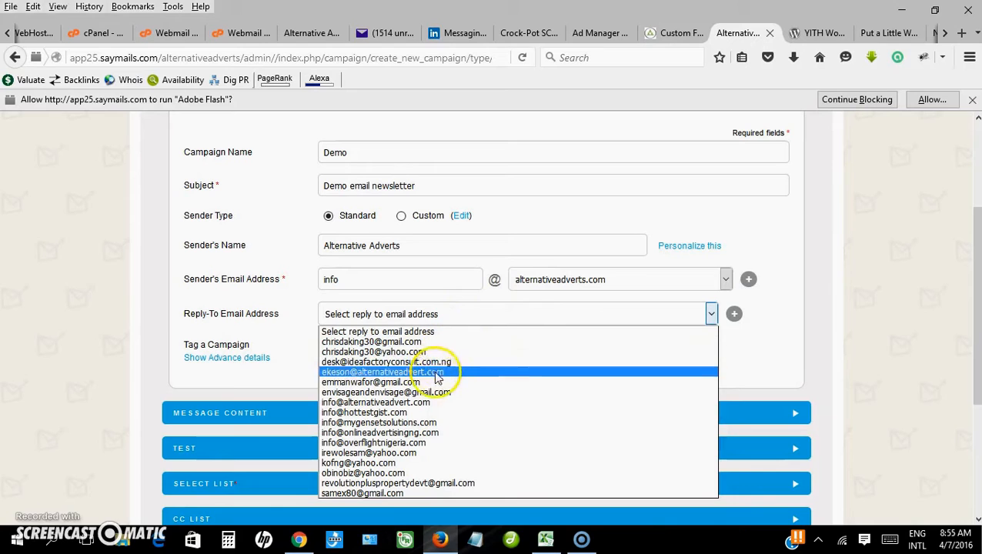
click(375, 401)
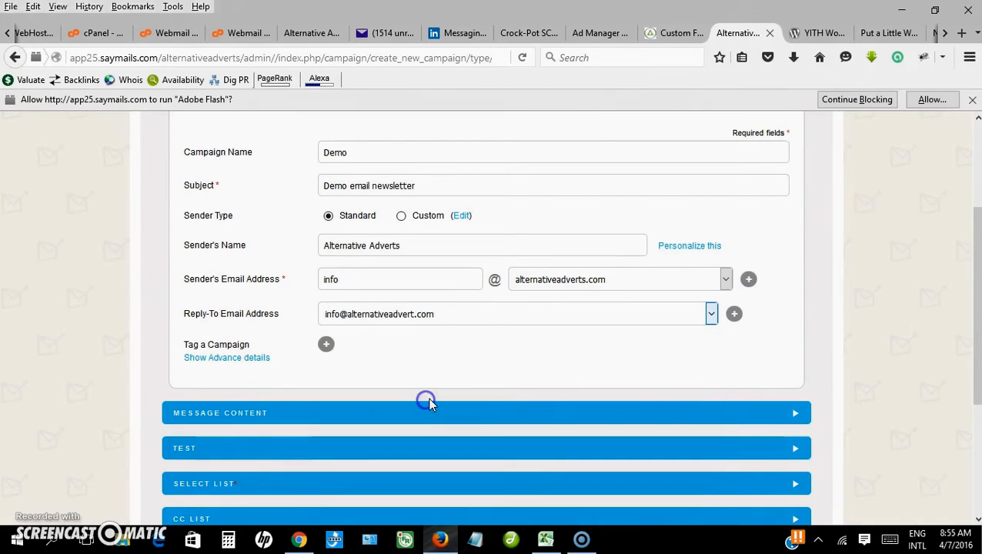
mouse_move(443, 315)
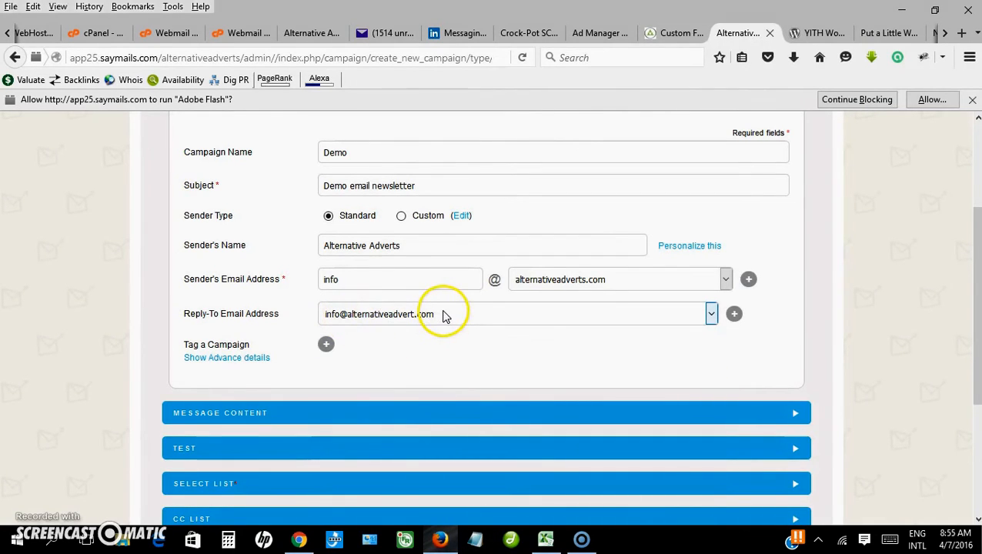
click(709, 313)
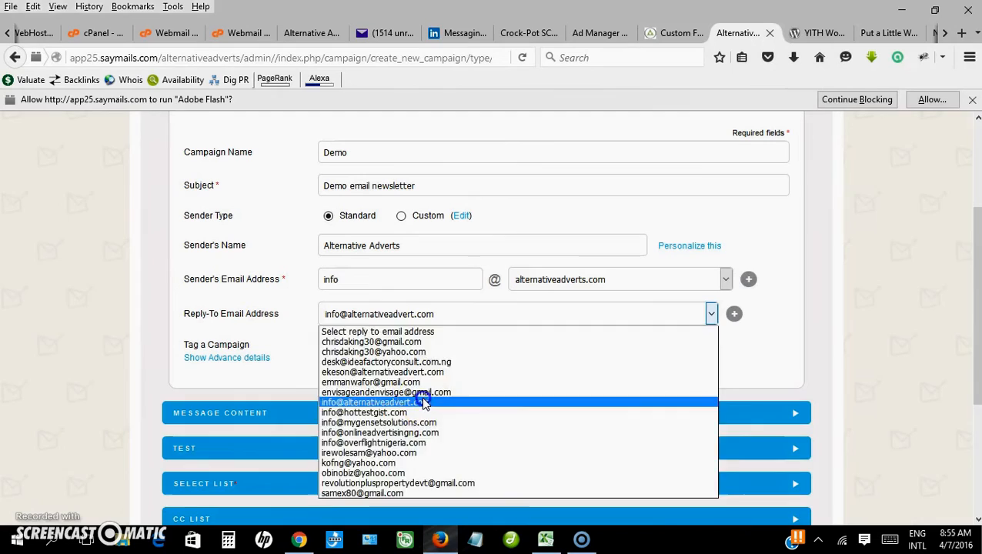
click(369, 402)
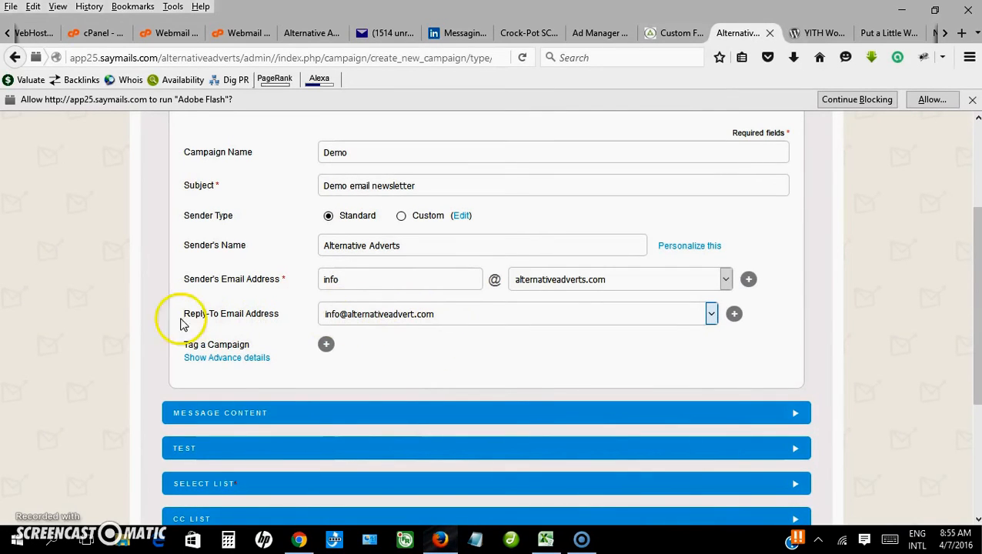
scroll(down, 3)
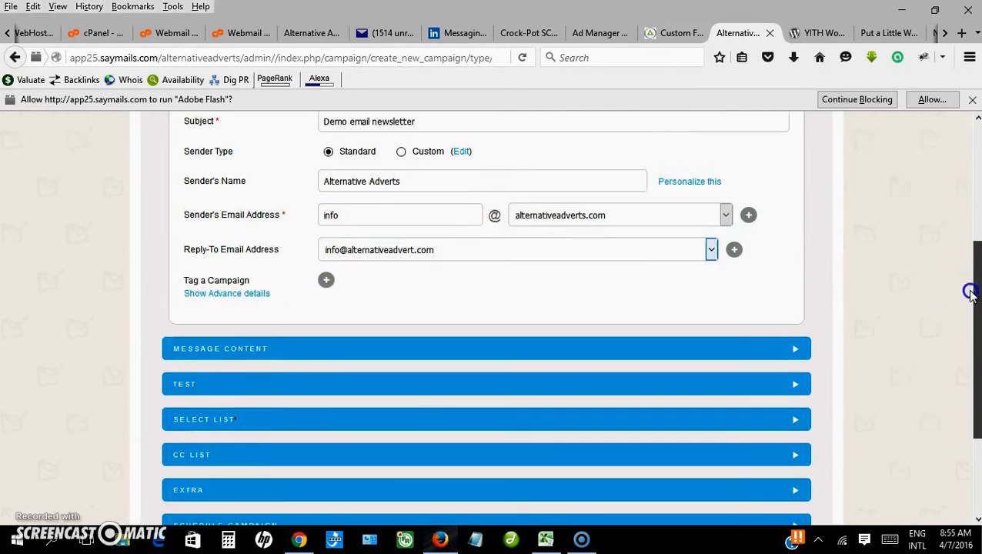
Step: Type 'This is a demo email newsletter.' and the sign-off 'Thanks' in the HTML editor
scroll(down, 3)
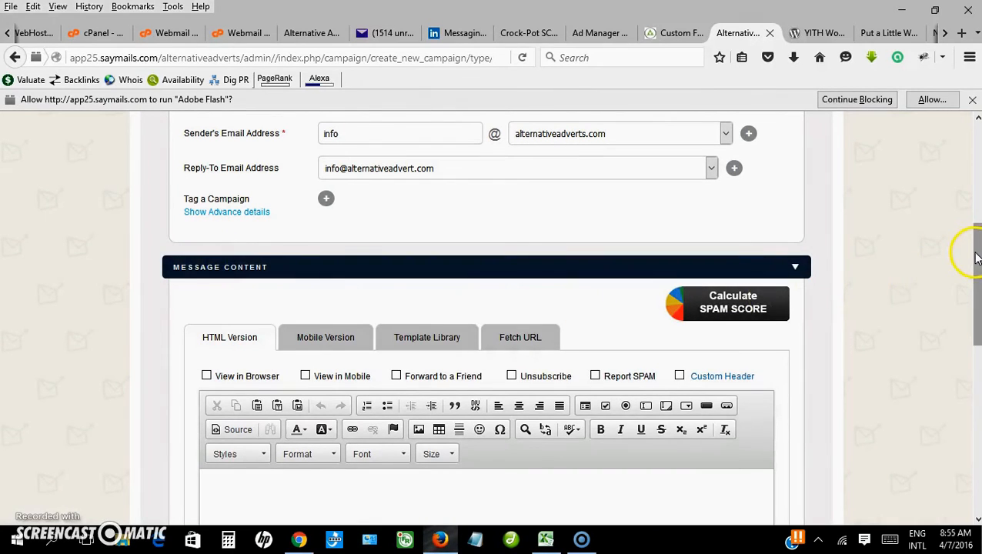
scroll(down, 3)
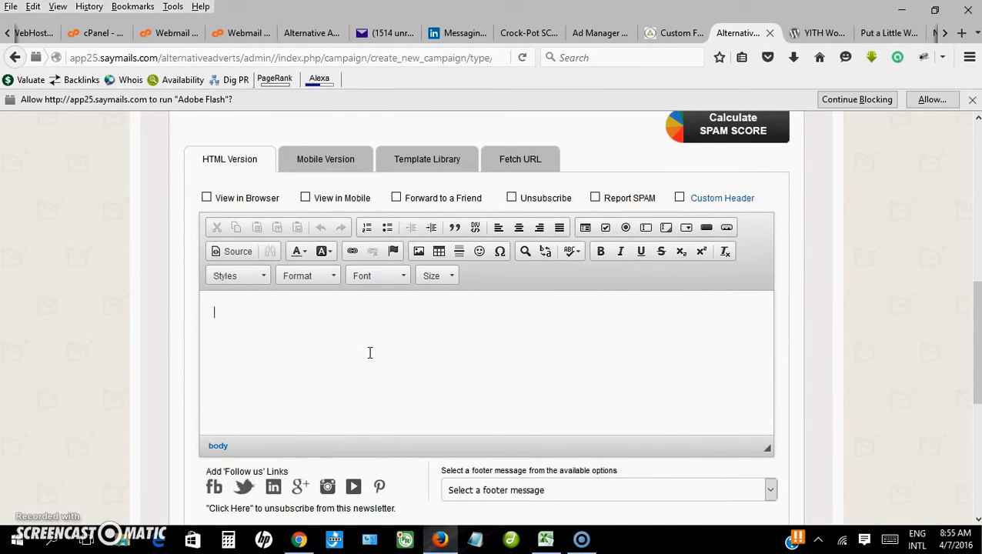
text(T)
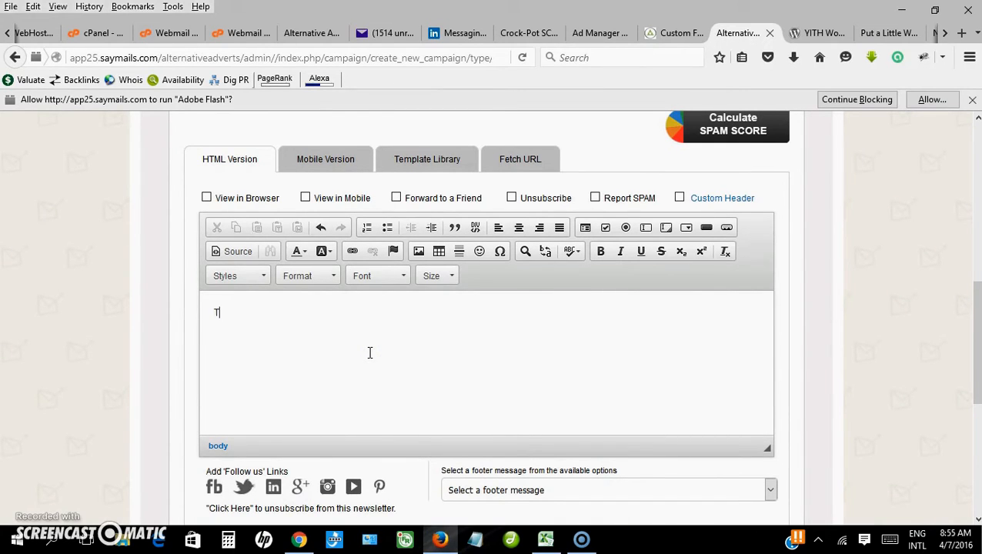
text(his is)
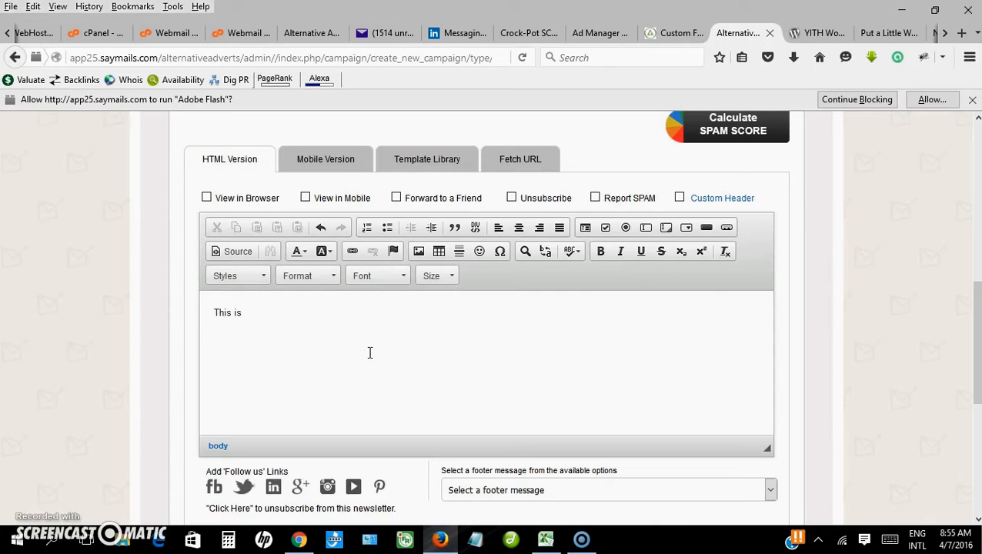
text(a d)
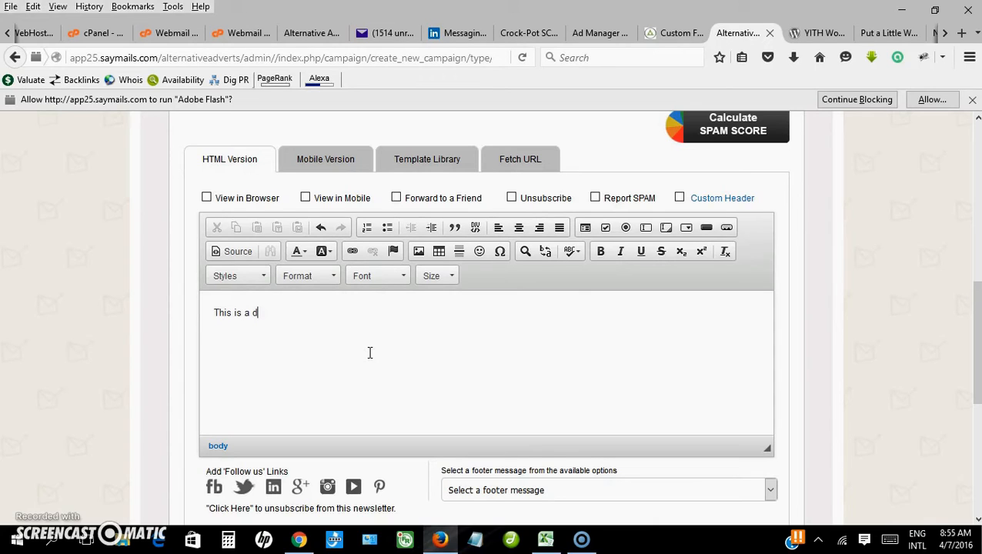
text(emo em)
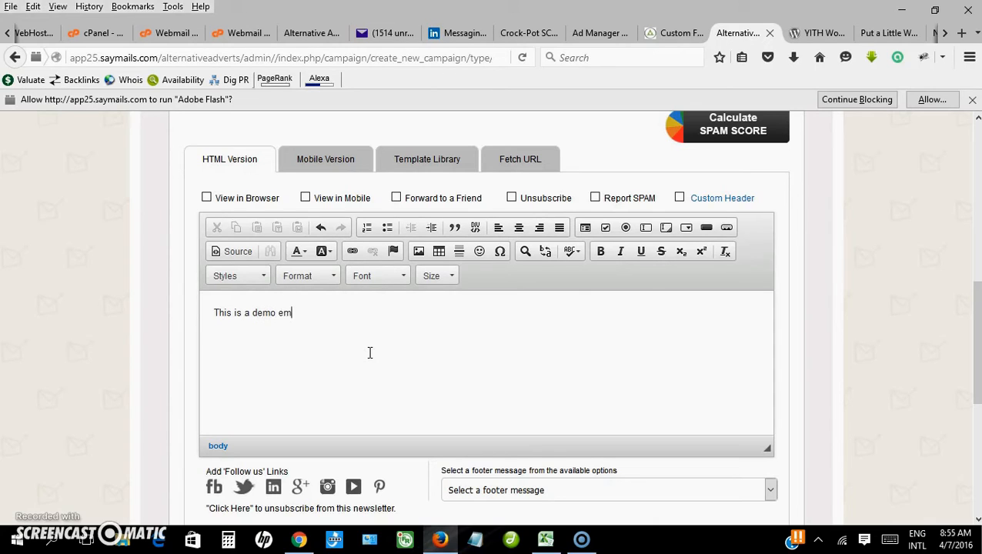
text(ail newslette)
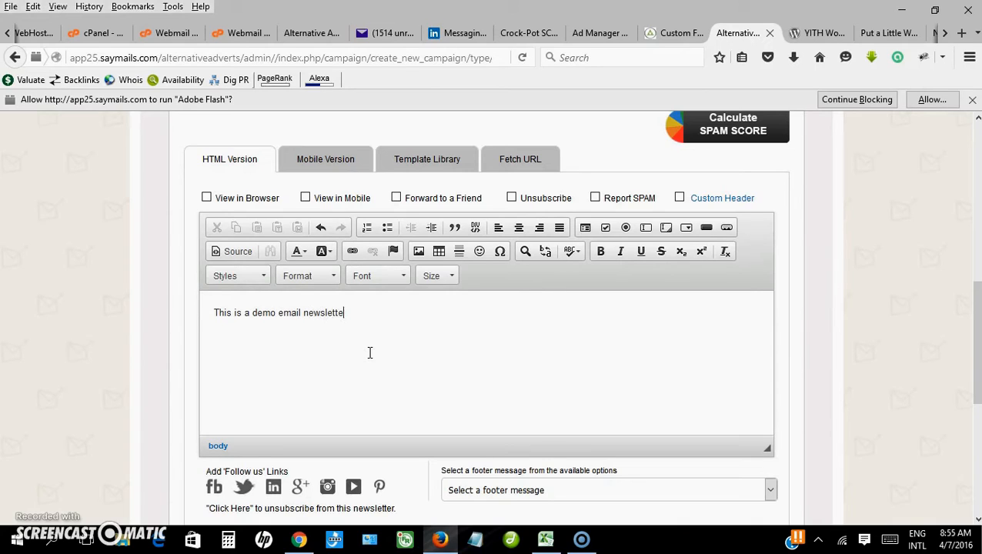
text(r.)
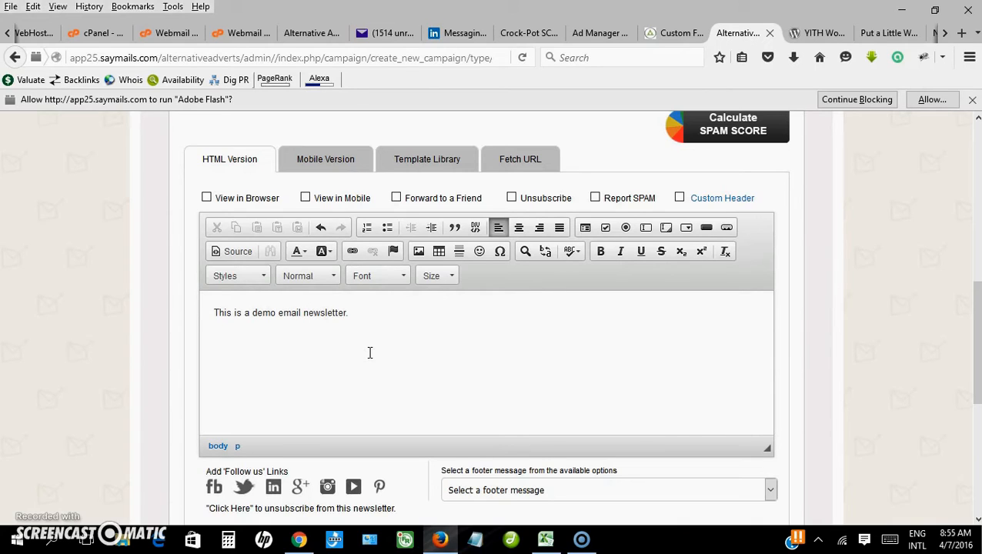
text(Thanks)
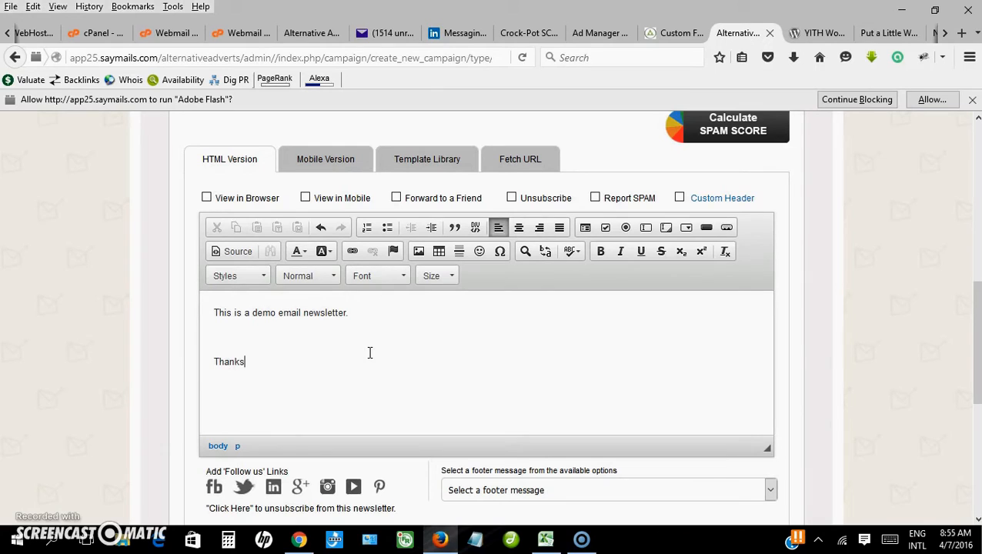
mouse_move(332, 330)
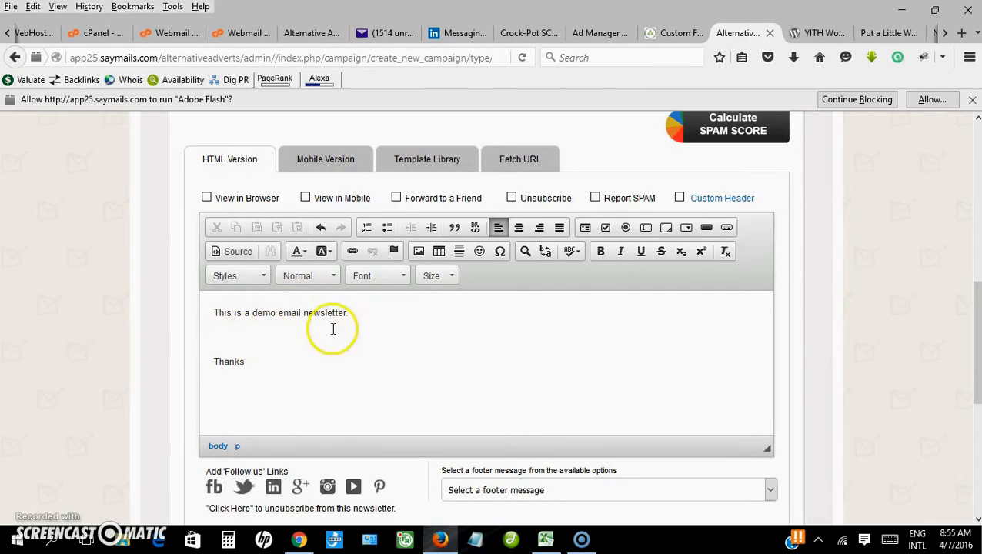
mouse_move(359, 419)
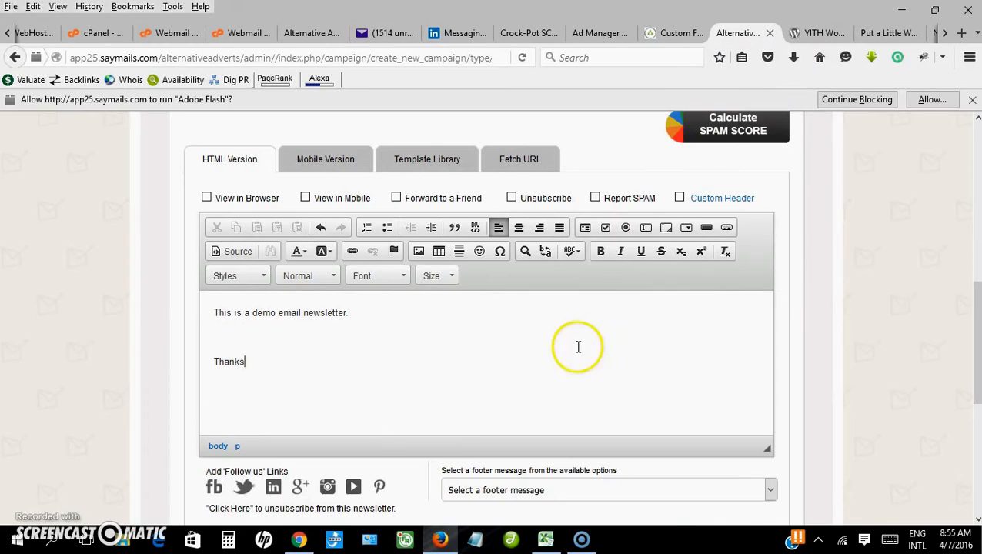
mouse_move(912, 296)
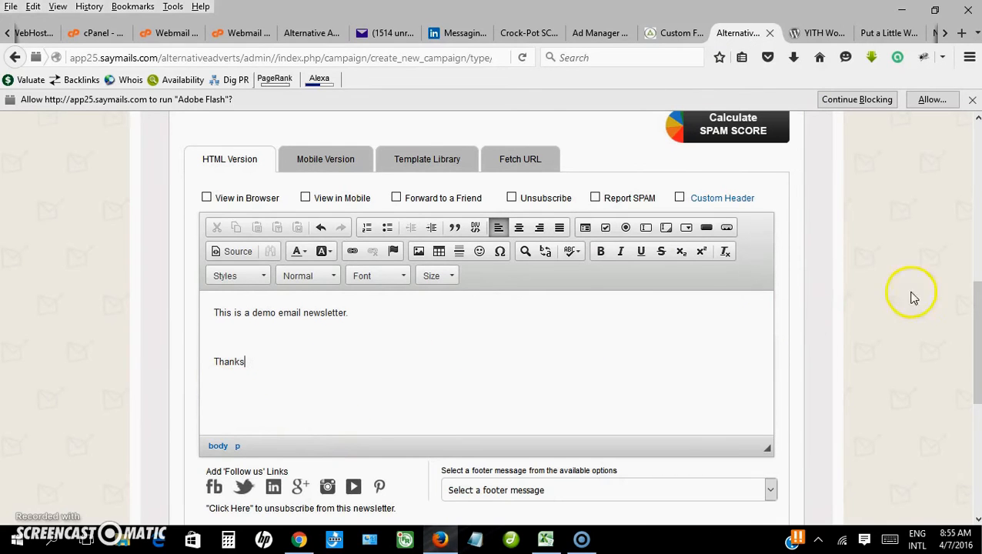
scroll(down, 3)
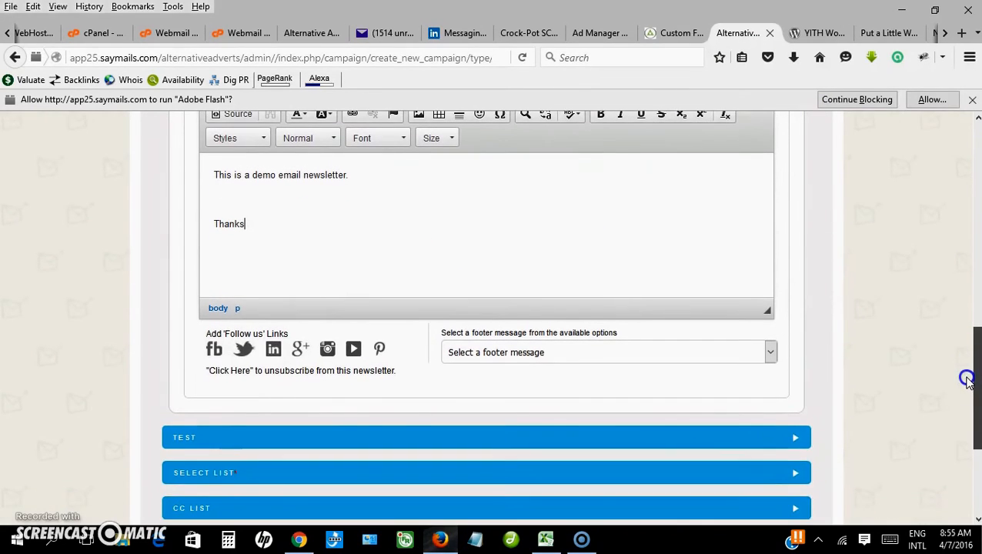
scroll(down, 3)
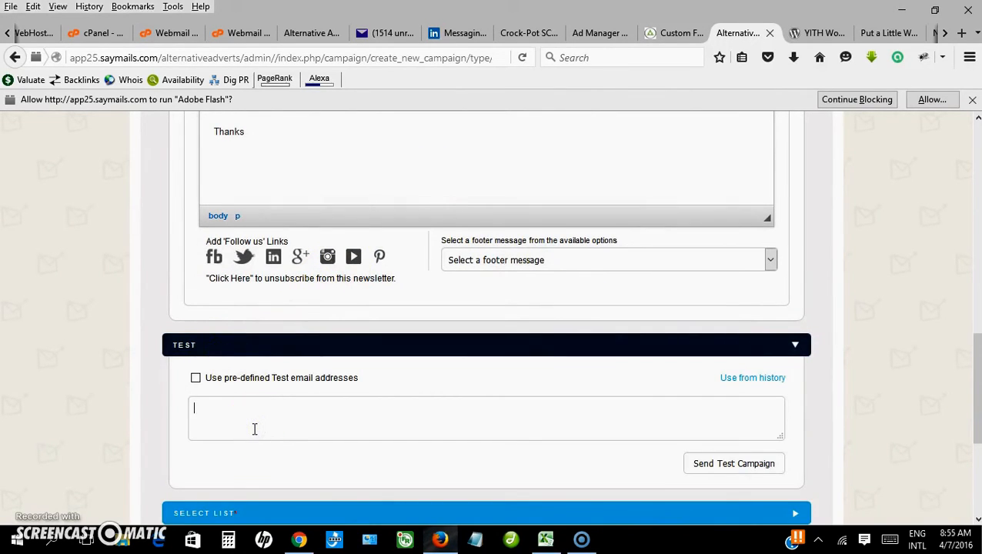
mouse_move(234, 428)
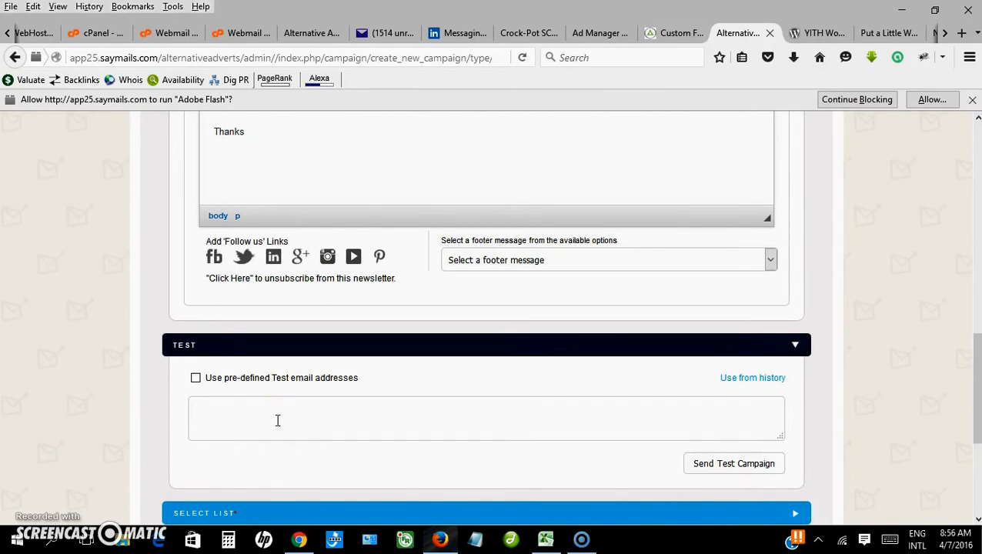
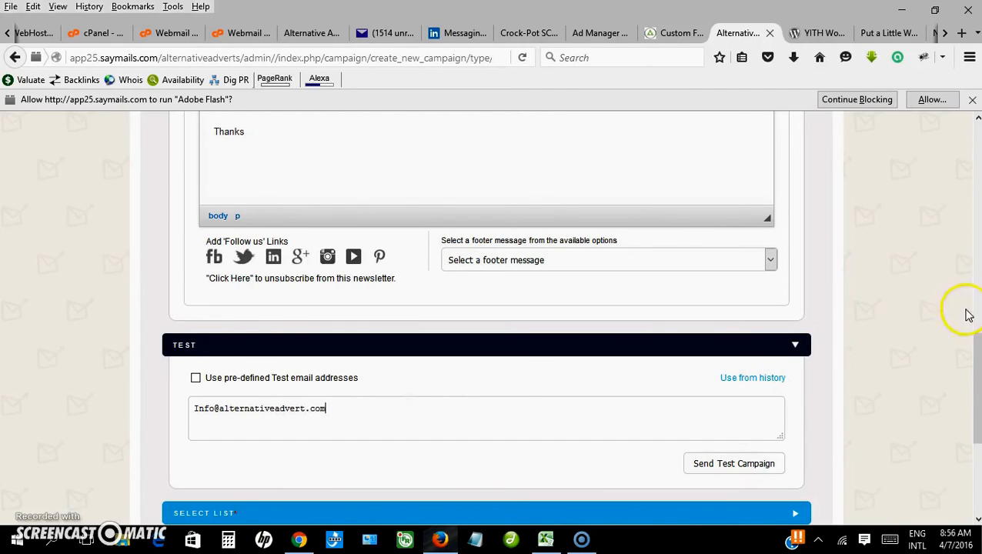
scroll(down, 3)
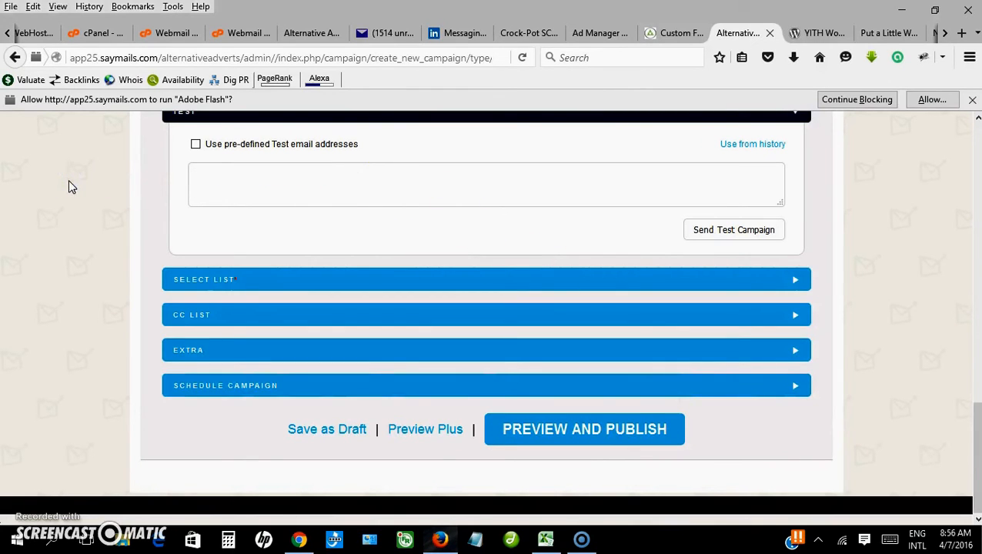
click(327, 429)
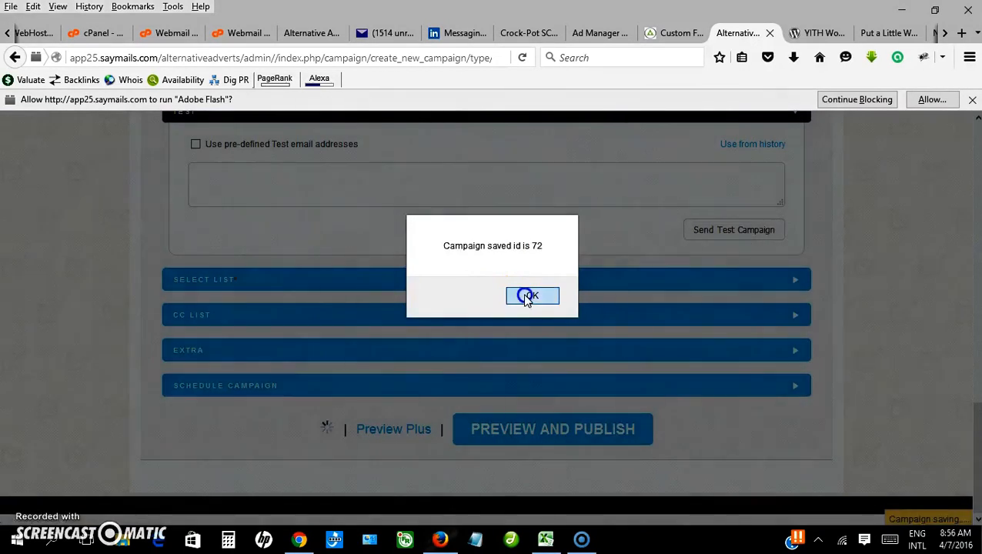
click(531, 297)
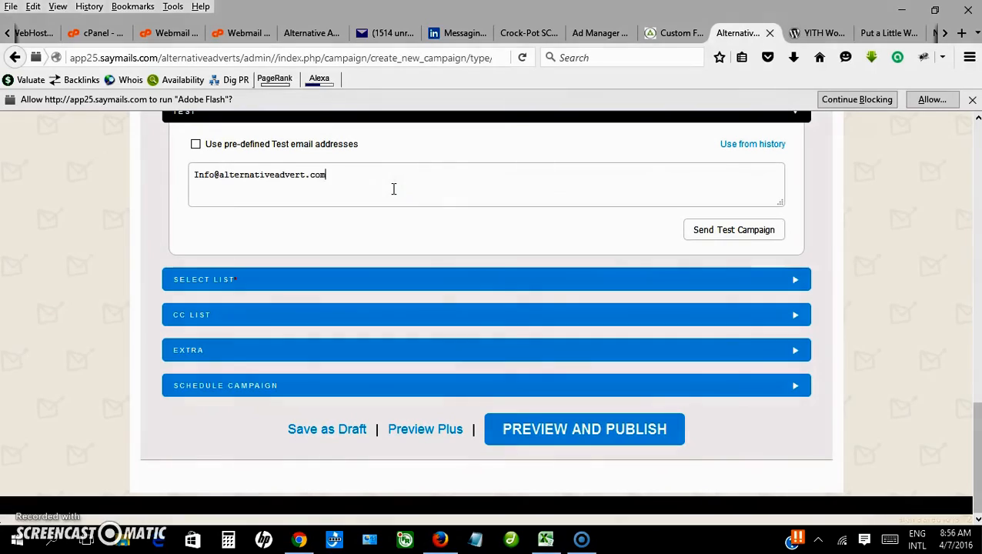
click(733, 230)
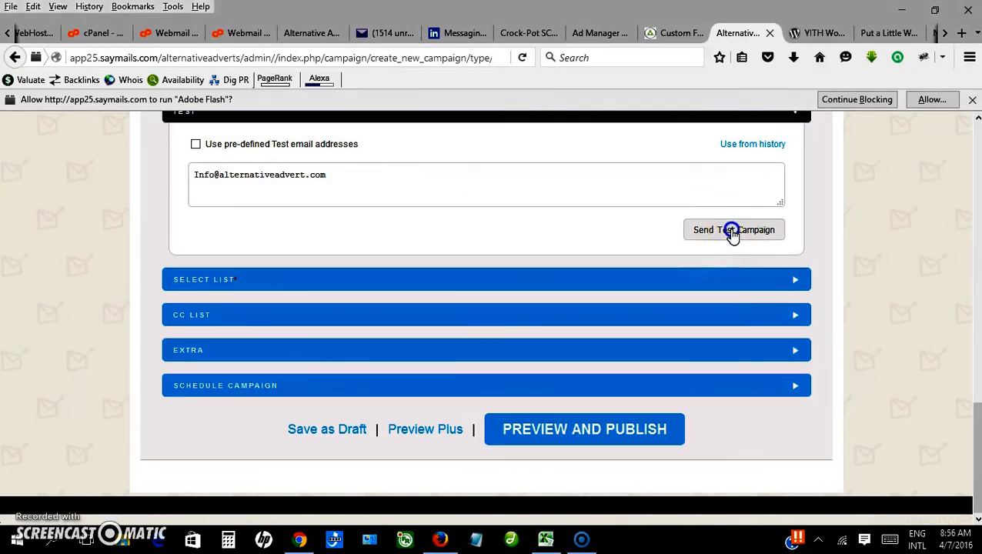
click(733, 229)
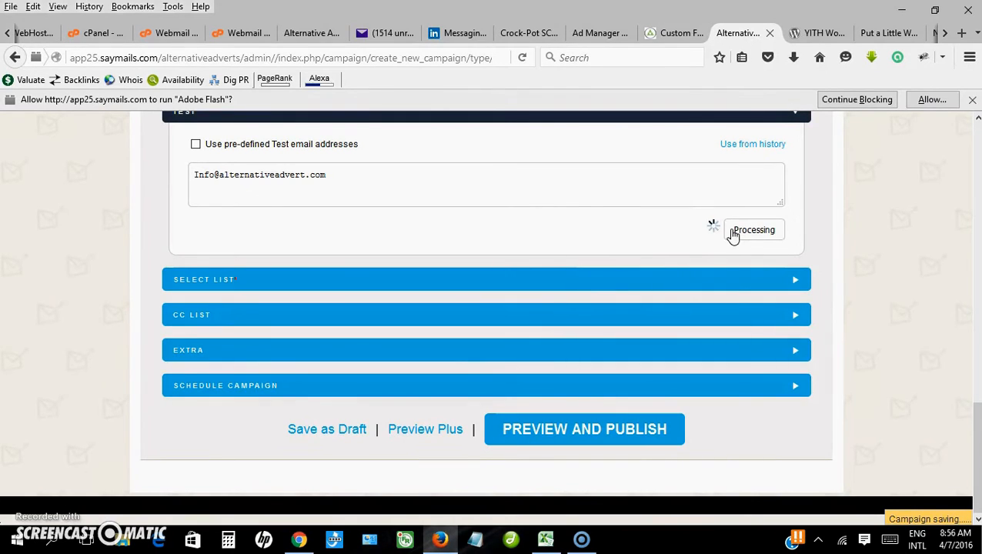
click(753, 229)
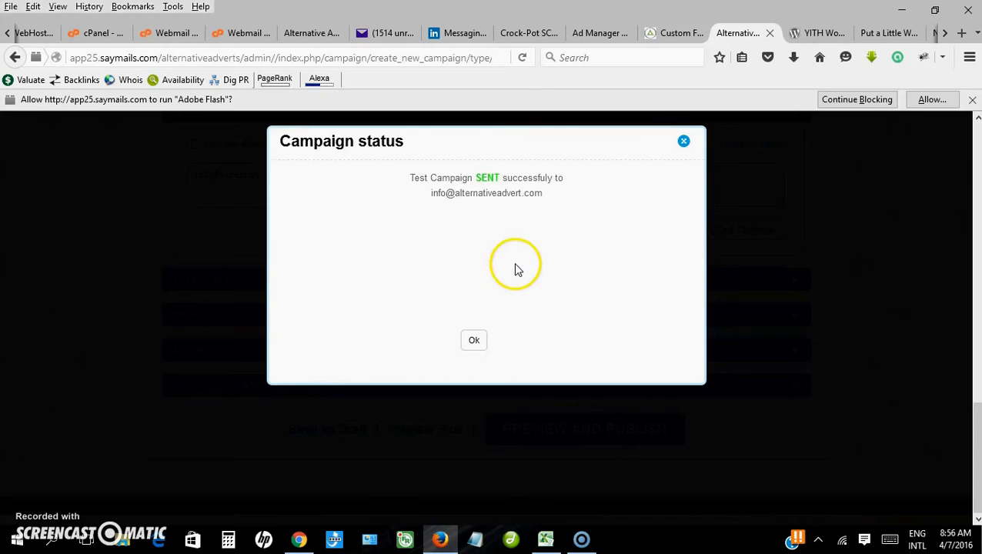
mouse_move(484, 182)
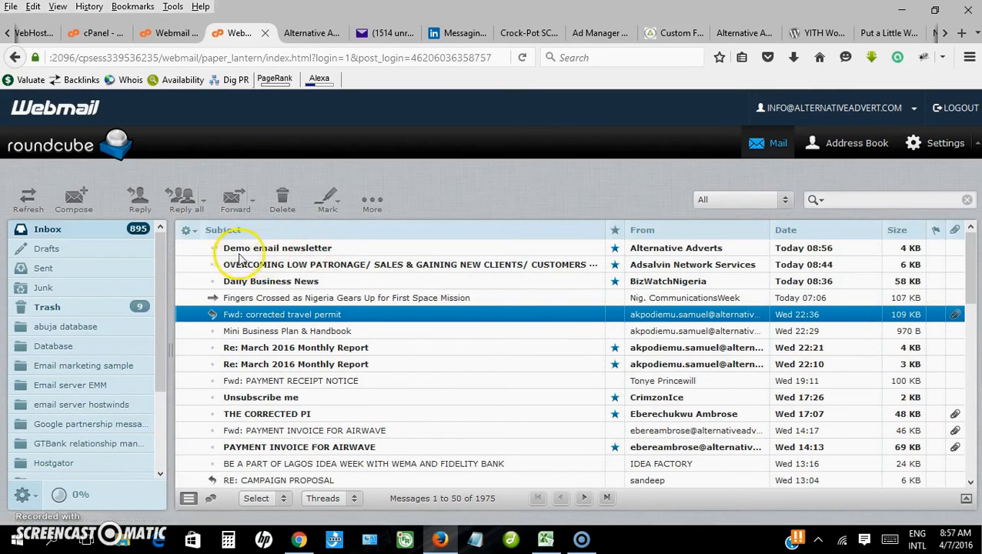
Step: Open the 'Demo email newsletter' test message in Roundcube, then return to SayMails
click(277, 248)
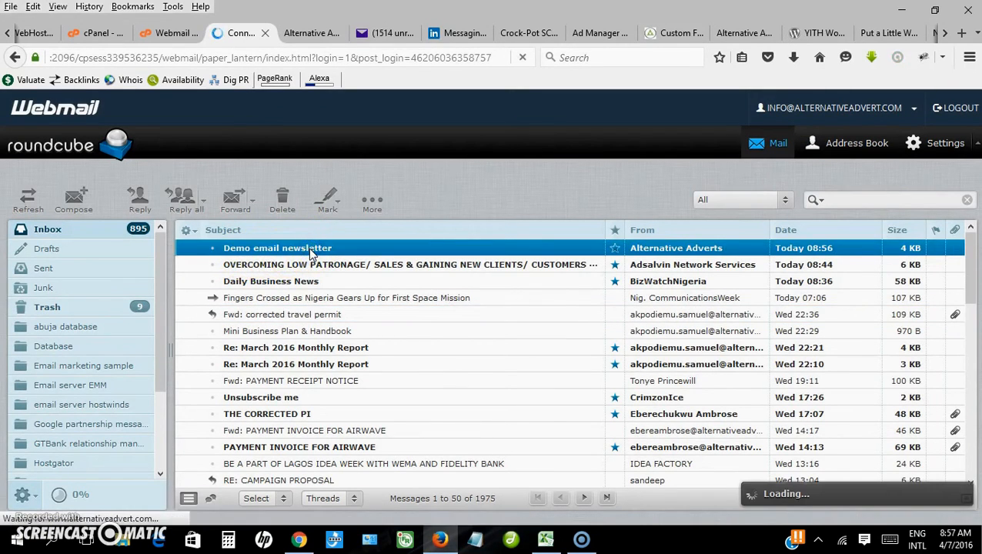
click(277, 248)
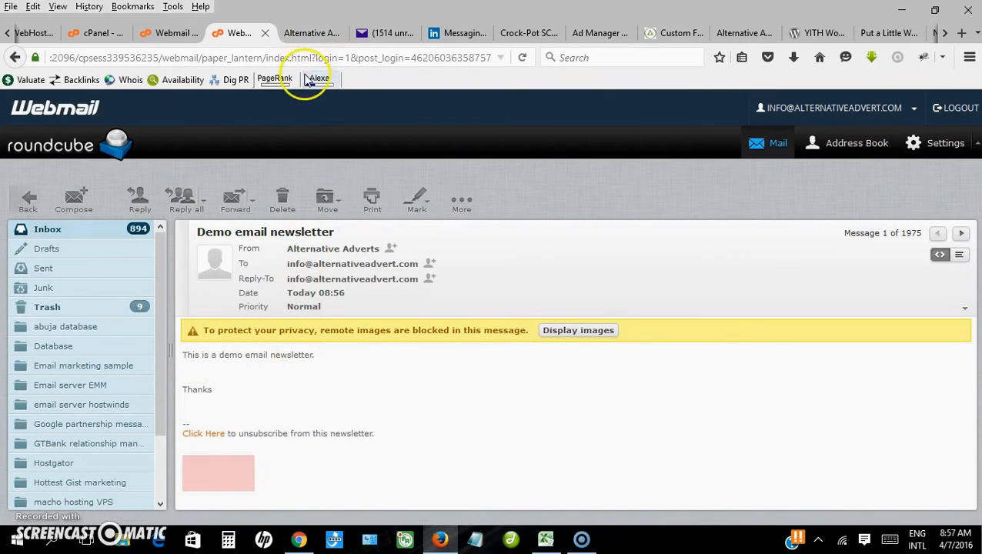
click(310, 33)
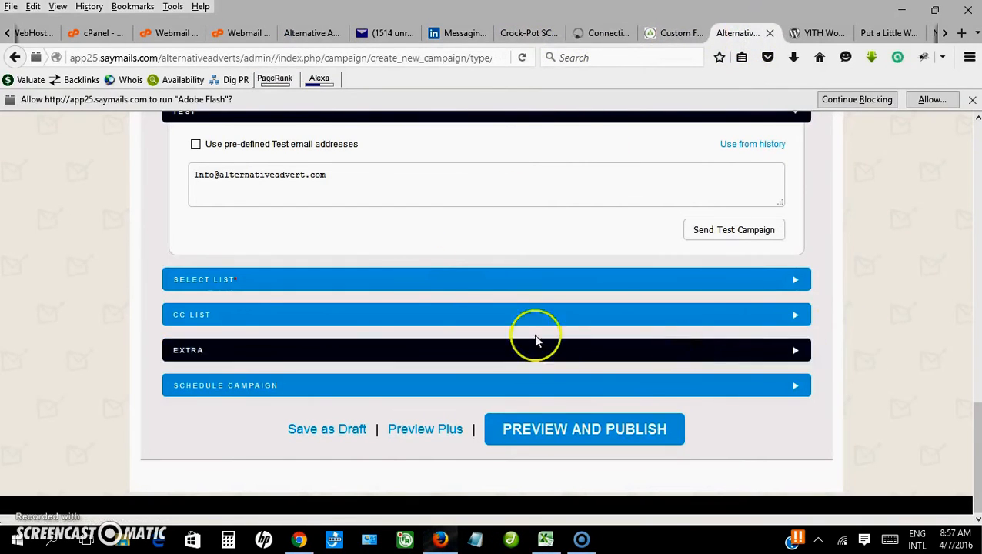
Step: Tick list #44 - demo 2 (1581 contacts) in the SELECT LIST section
click(485, 279)
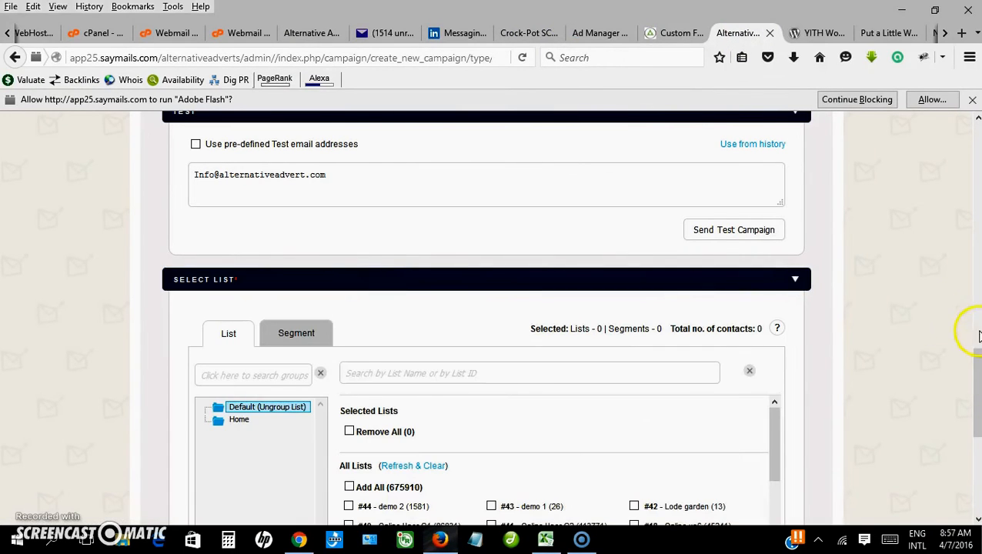
scroll(down, 3)
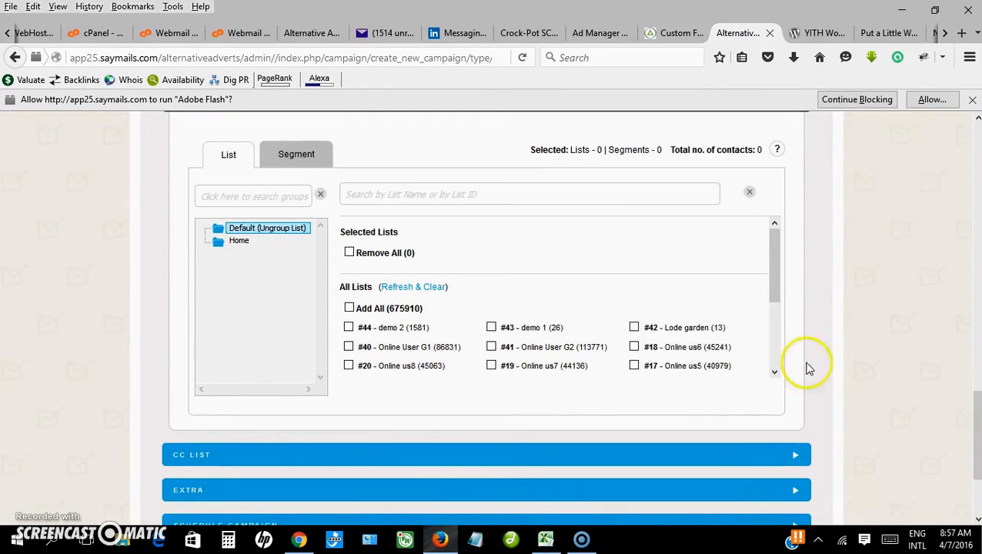
mouse_move(754, 269)
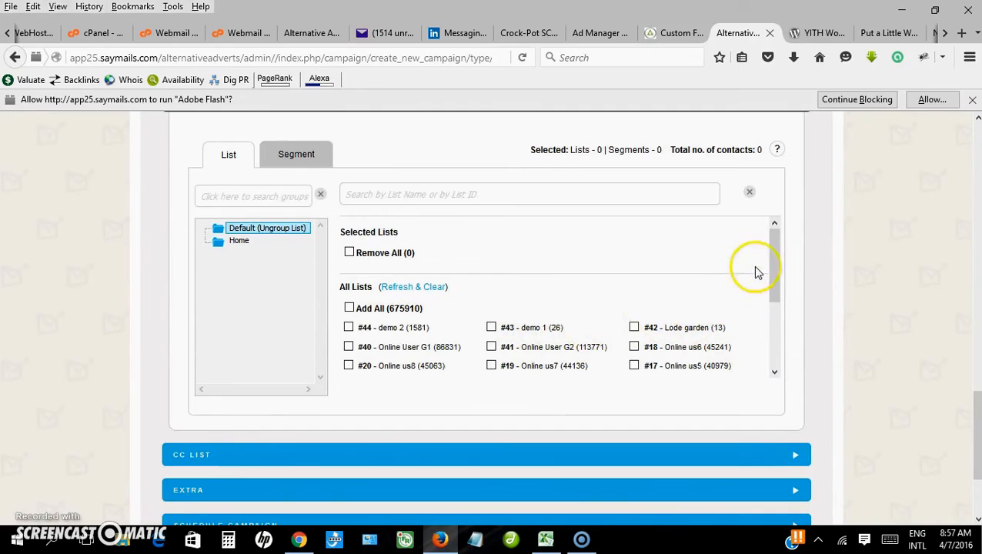
scroll(down, 3)
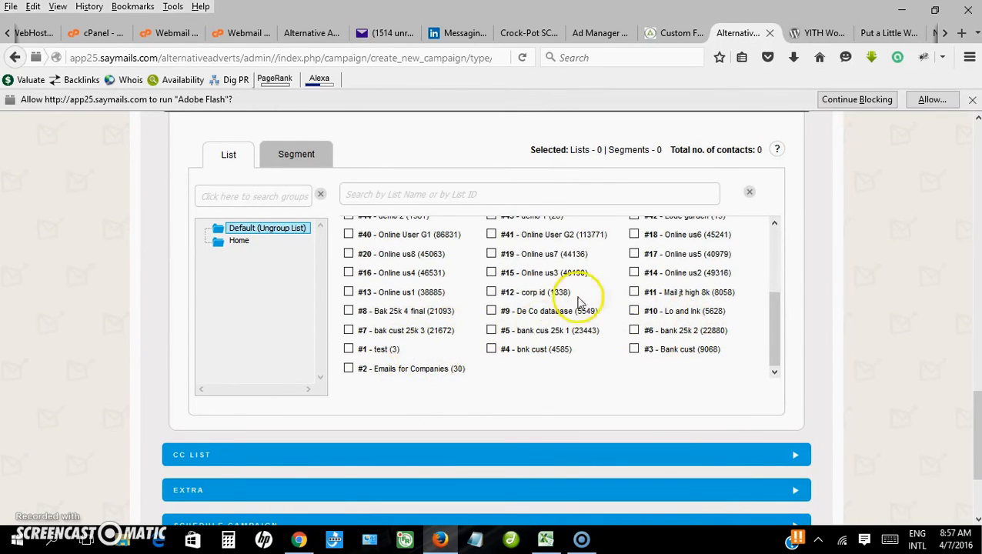
mouse_move(474, 377)
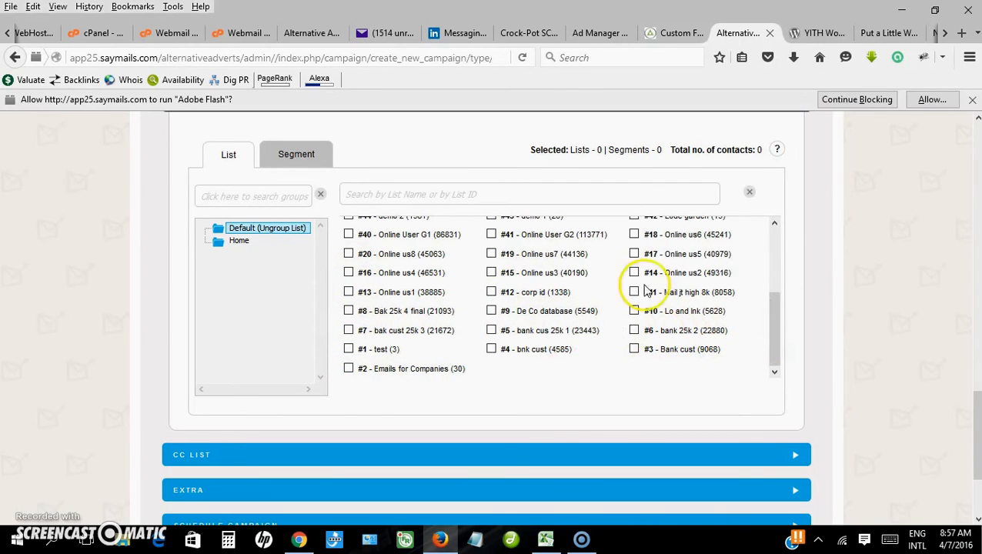
scroll(up, 3)
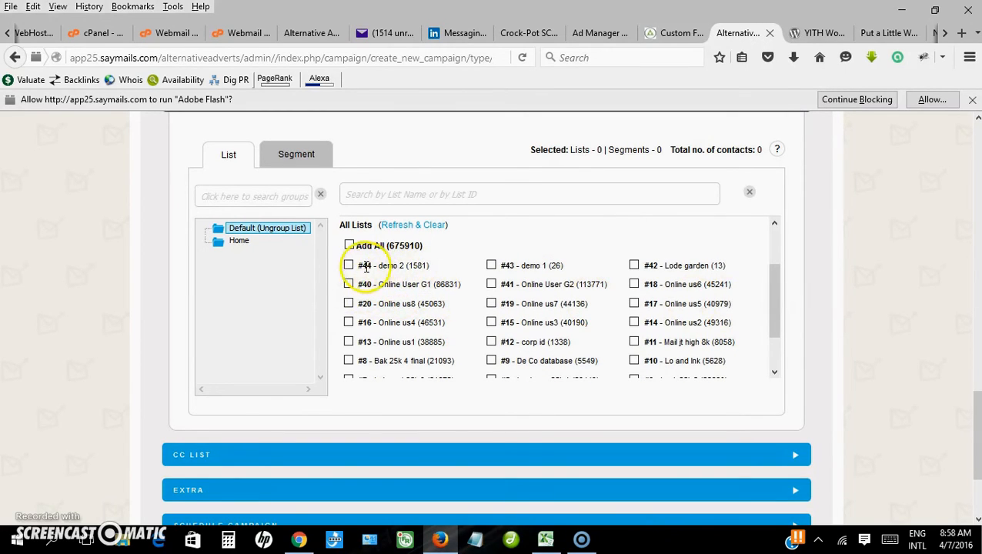
click(349, 265)
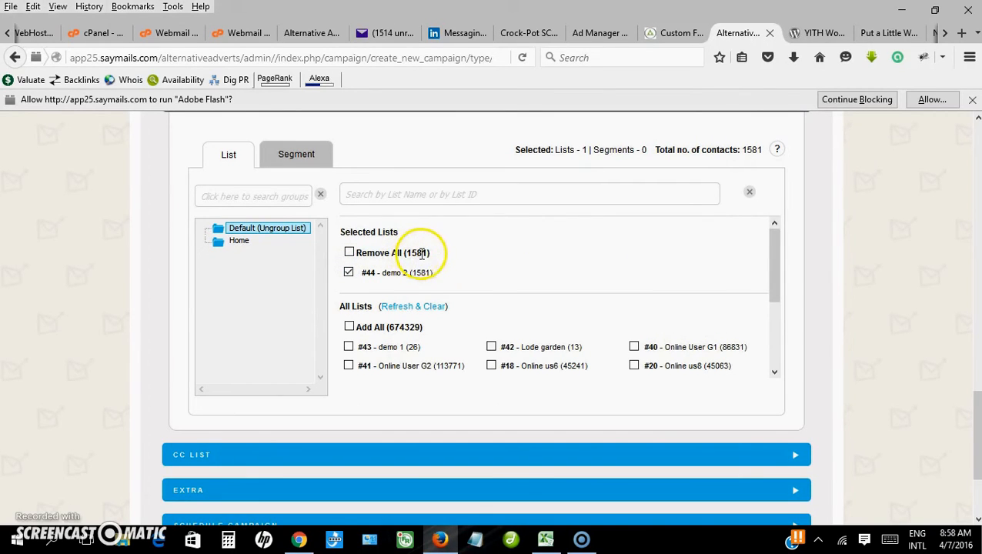
scroll(down, 3)
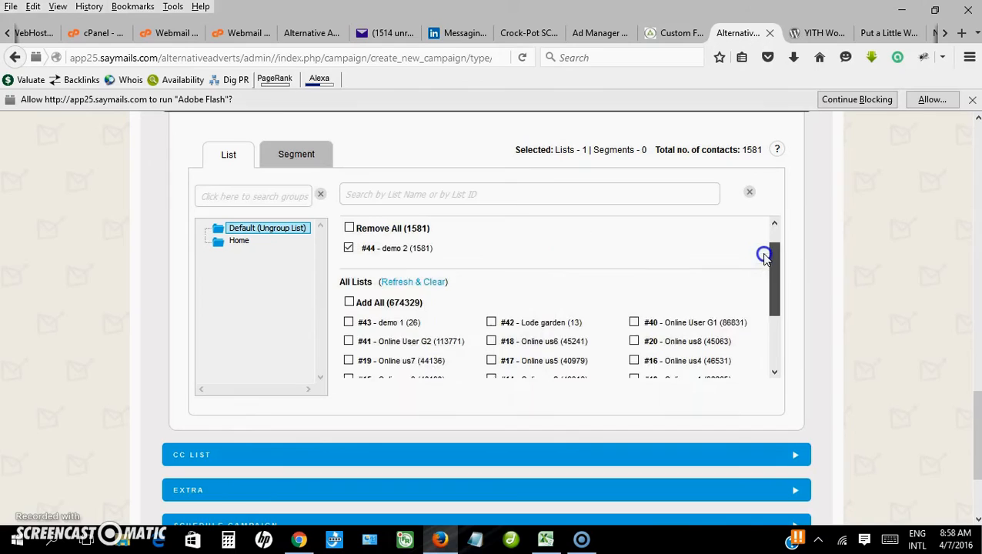
scroll(up, 3)
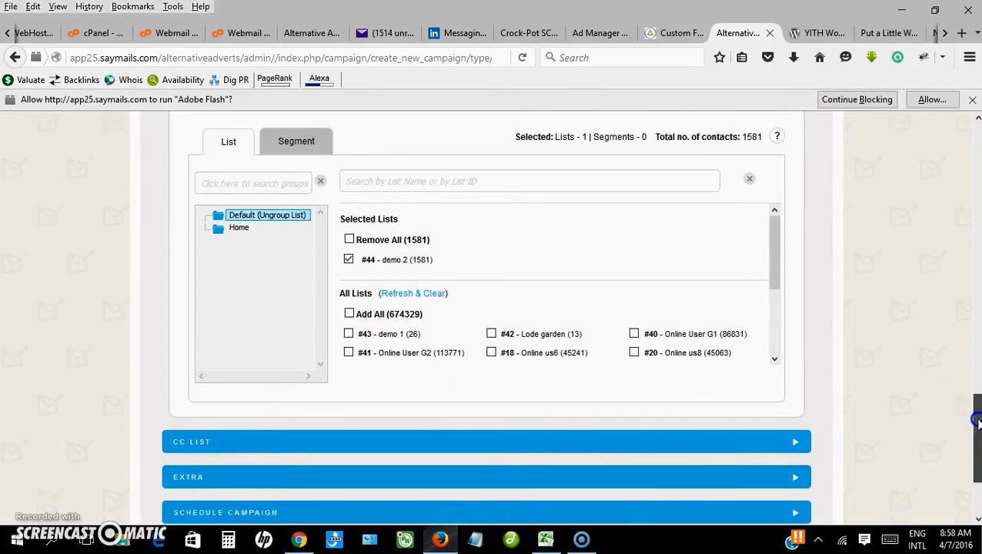
scroll(down, 3)
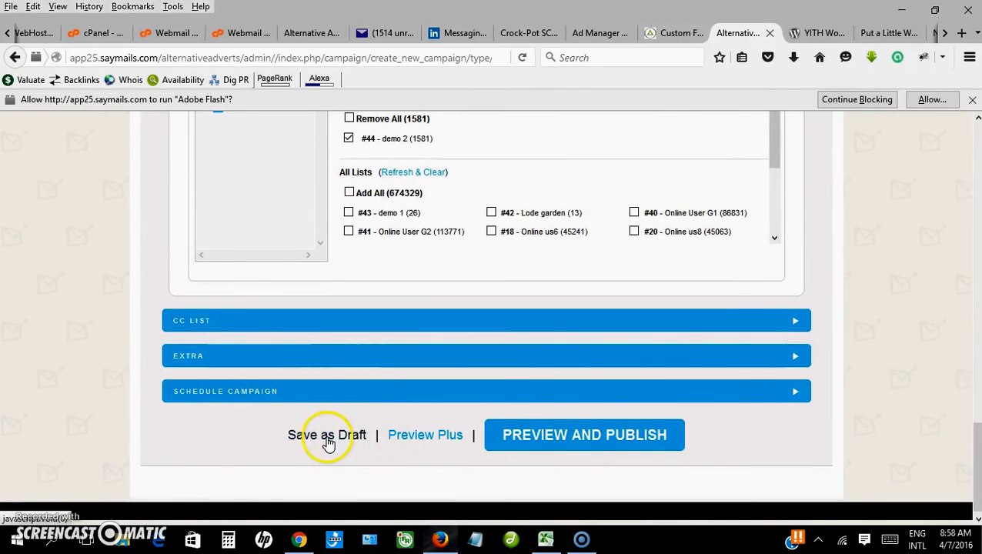
Step: Save the Demo campaign draft again with demo 2 as its recipient list
click(326, 434)
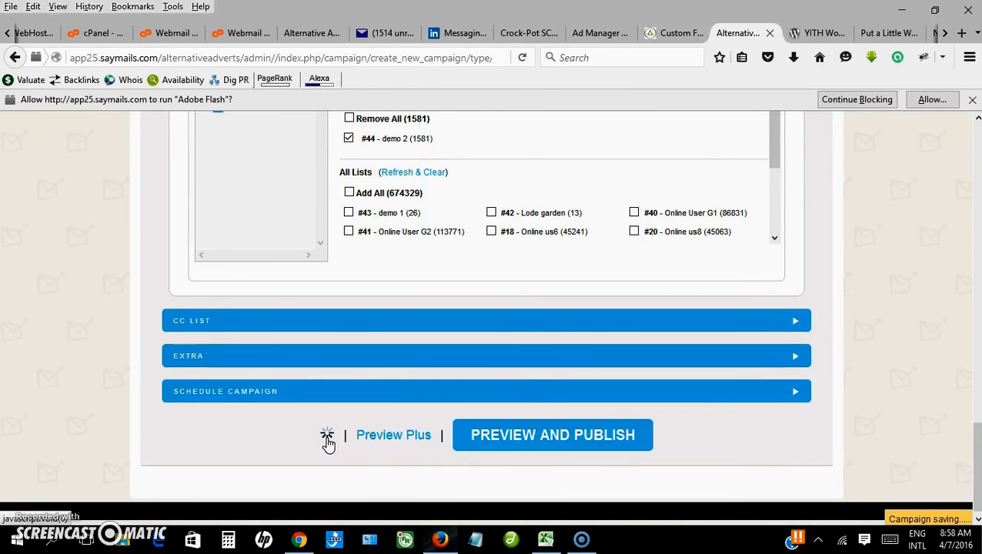
click(327, 435)
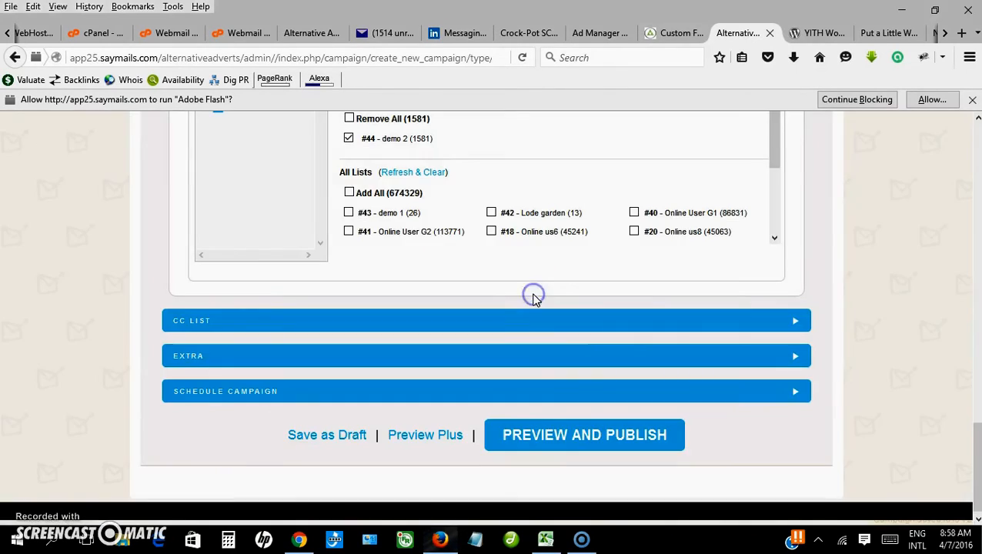
mouse_move(584, 435)
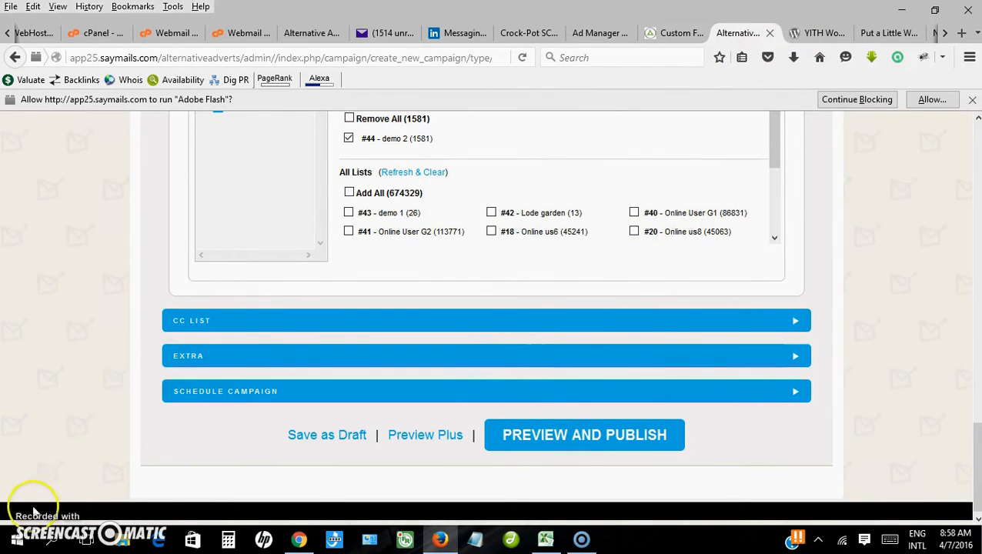
click(812, 33)
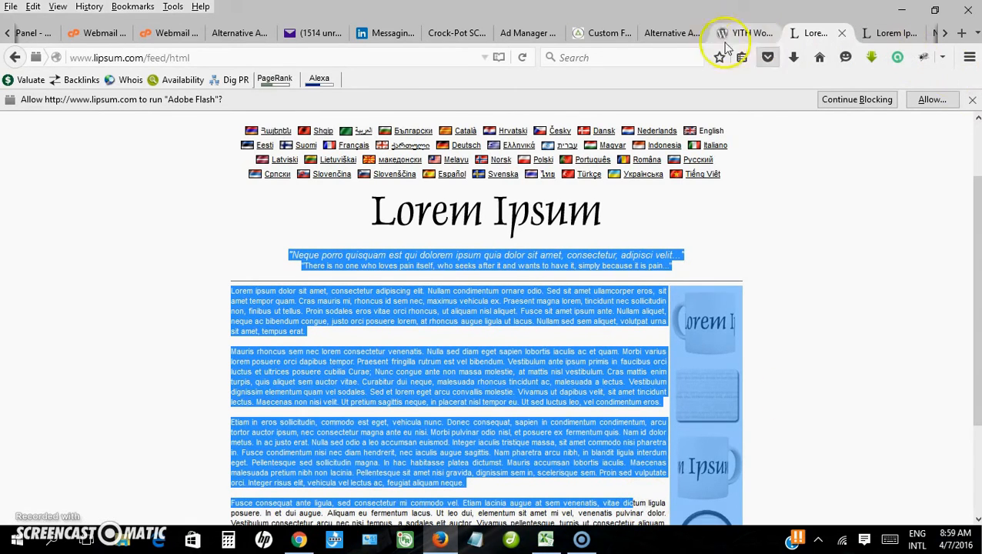
Step: Return to the SayMails campaign tab and scroll up to the editor body
click(666, 34)
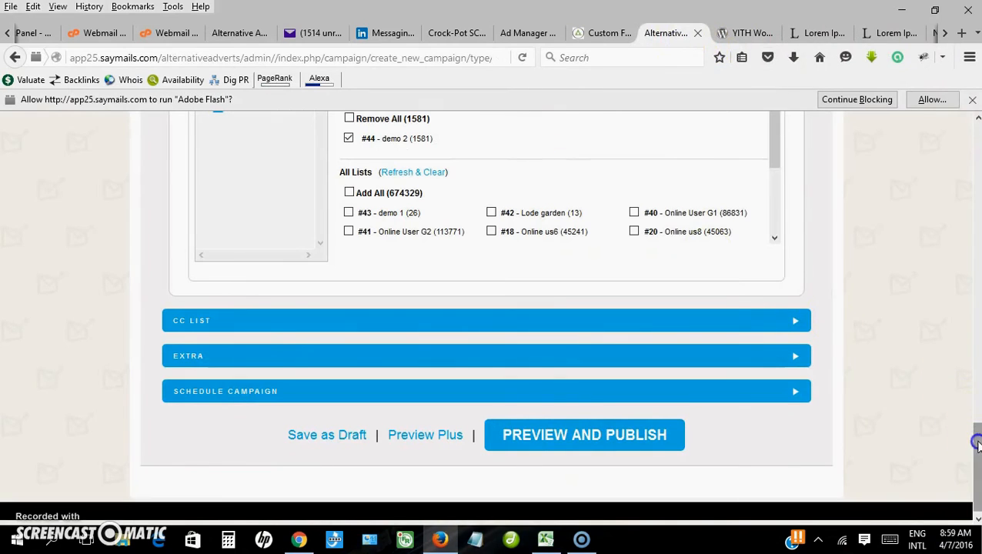
scroll(up, 3)
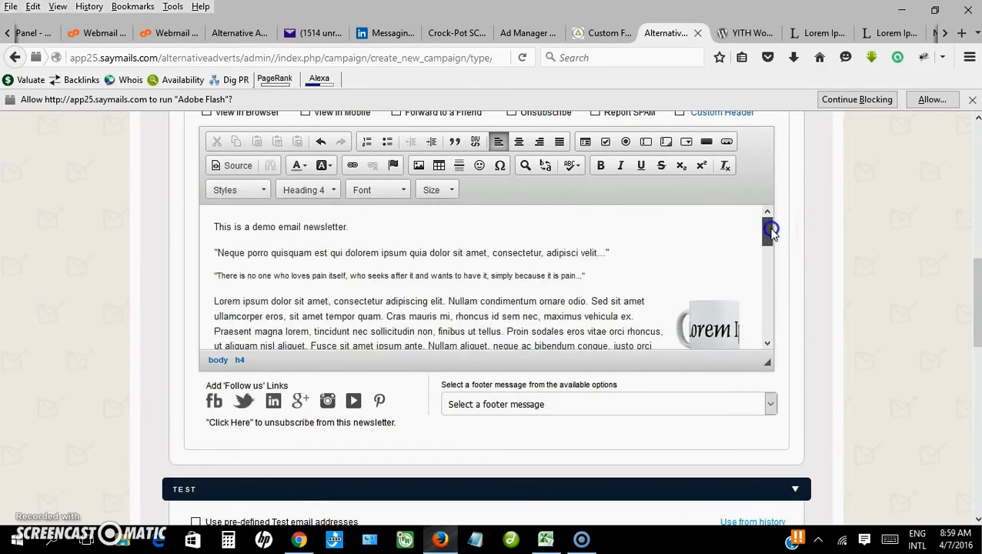
scroll(down, 3)
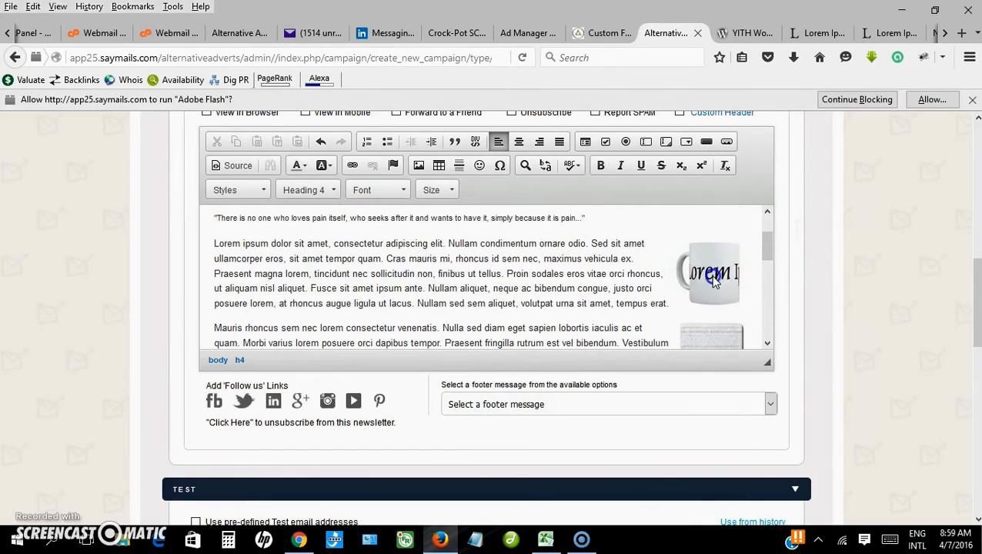
click(710, 273)
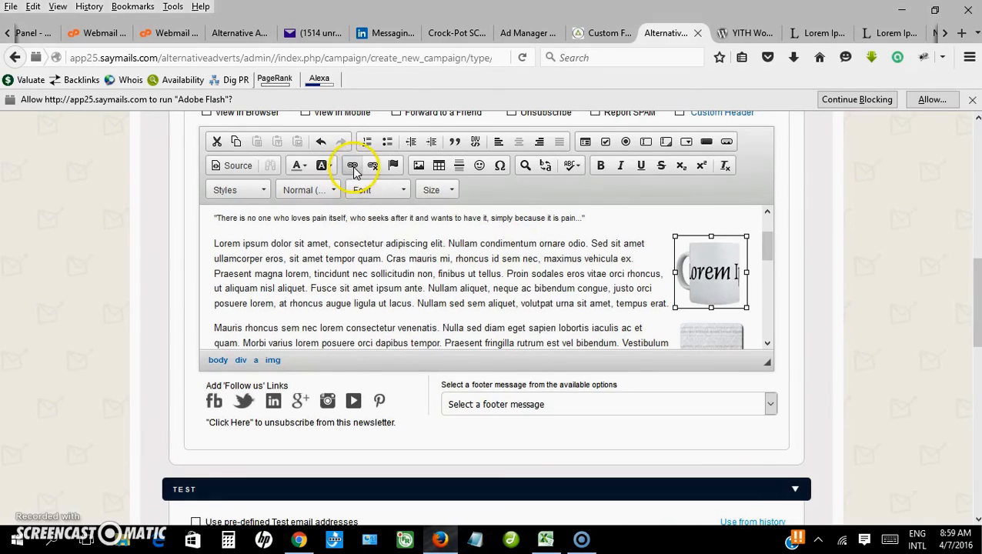
click(352, 164)
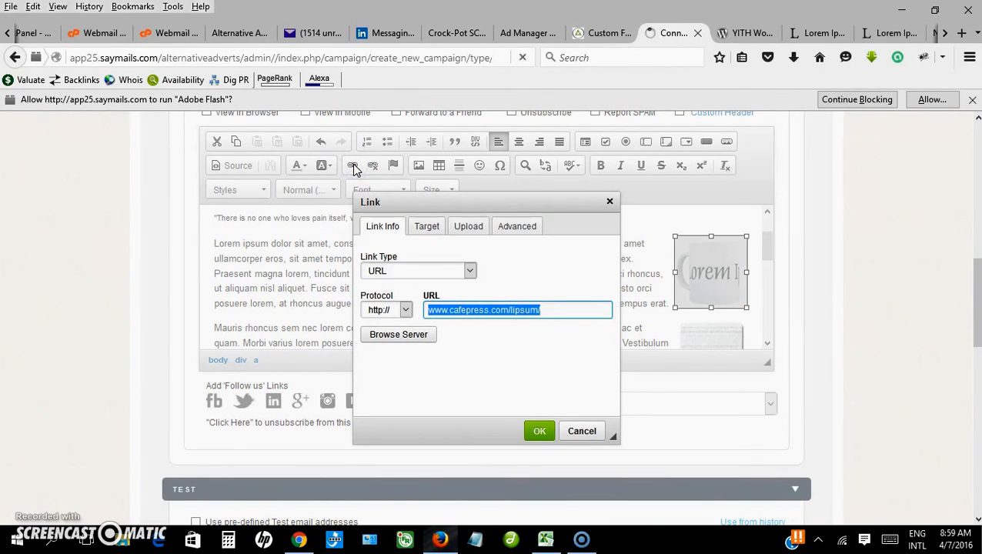
mouse_move(541, 310)
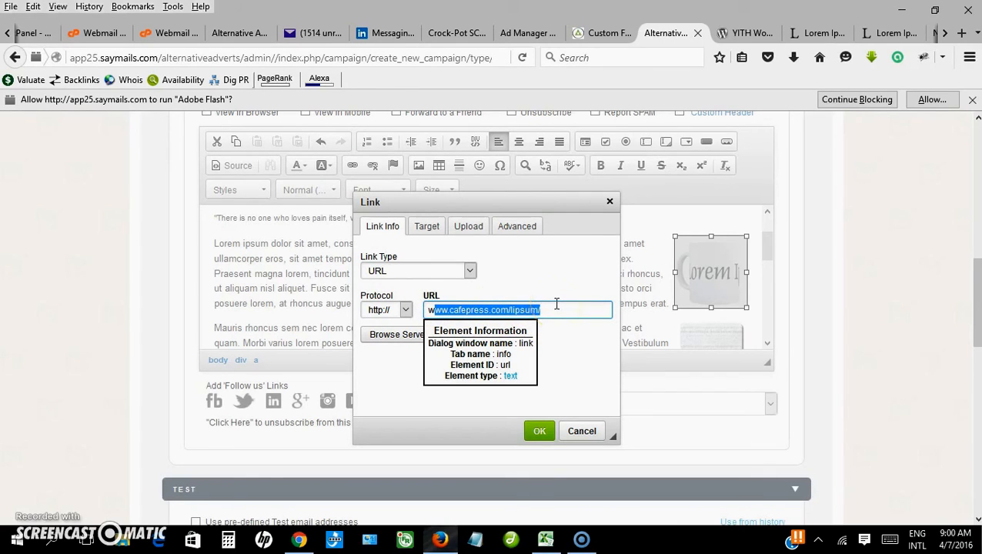
text(www.)
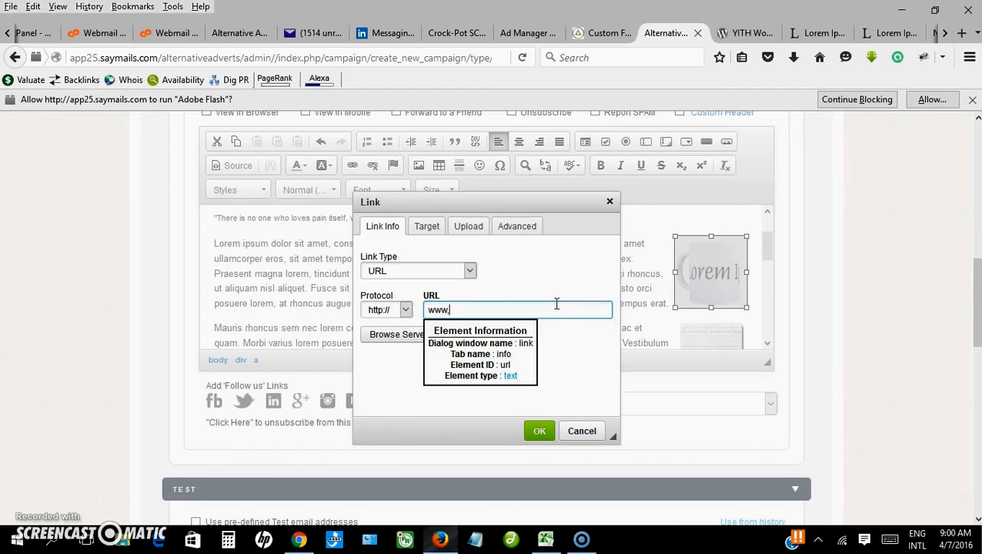
text(alternati)
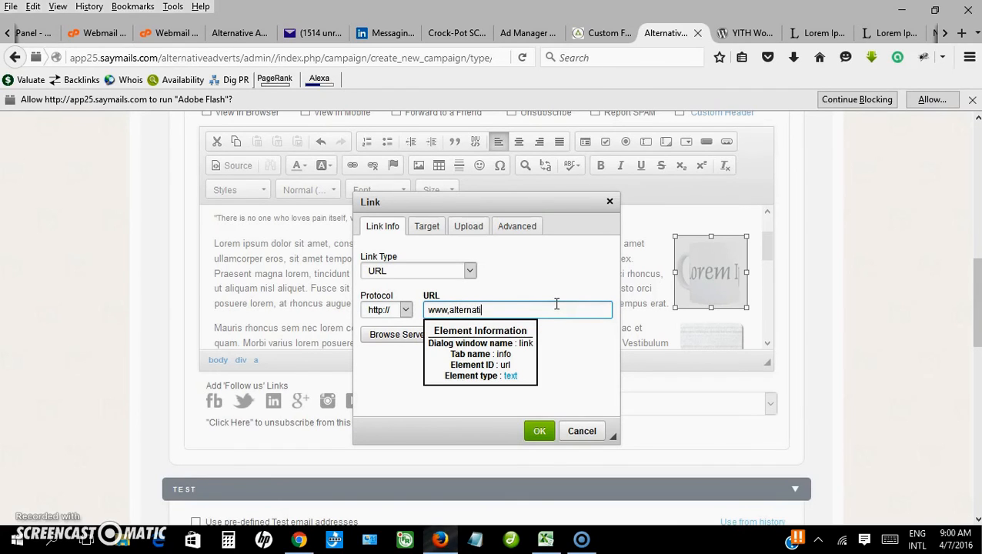
text(veadvert)
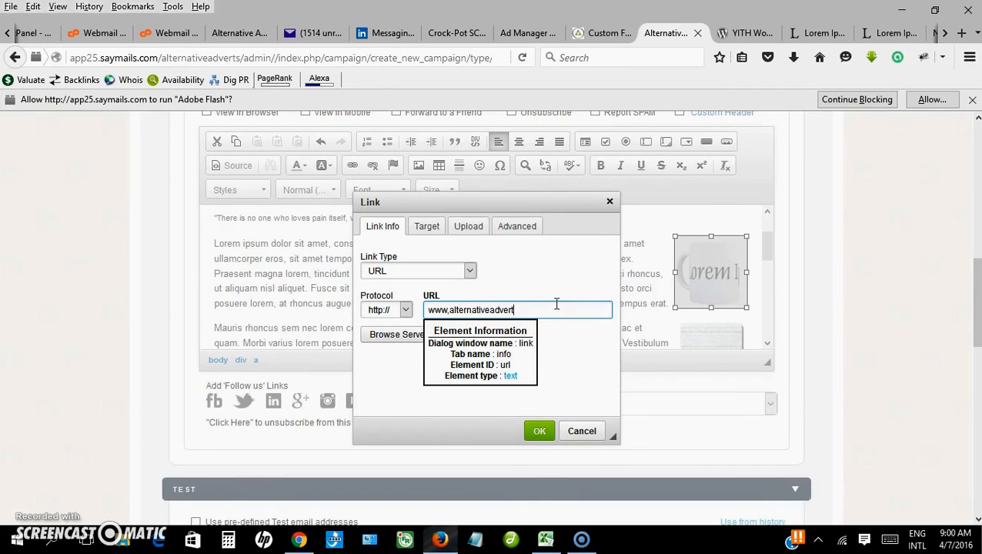
text(.com)
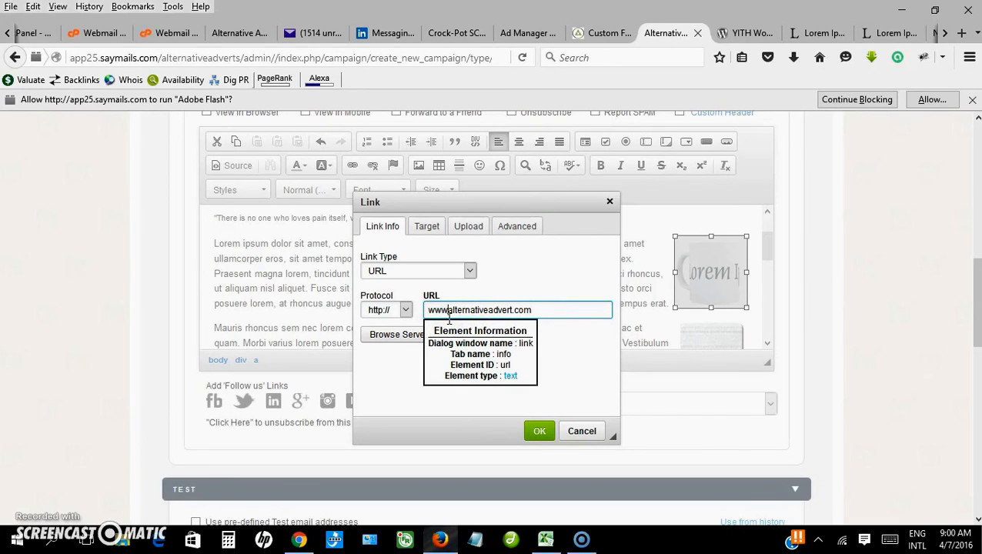
mouse_move(538, 430)
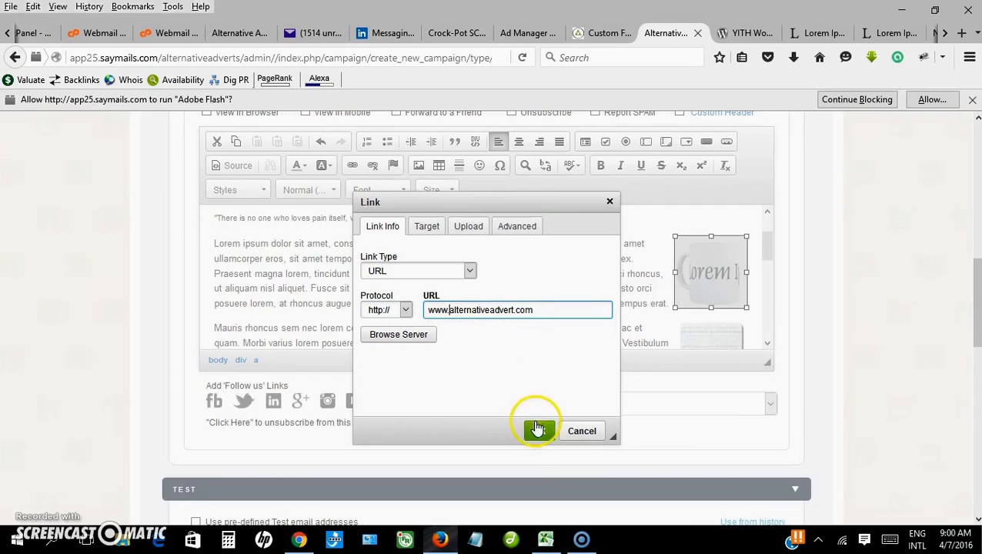
click(539, 430)
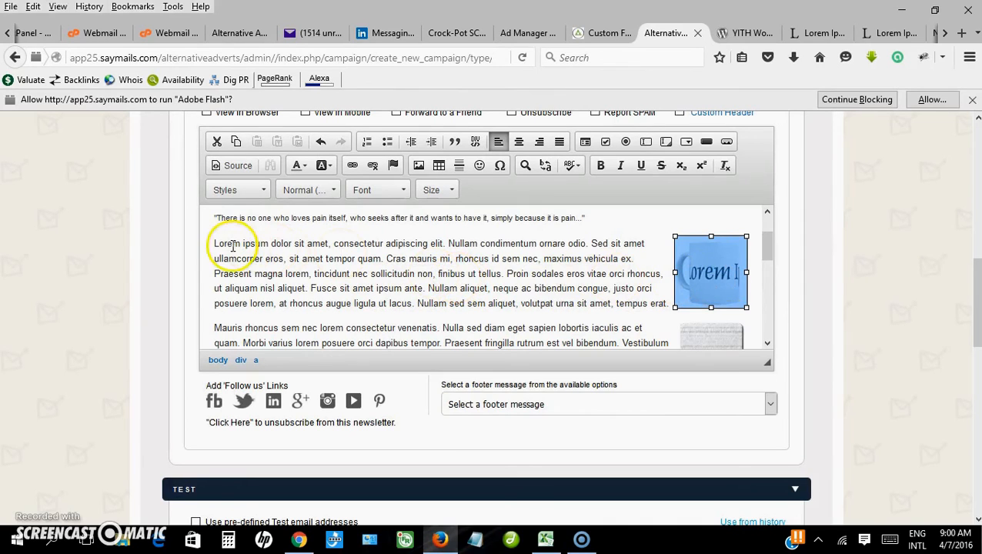
mouse_move(327, 237)
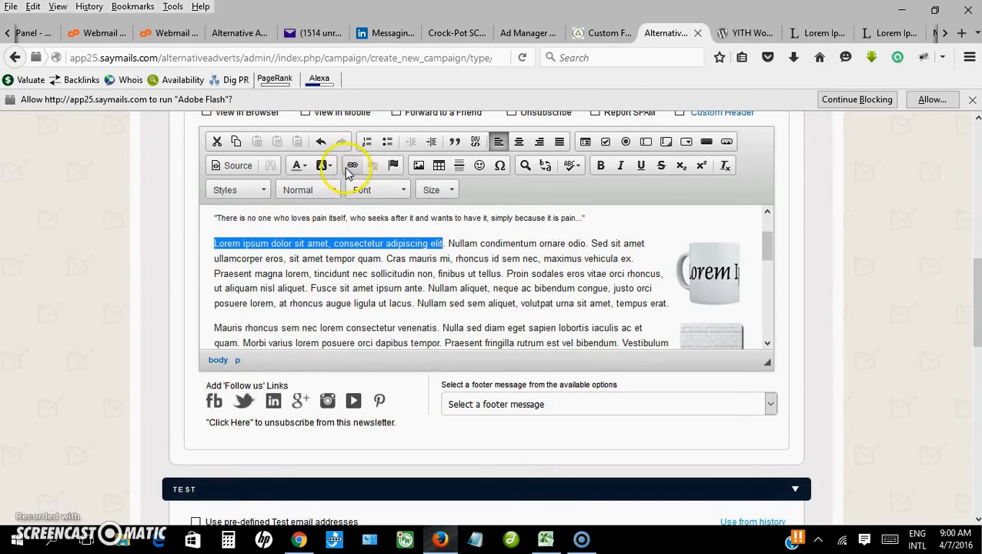
click(351, 164)
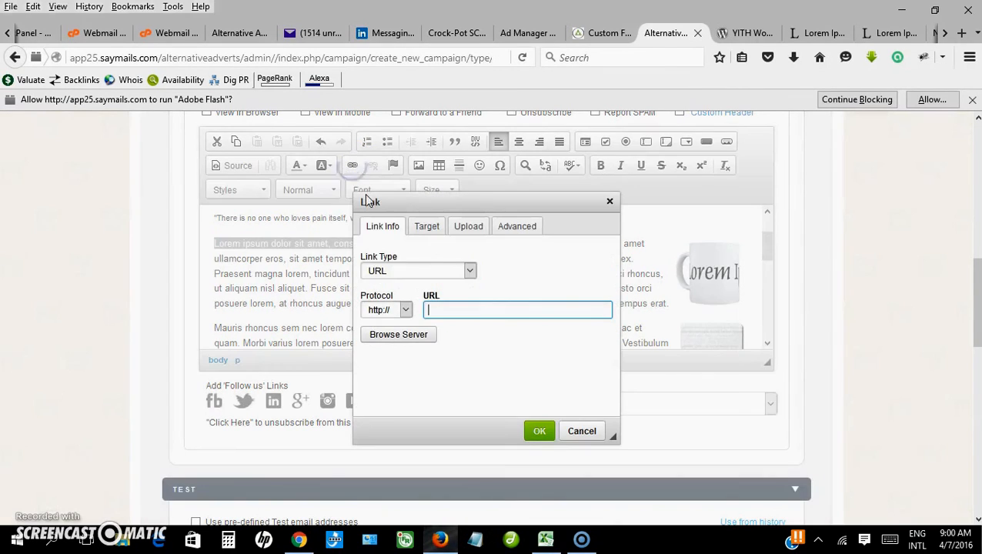
text(www)
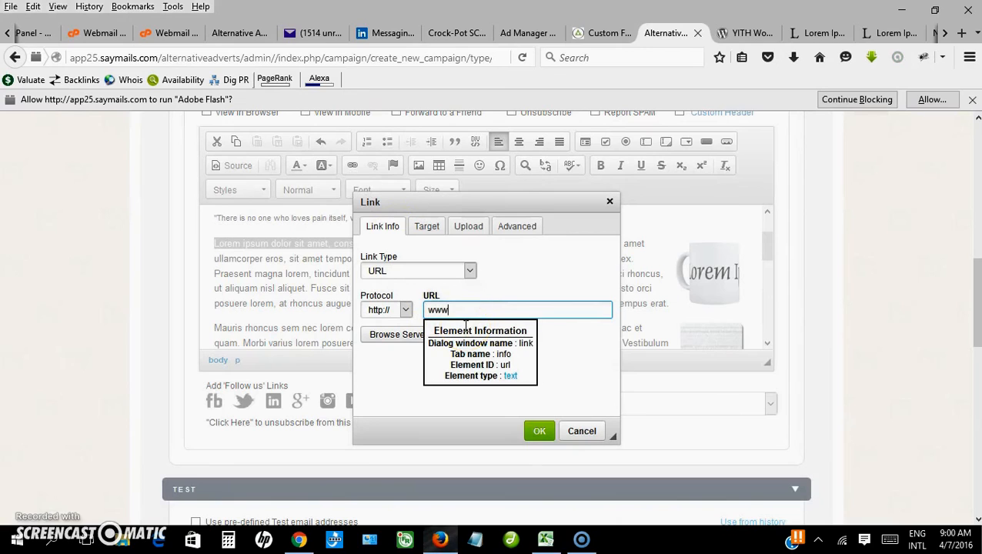
text(.alternativeadve)
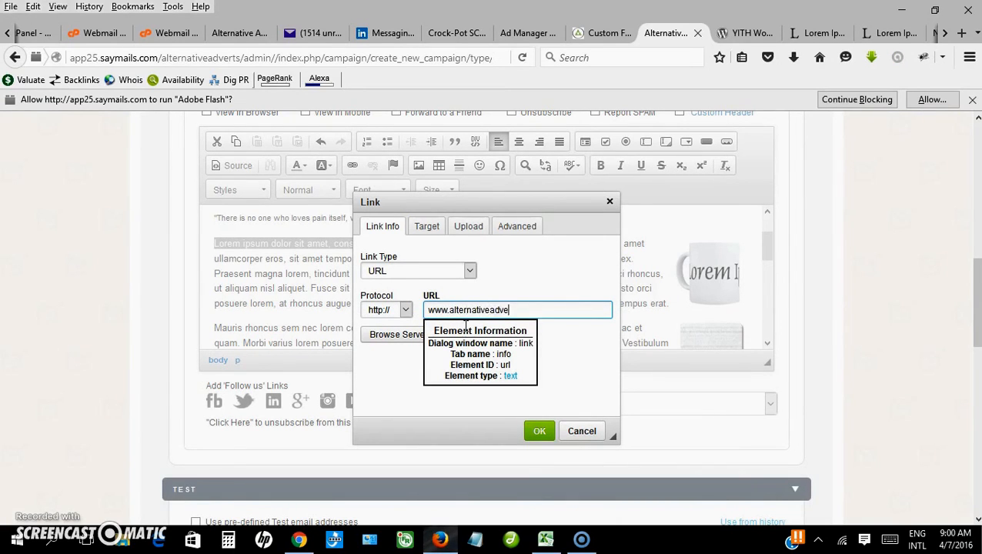
text(rt.com)
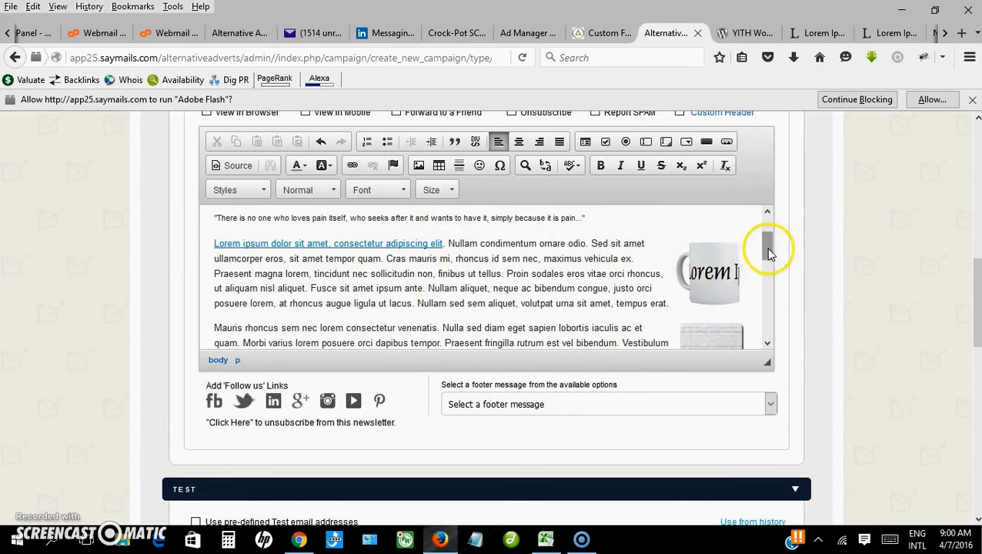
scroll(up, 3)
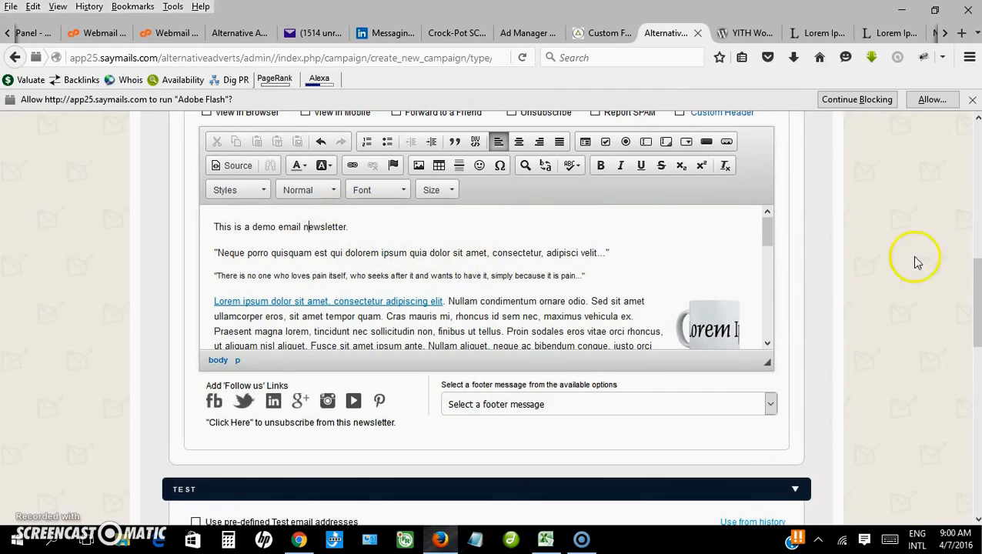
scroll(down, 3)
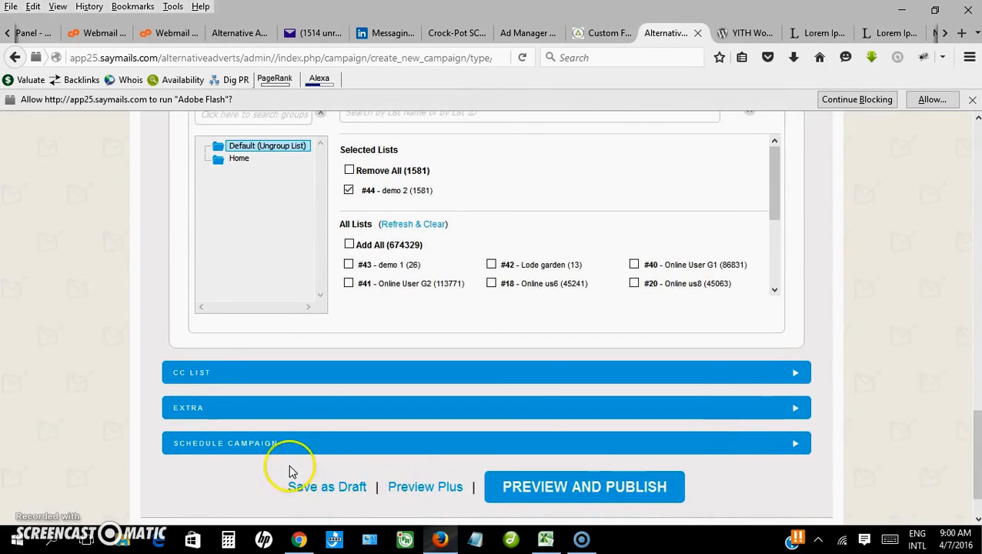
Step: Save the campaign as a draft and dismiss the 'Campaign saved id is 72' alert
click(327, 486)
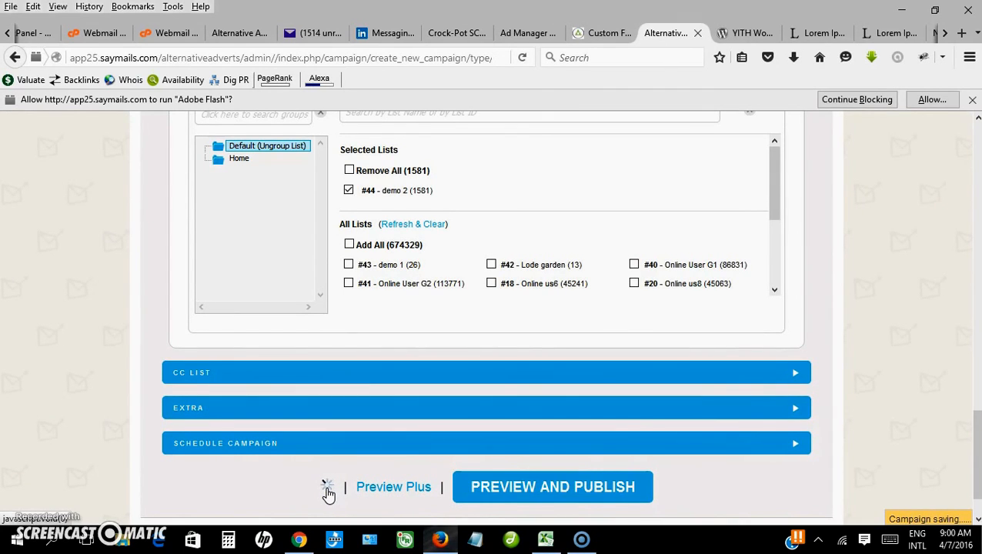
click(327, 486)
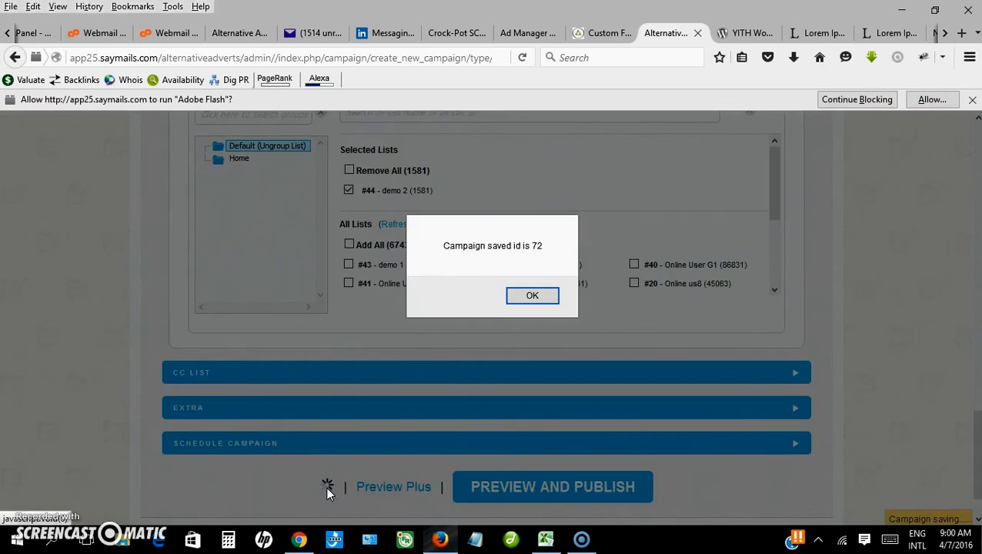
click(532, 295)
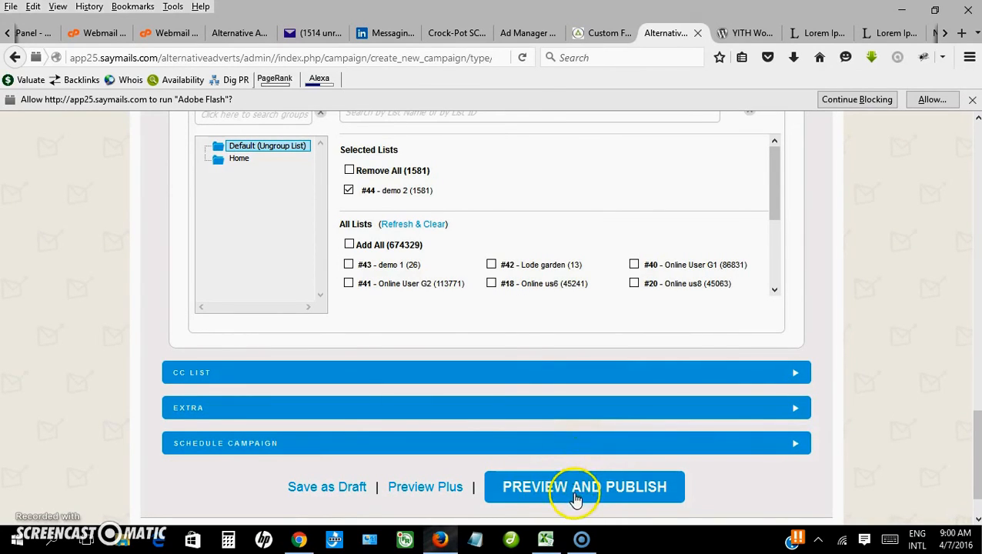
Step: Open Preview and Publish for campaign 72 and scroll through the newsletter
click(584, 487)
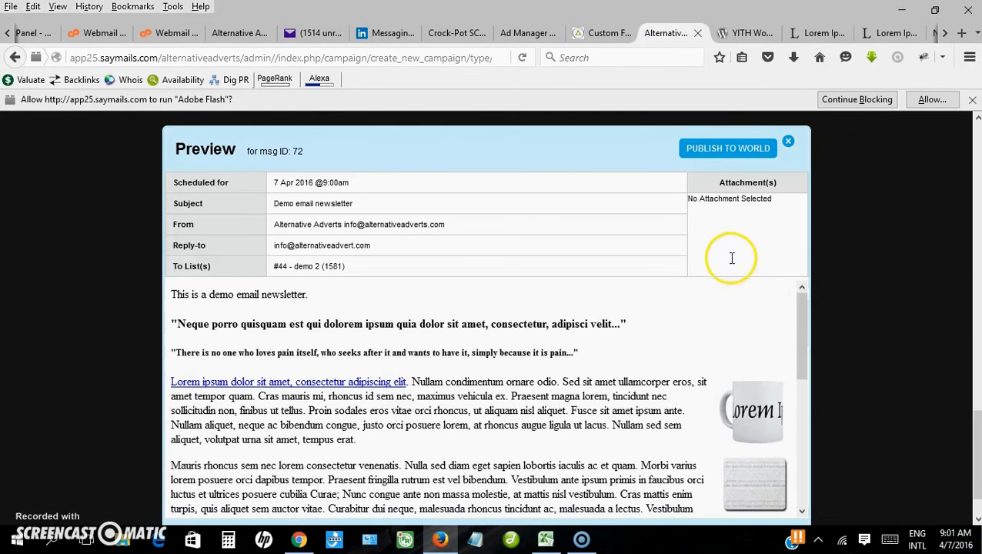
mouse_move(795, 332)
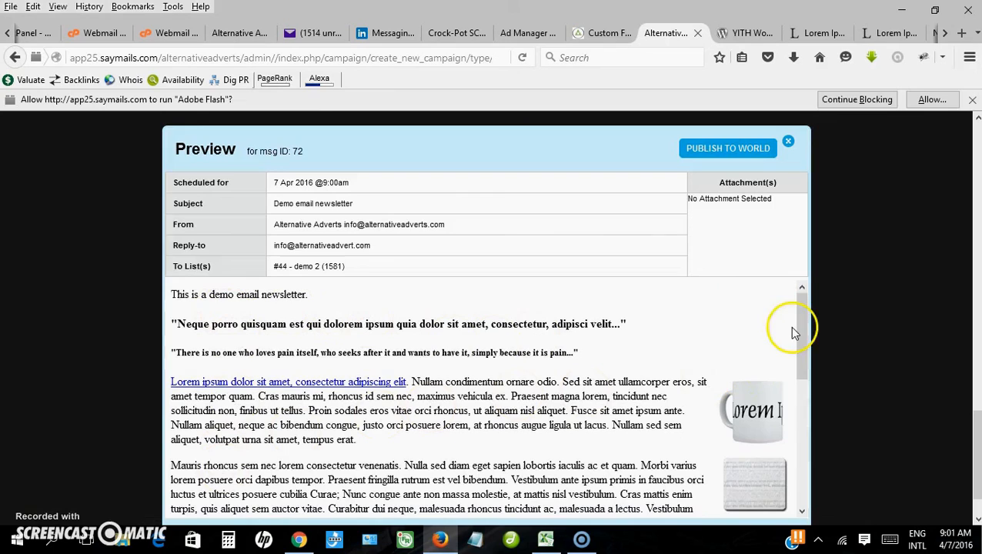
scroll(down, 3)
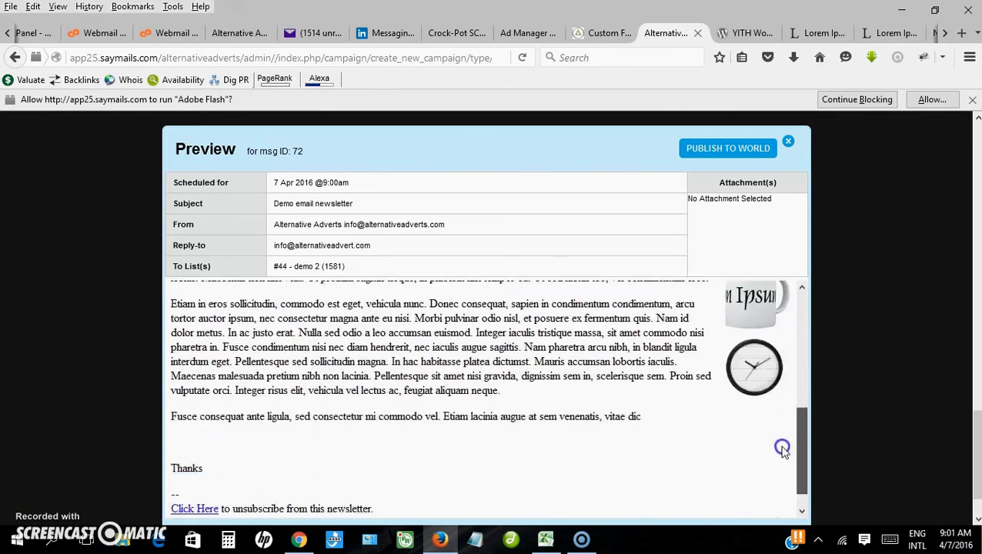
scroll(up, 3)
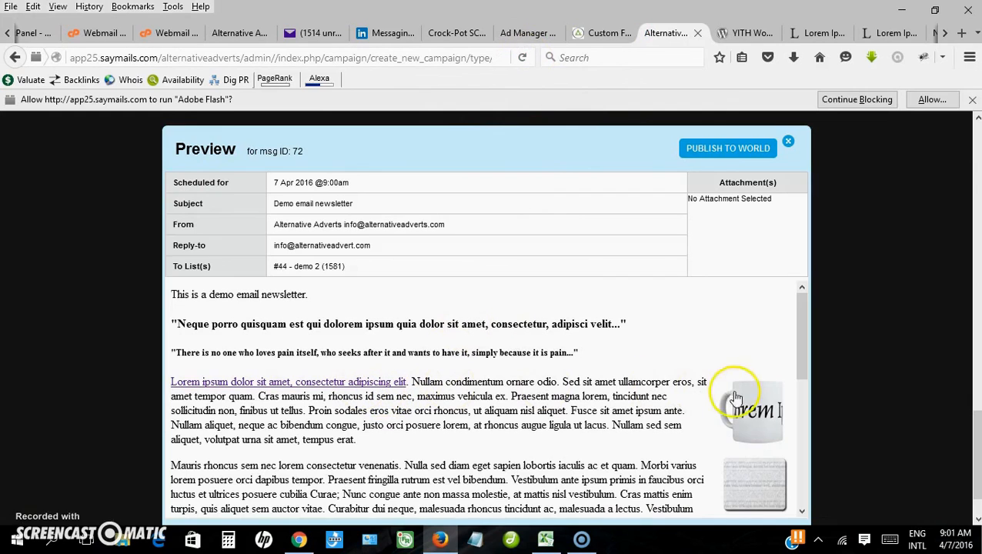
mouse_move(707, 139)
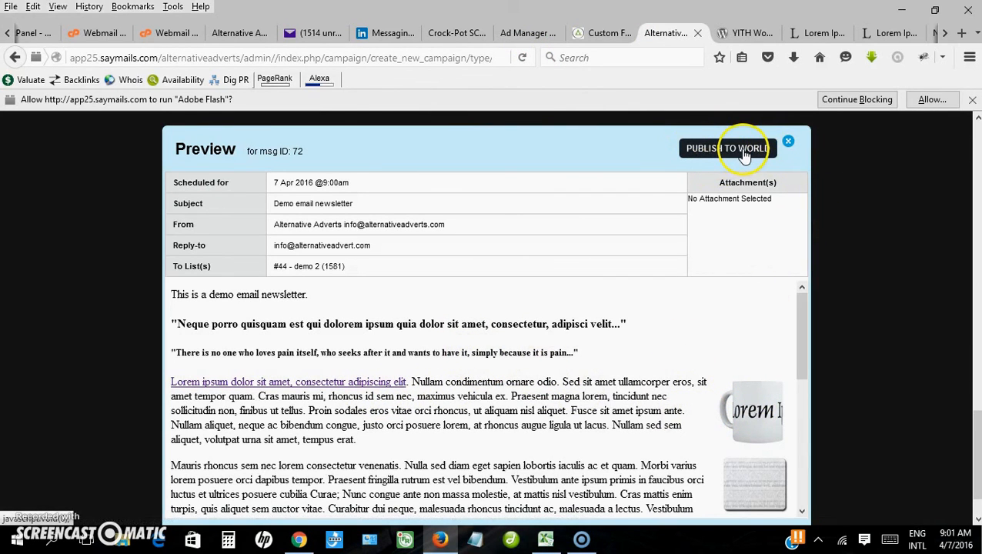
mouse_move(319, 208)
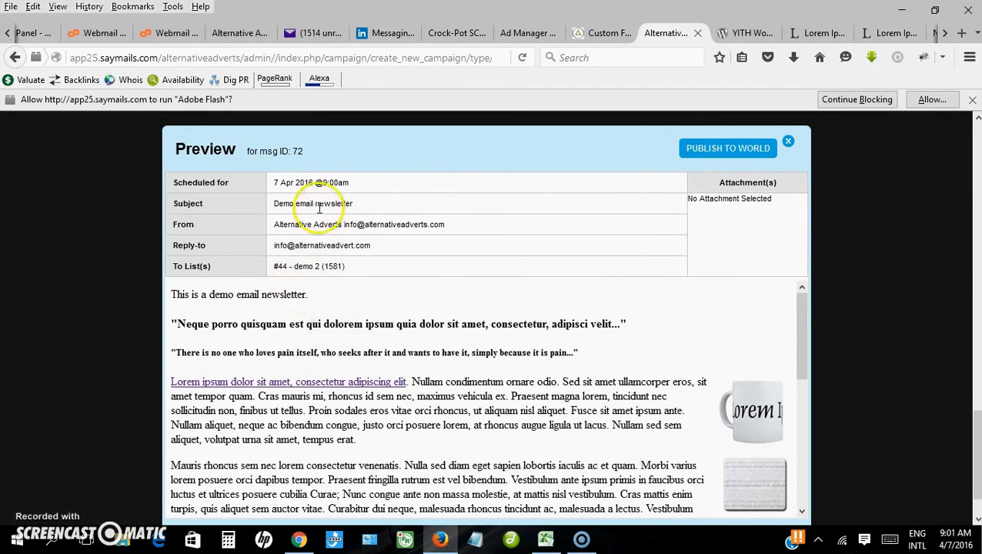
mouse_move(81, 497)
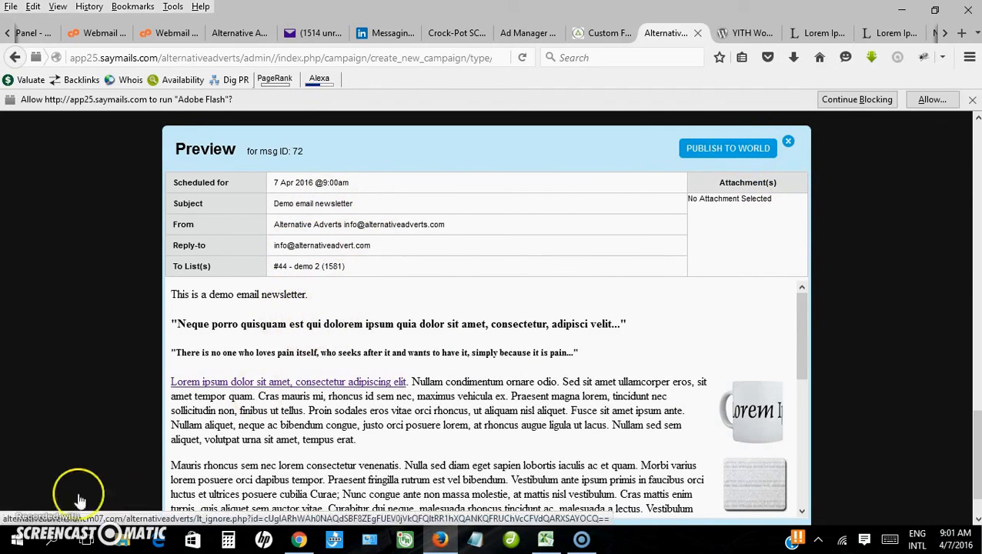